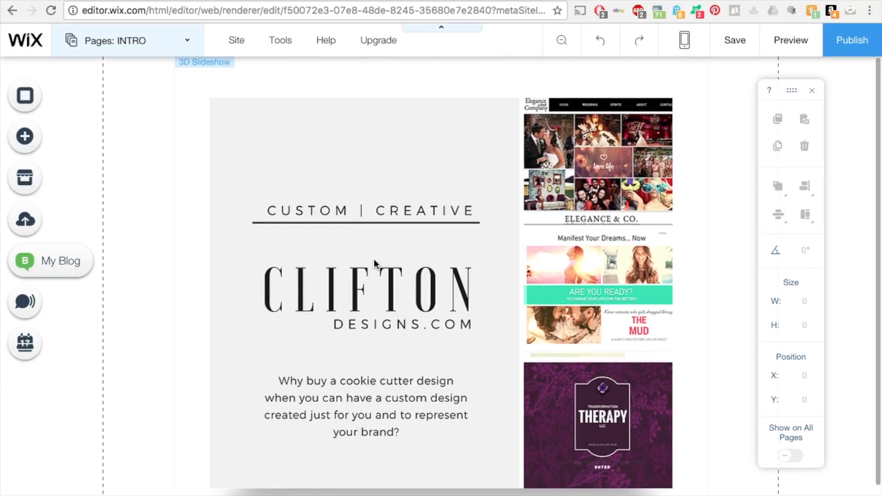
pyautogui.moveTo(24, 178)
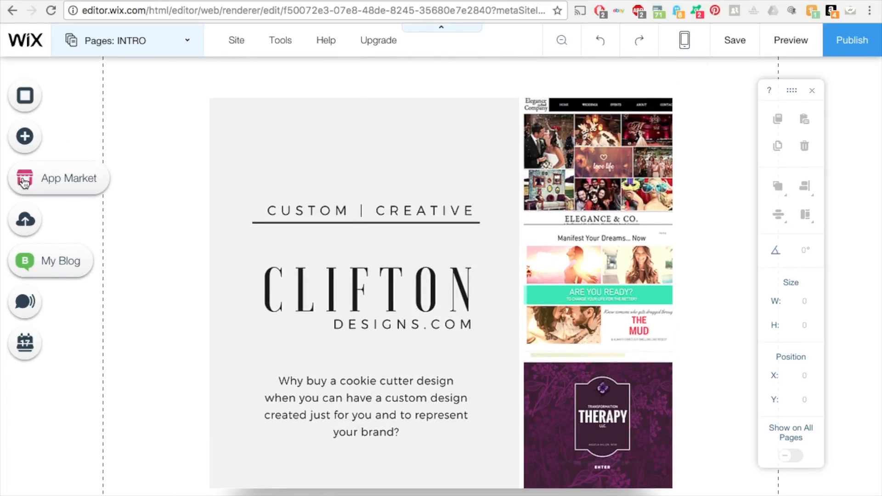
# Step: Add Wix Photo Albums to the site from the App Market's Photography category
pyautogui.click(25, 177)
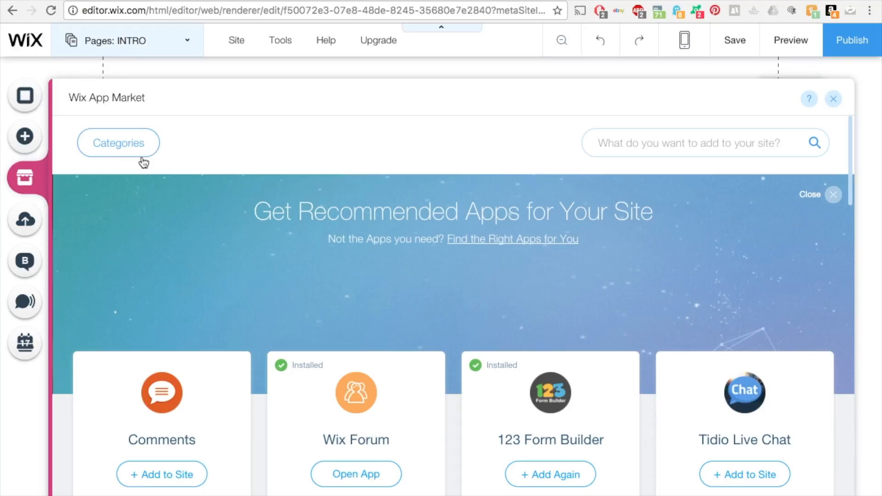
pyautogui.moveTo(120, 153)
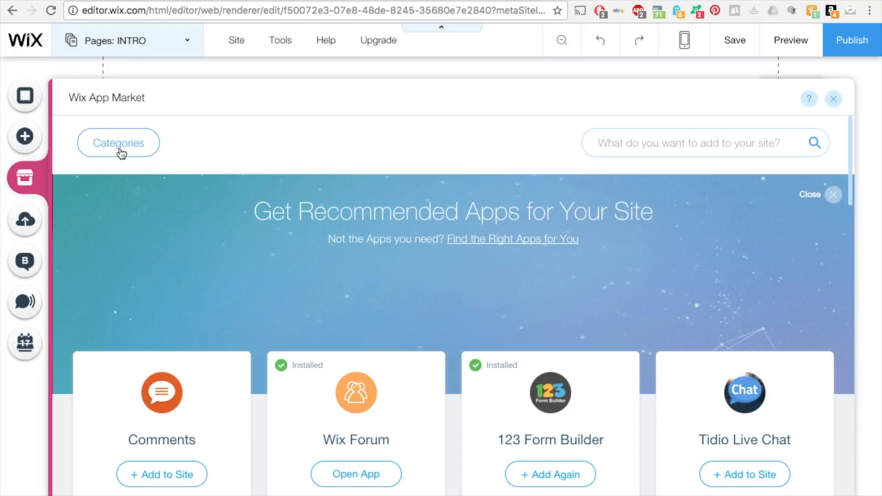
pyautogui.click(118, 143)
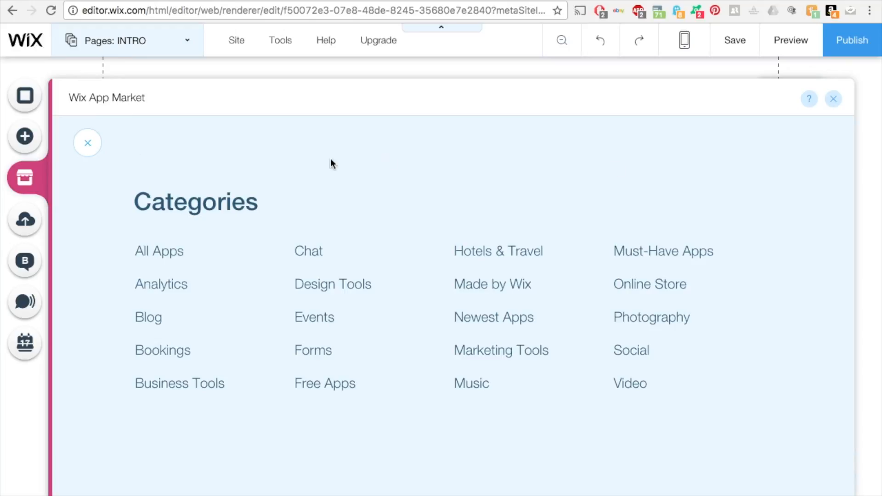
pyautogui.moveTo(651, 317)
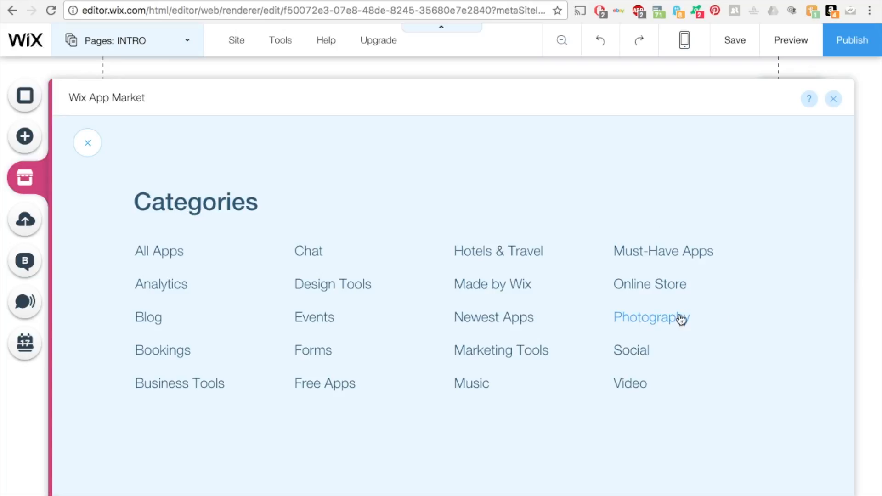
pyautogui.click(647, 317)
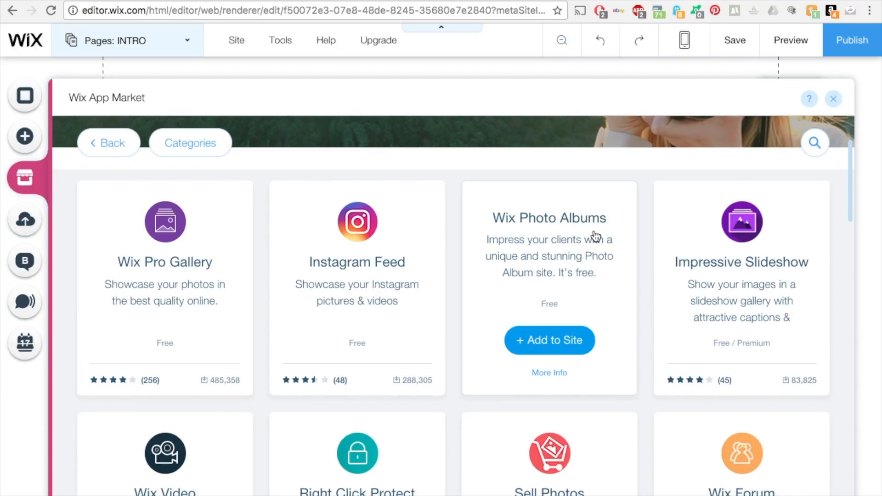
pyautogui.moveTo(554, 295)
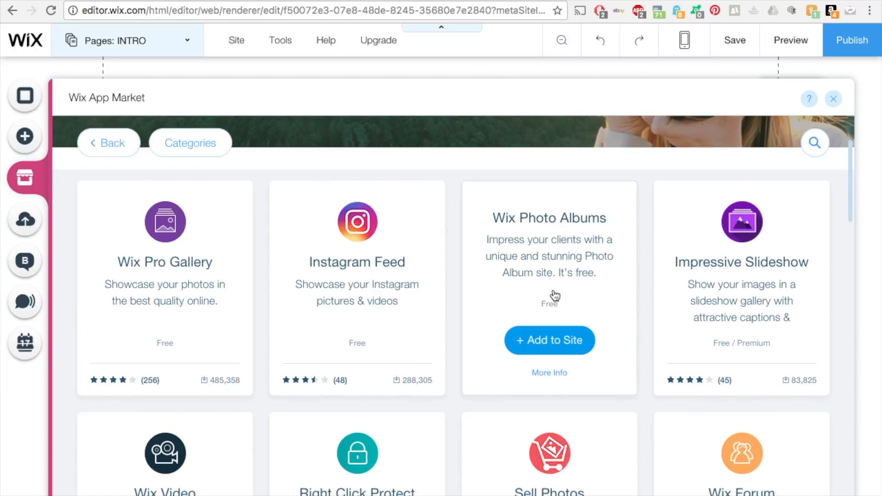
pyautogui.moveTo(531, 295)
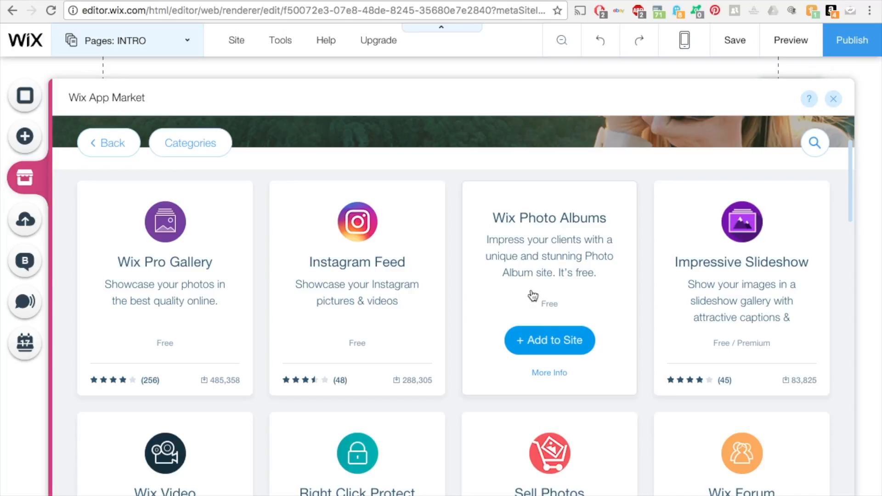
pyautogui.moveTo(572, 350)
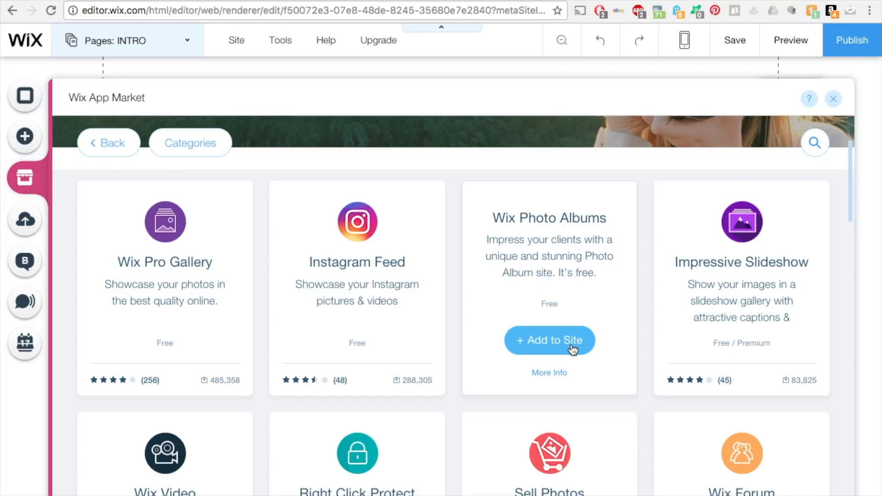
pyautogui.click(548, 340)
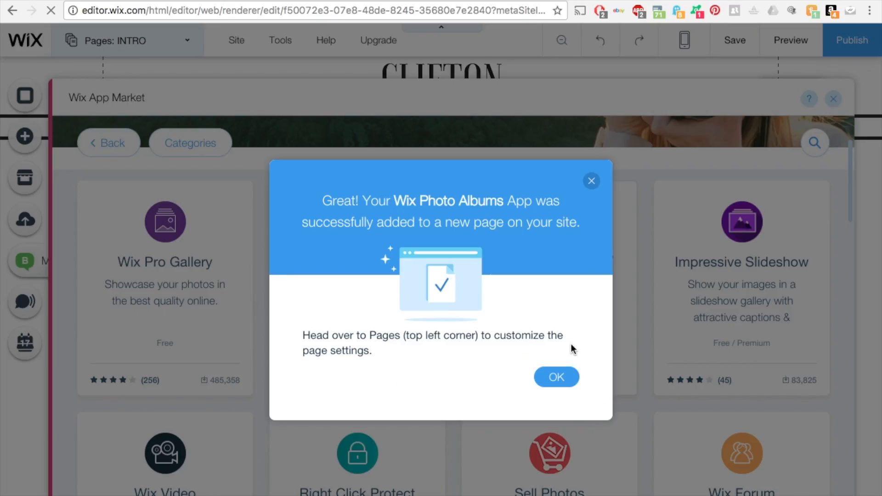
pyautogui.click(556, 376)
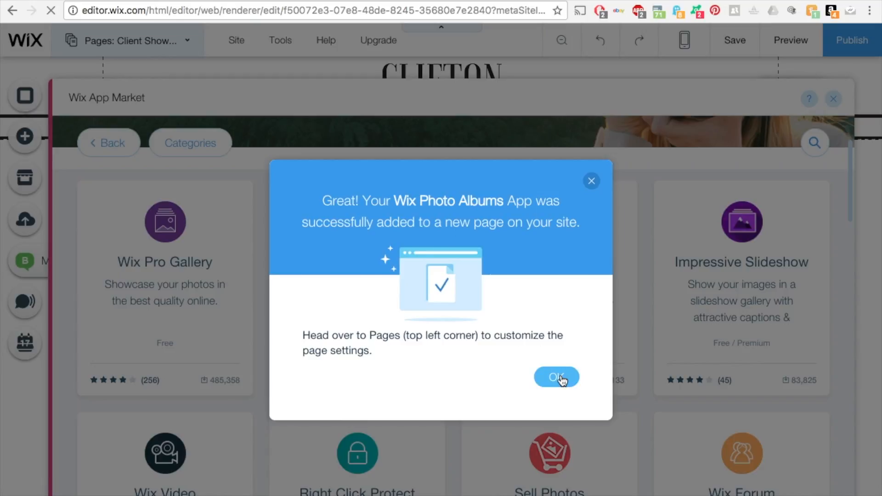
# Step: Dismiss the confirmation and review the Client Showcase sample albums like Baby Lori and Rachel & Sam
pyautogui.click(556, 376)
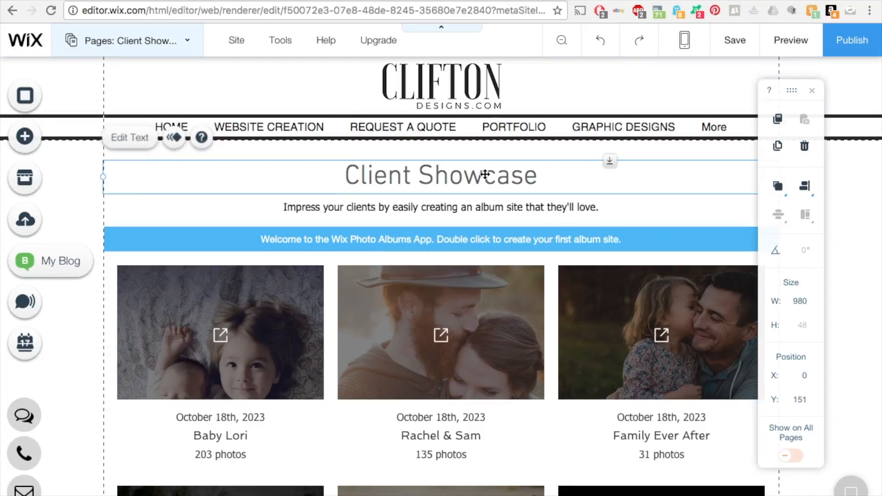
pyautogui.doubleClick(441, 175)
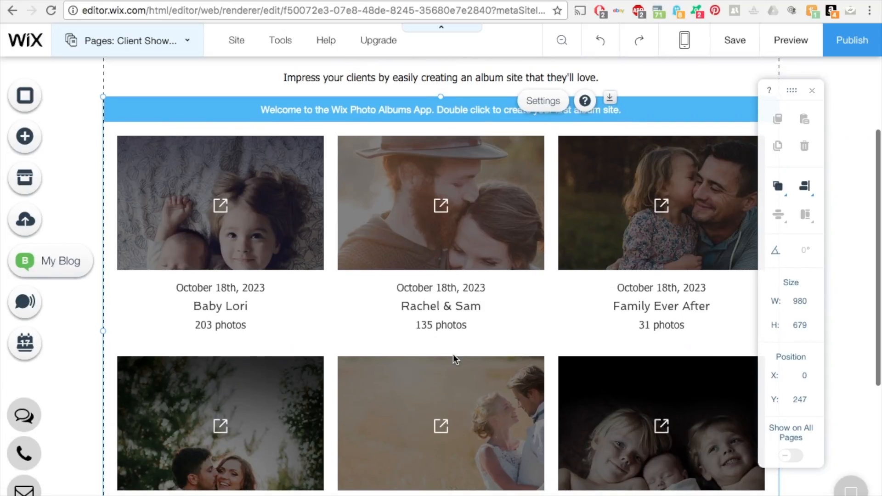
pyautogui.scroll(-3)
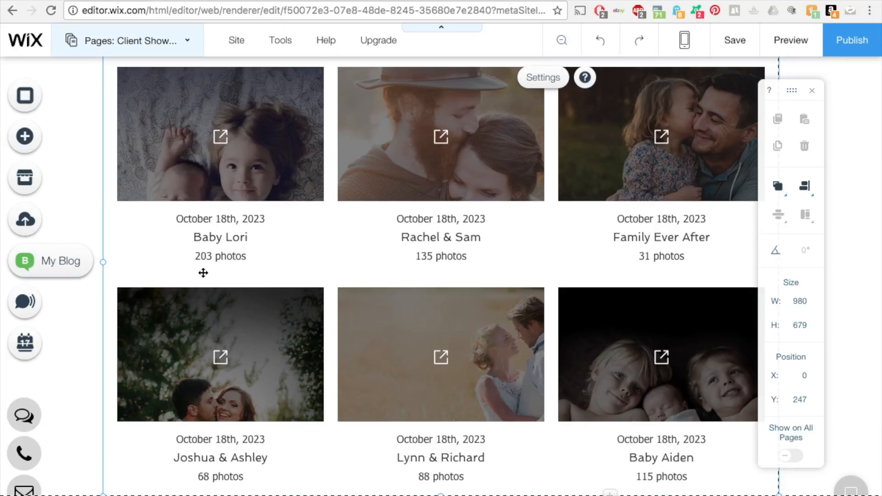
pyautogui.moveTo(393, 259)
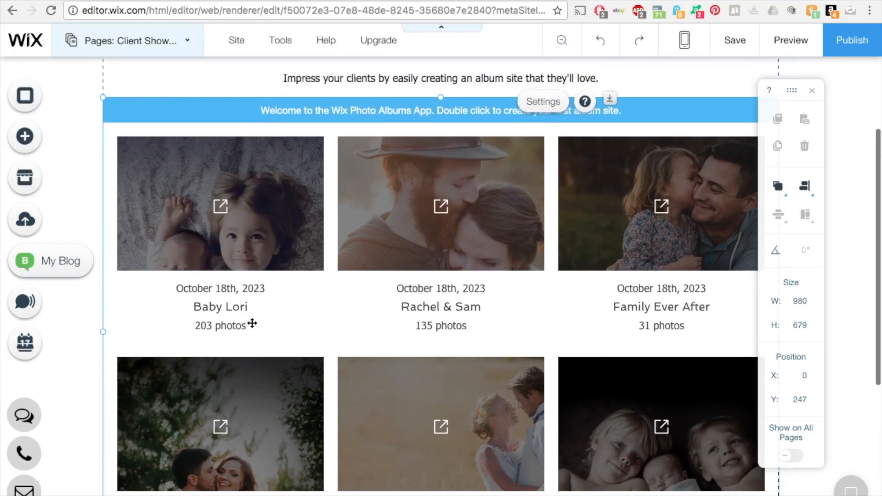
pyautogui.moveTo(256, 233)
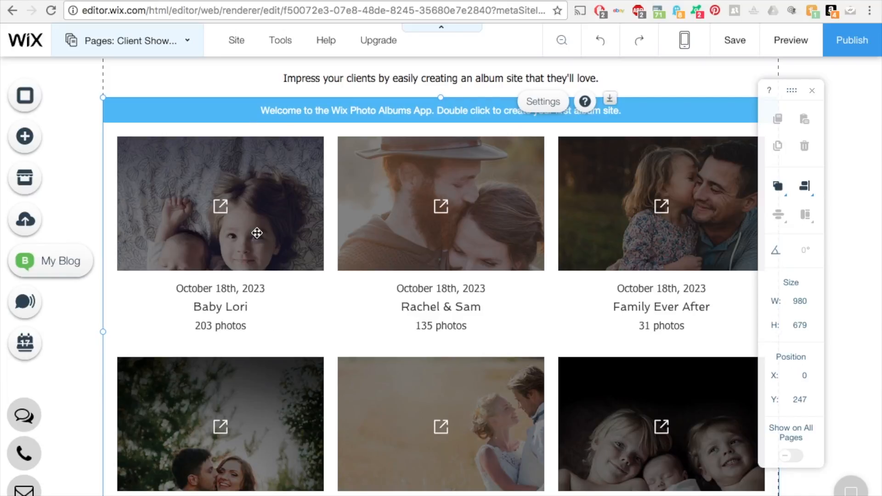
pyautogui.moveTo(209, 232)
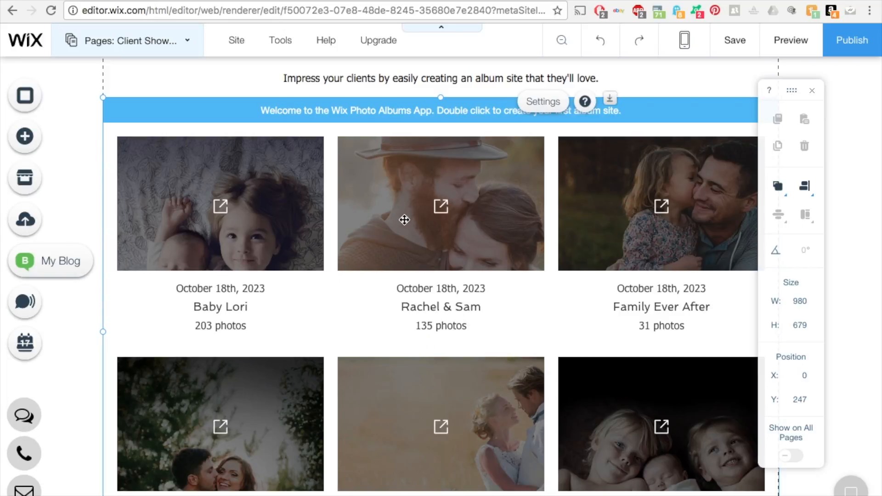
pyautogui.moveTo(318, 203)
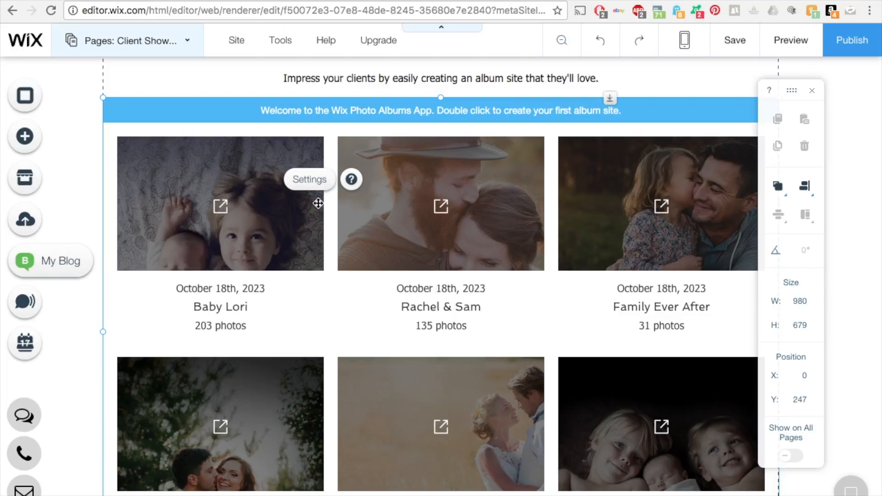
pyautogui.moveTo(331, 208)
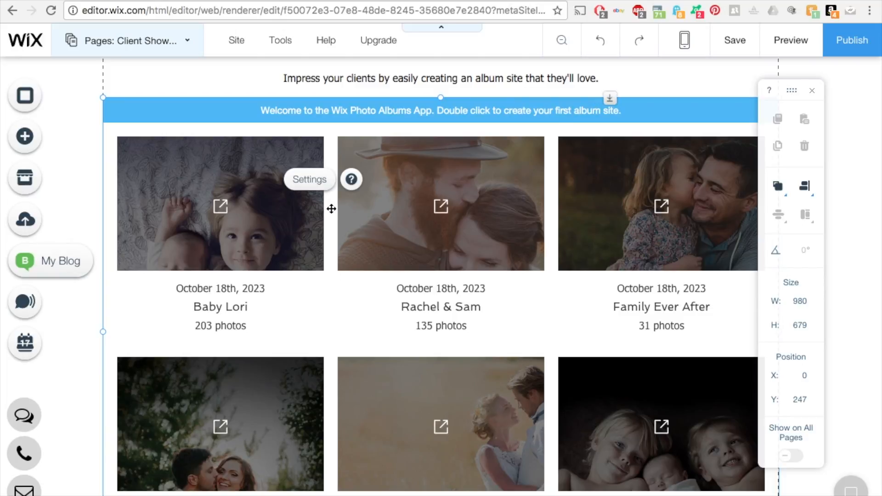
pyautogui.moveTo(398, 213)
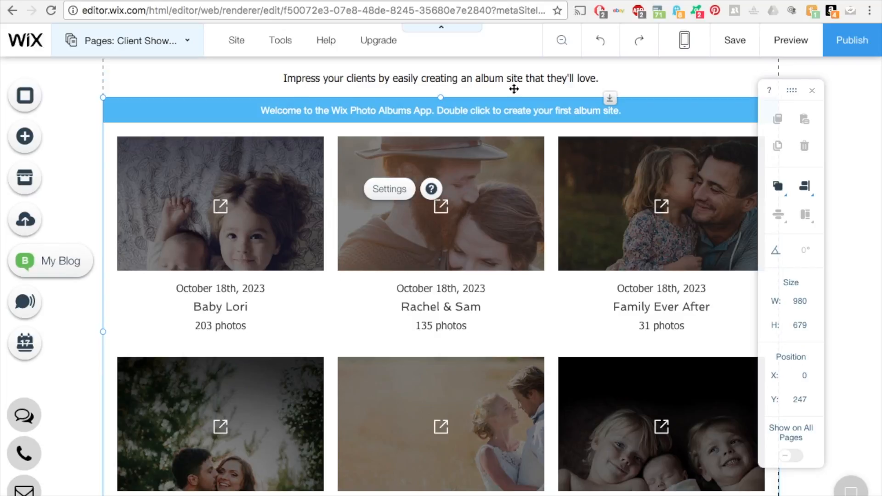
pyautogui.moveTo(399, 196)
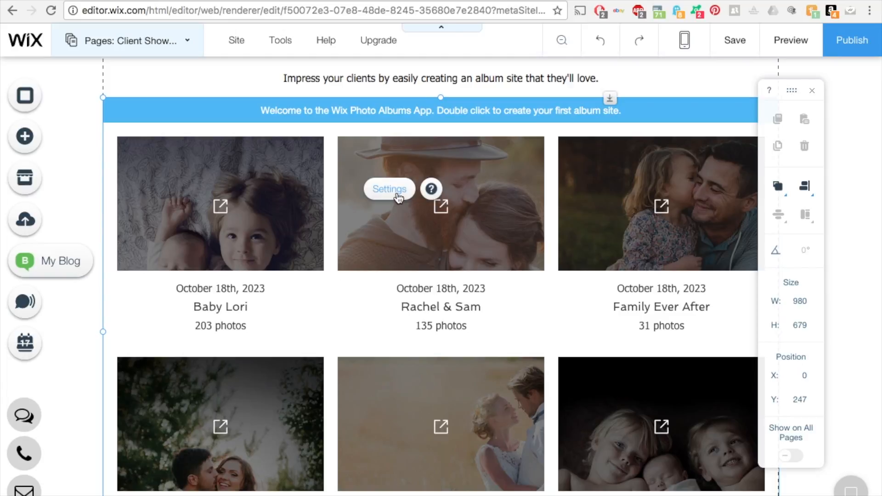
# Step: Open the Wix Photo Albums app settings and start the Get Started wizard
pyautogui.click(389, 189)
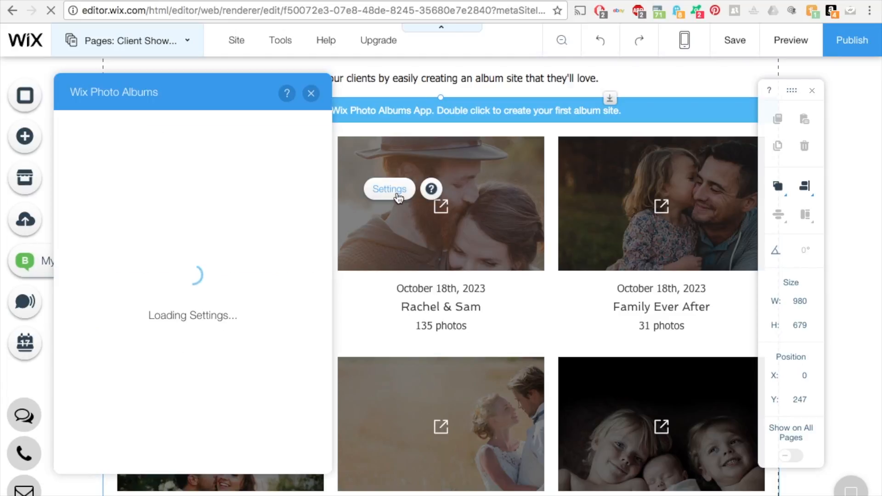
pyautogui.moveTo(395, 197)
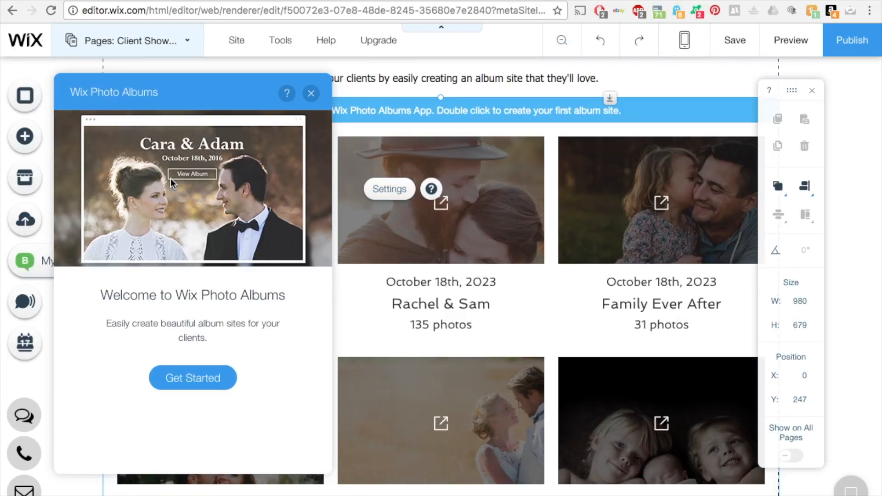
pyautogui.moveTo(280, 313)
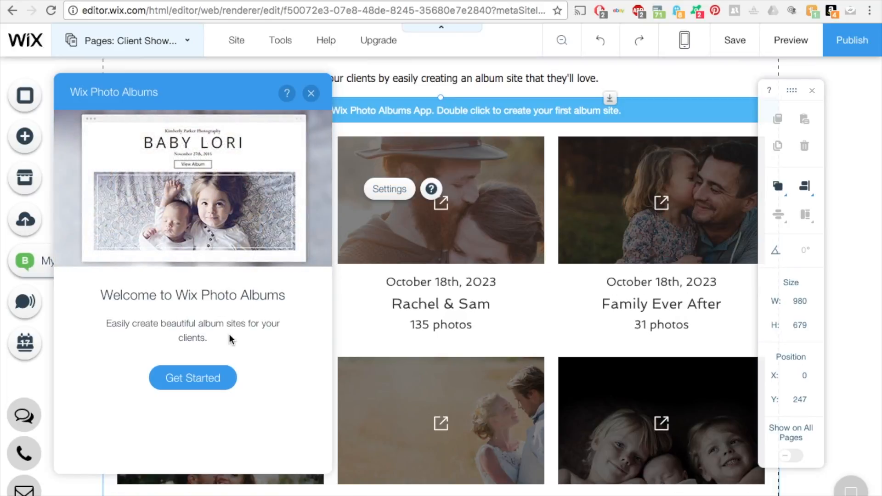
pyautogui.moveTo(192, 378)
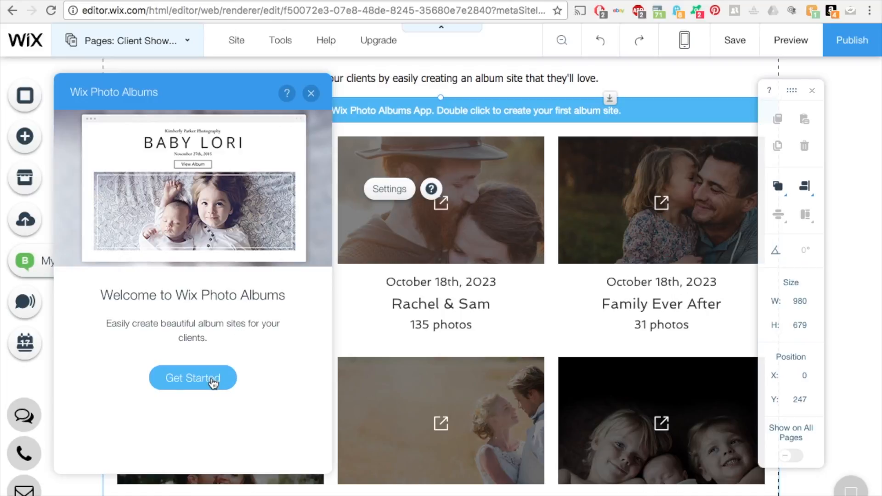
pyautogui.click(193, 378)
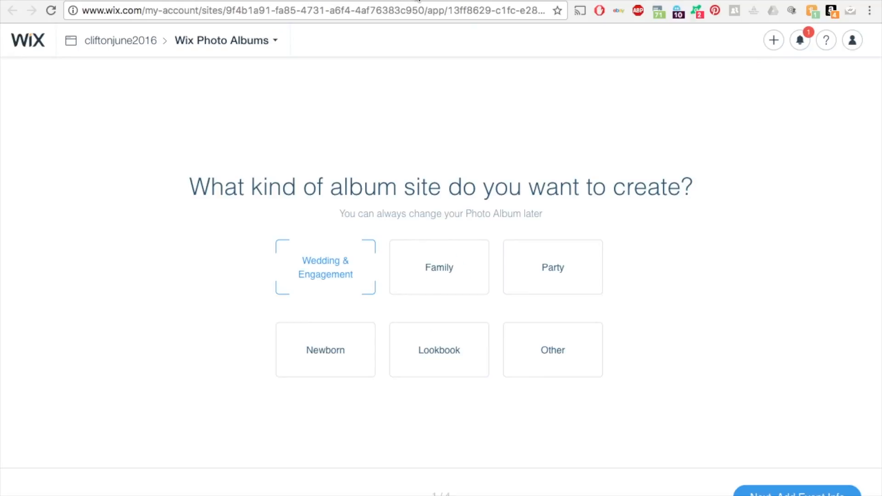
pyautogui.moveTo(459, 220)
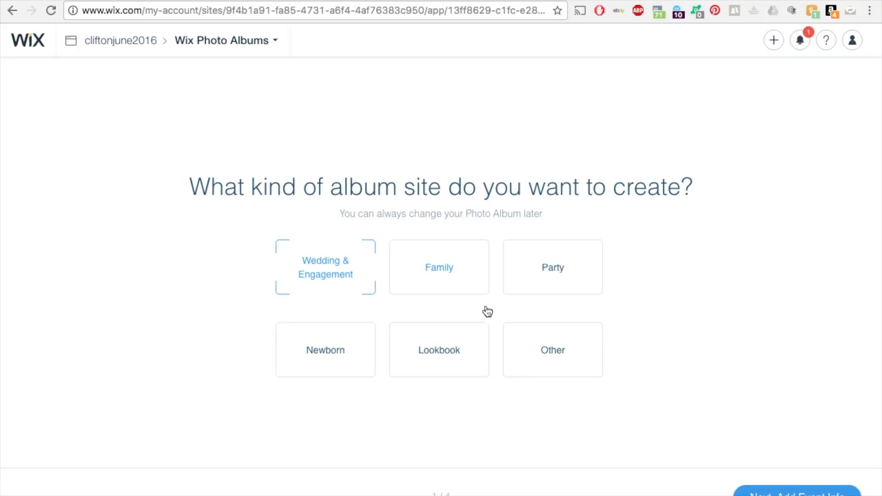
pyautogui.moveTo(318, 290)
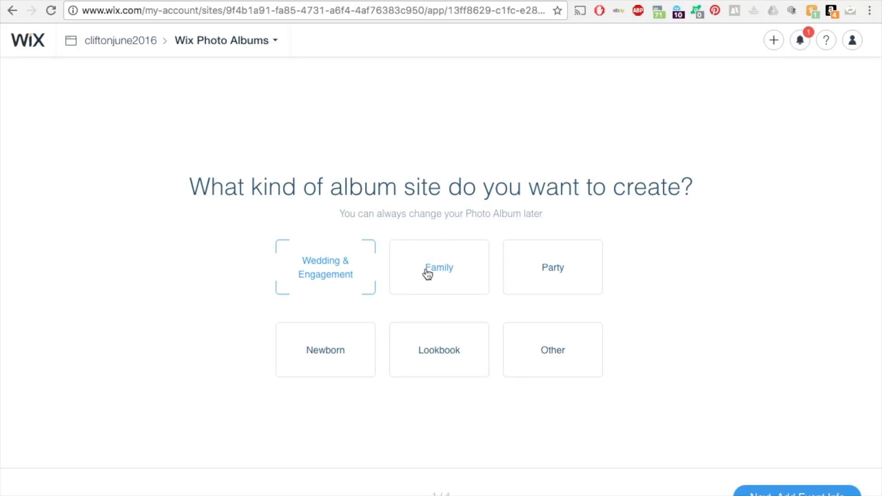
pyautogui.moveTo(375, 288)
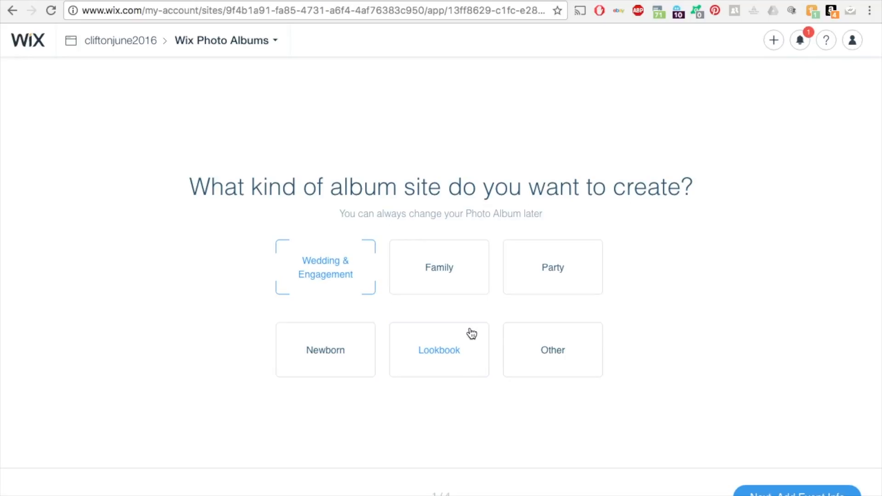
pyautogui.moveTo(546, 358)
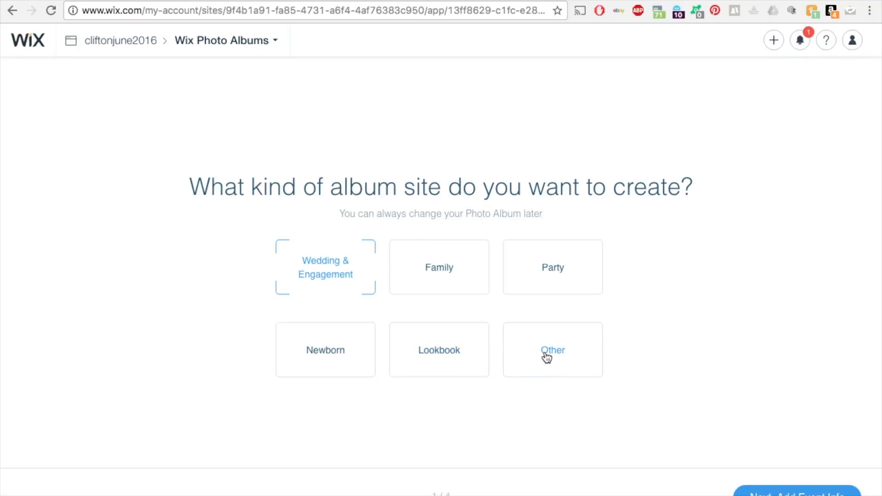
# Step: Choose Other as the album site type and select the default event name
pyautogui.click(553, 349)
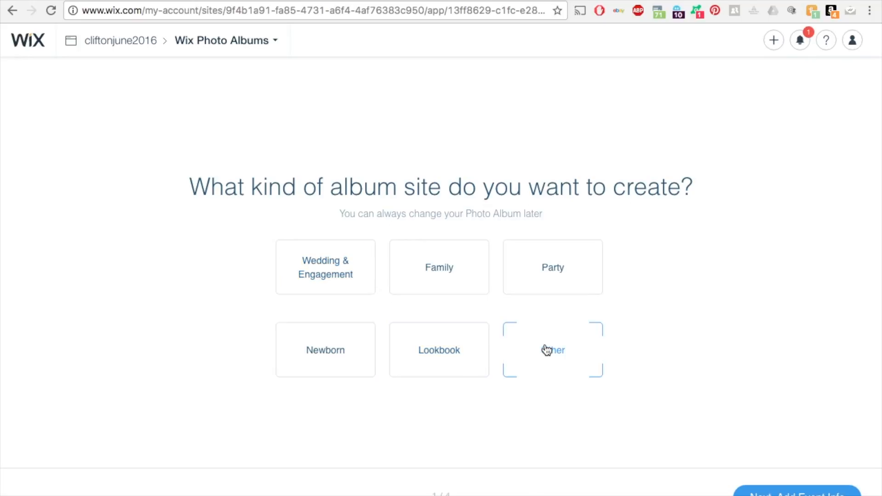
pyautogui.click(552, 349)
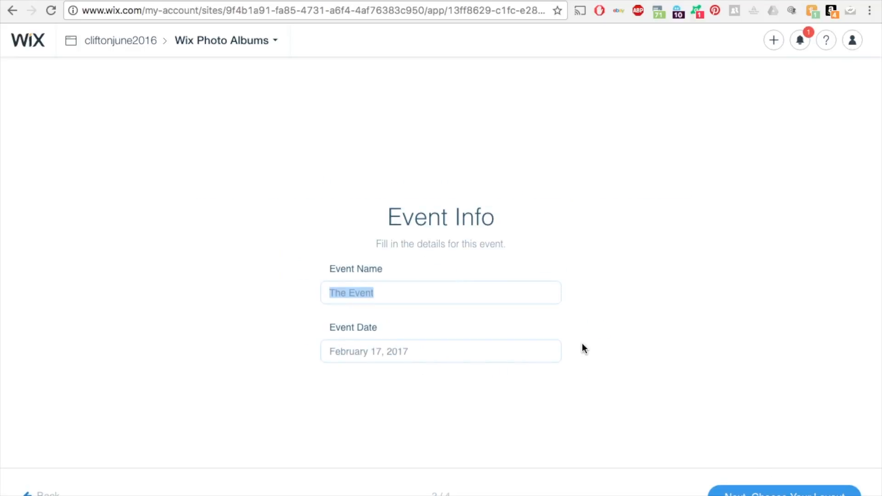
pyautogui.moveTo(385, 191)
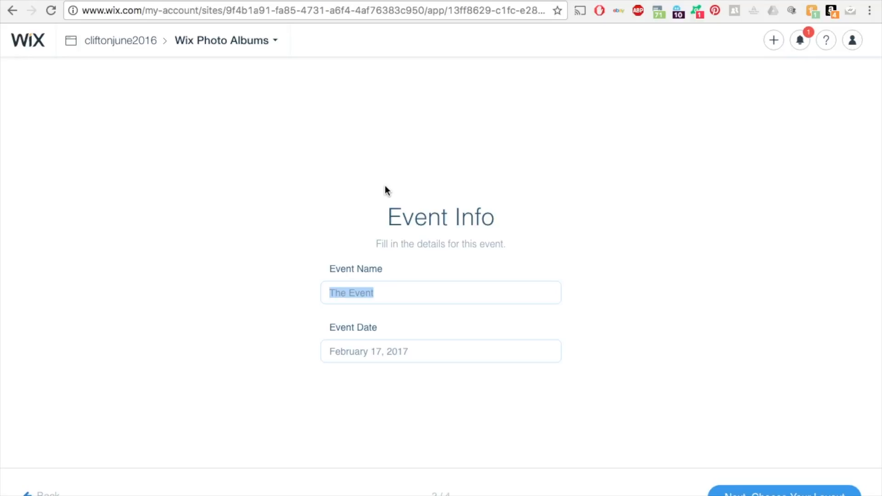
# Step: Name the event Cookie Monster, choose the even grid layout, and reach photo upload
pyautogui.write('Cookies')
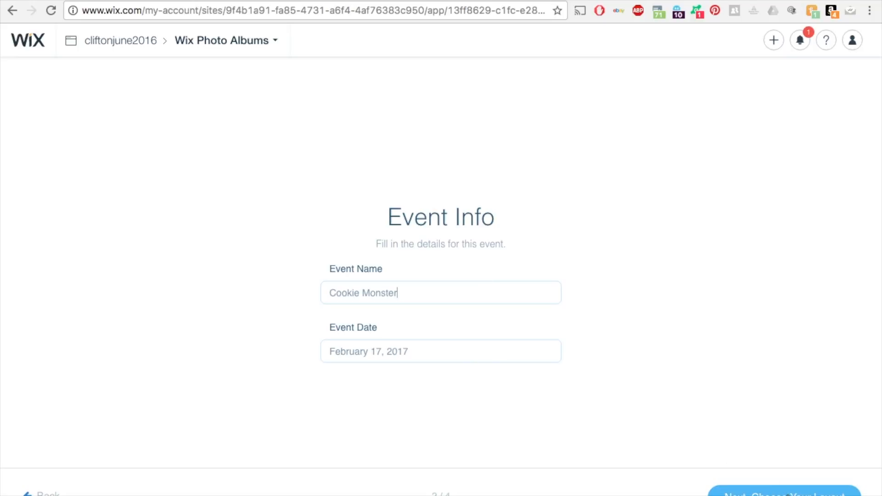
pyautogui.click(782, 494)
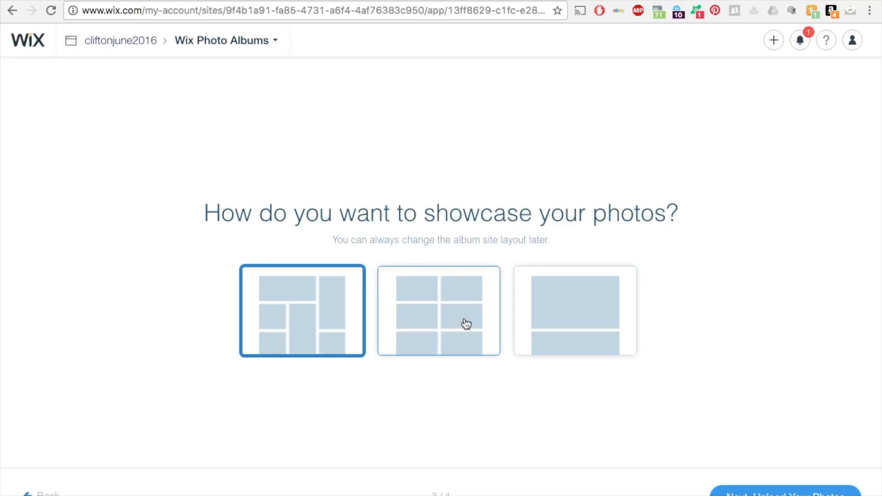
pyautogui.click(439, 311)
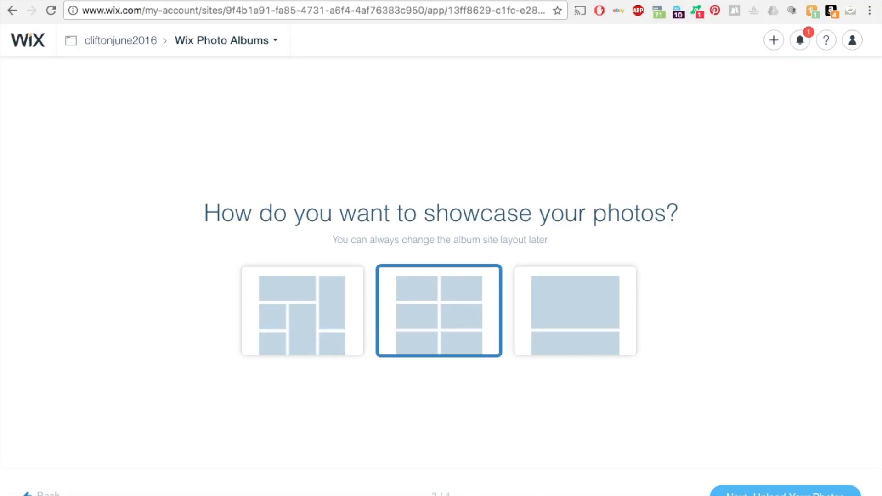
pyautogui.click(782, 494)
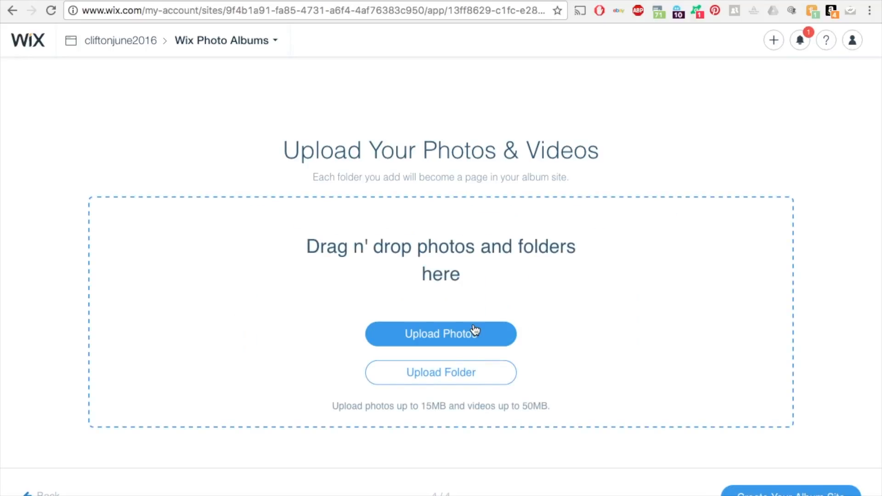
# Step: Upload four cookie images from the file dialog and create the album site
pyautogui.click(441, 333)
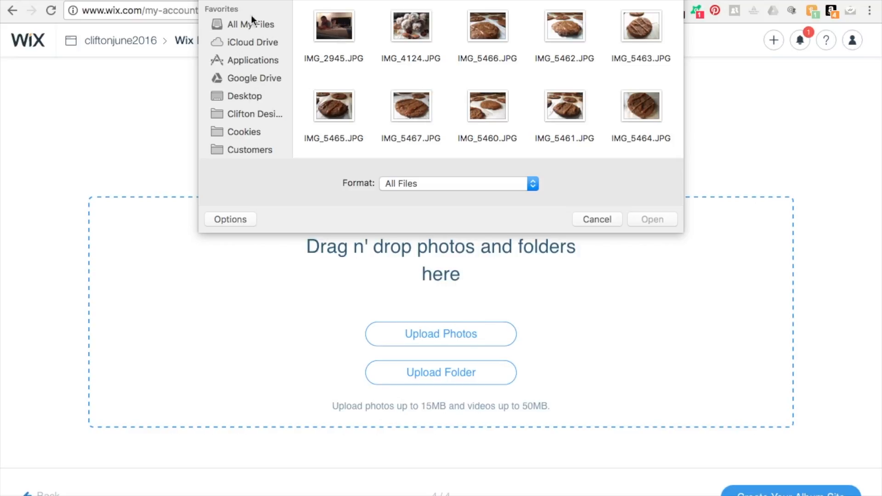
pyautogui.moveTo(384, 42)
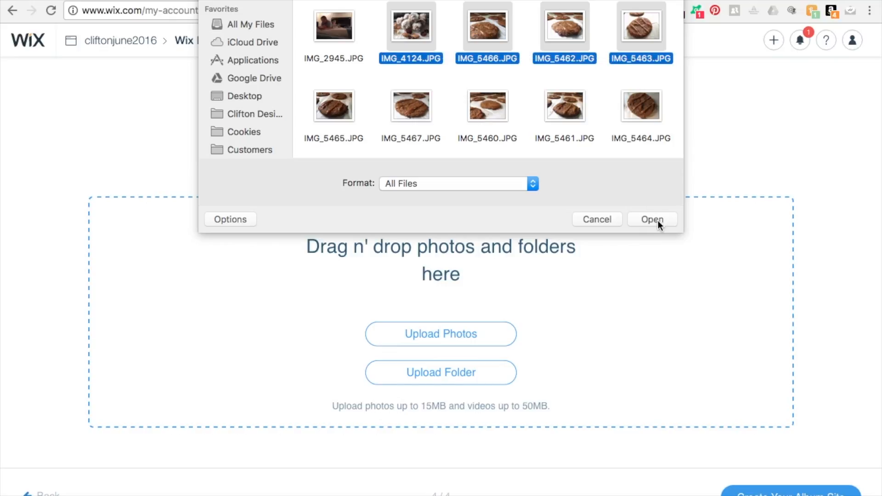
pyautogui.click(652, 219)
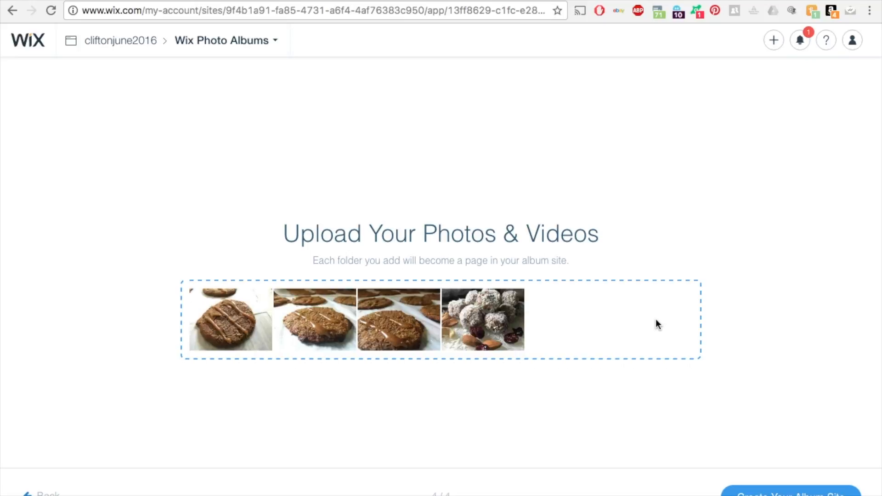
pyautogui.moveTo(661, 345)
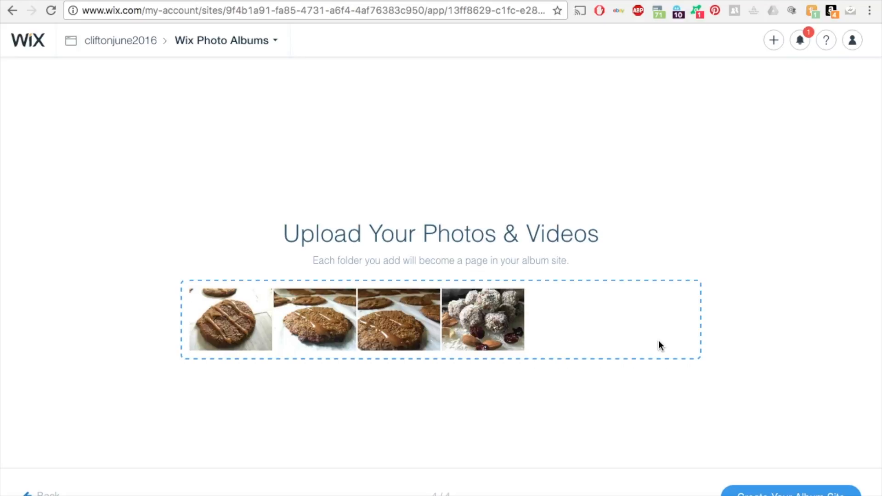
pyautogui.moveTo(675, 374)
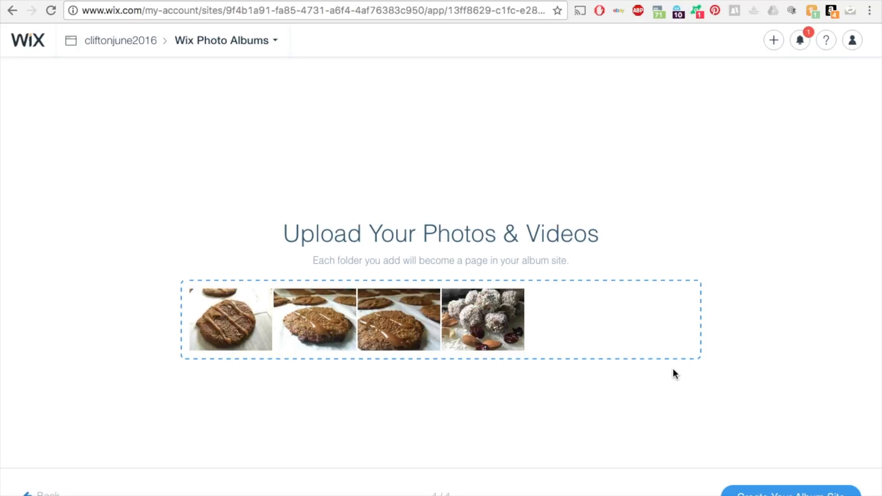
pyautogui.moveTo(533, 348)
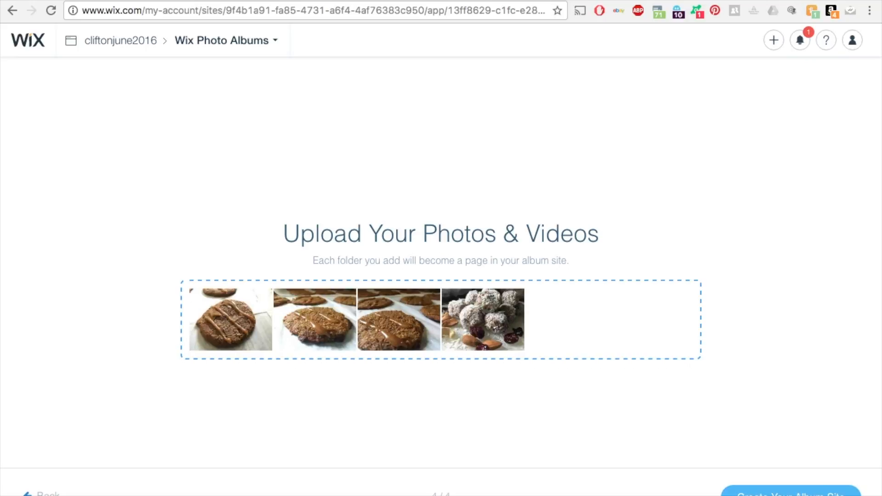
pyautogui.click(788, 493)
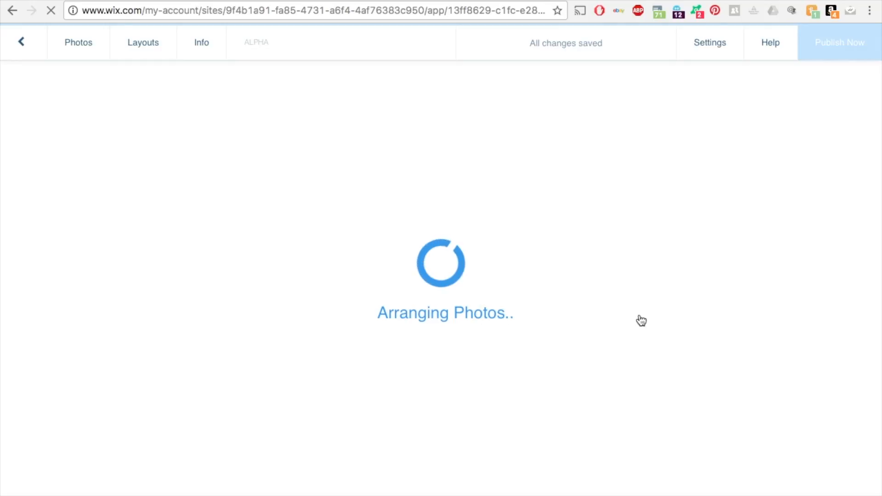
pyautogui.moveTo(674, 257)
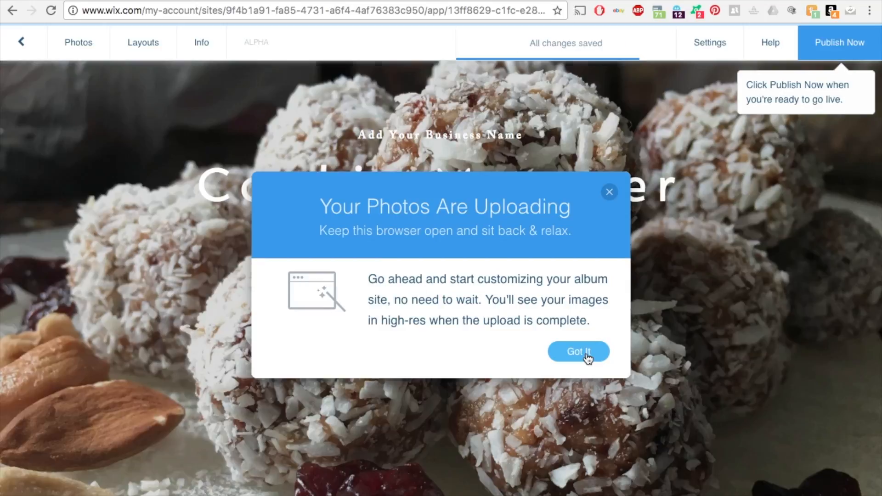
# Step: Dismiss the uploading notice and open the Photos panel listing the Home and Page pages
pyautogui.click(578, 351)
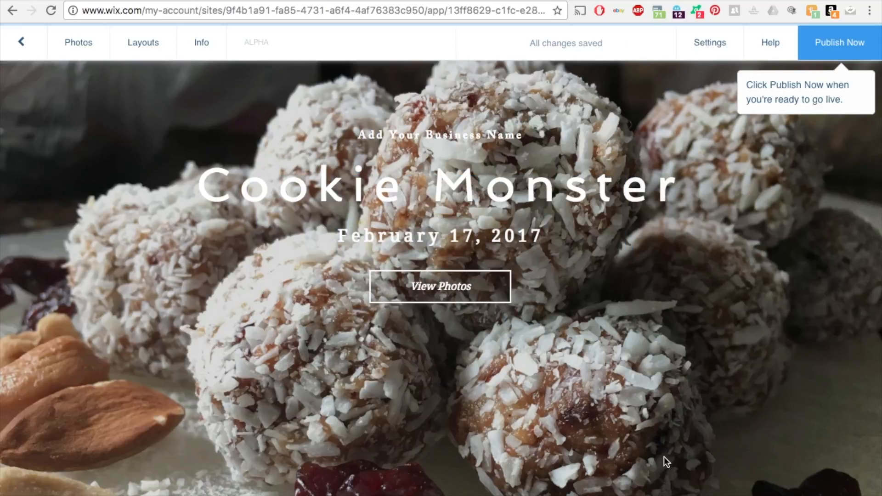
pyautogui.moveTo(542, 440)
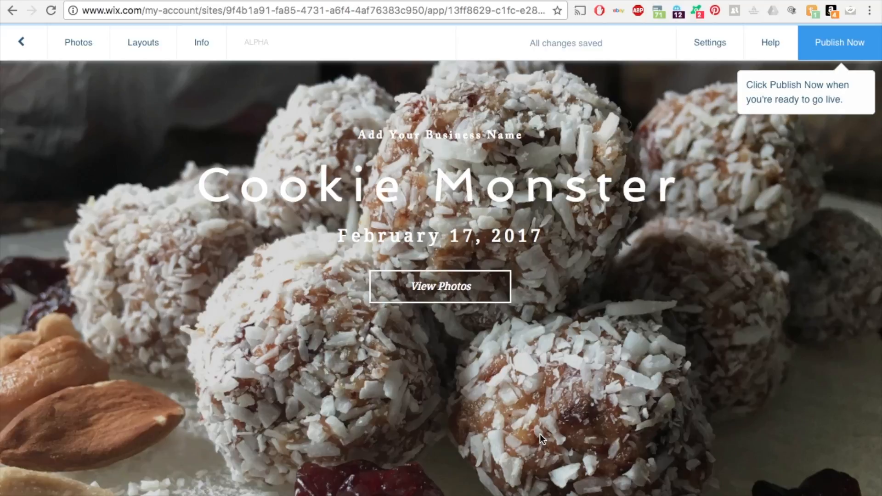
pyautogui.moveTo(328, 239)
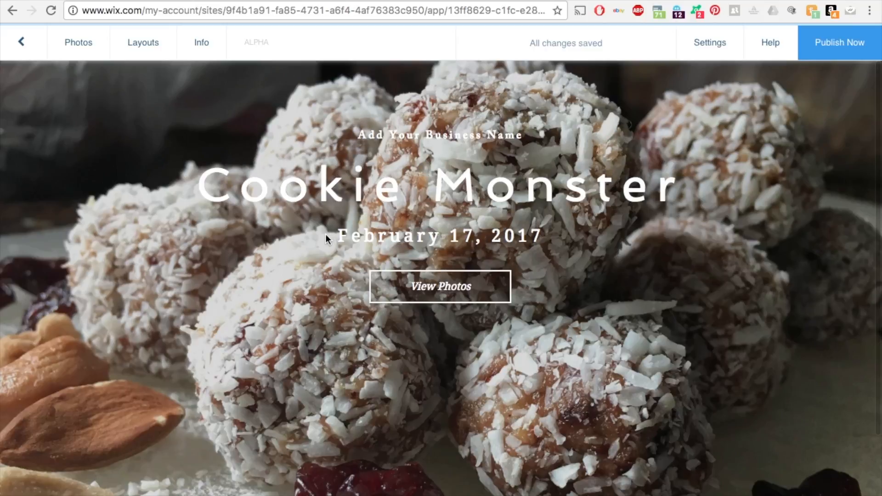
pyautogui.moveTo(418, 209)
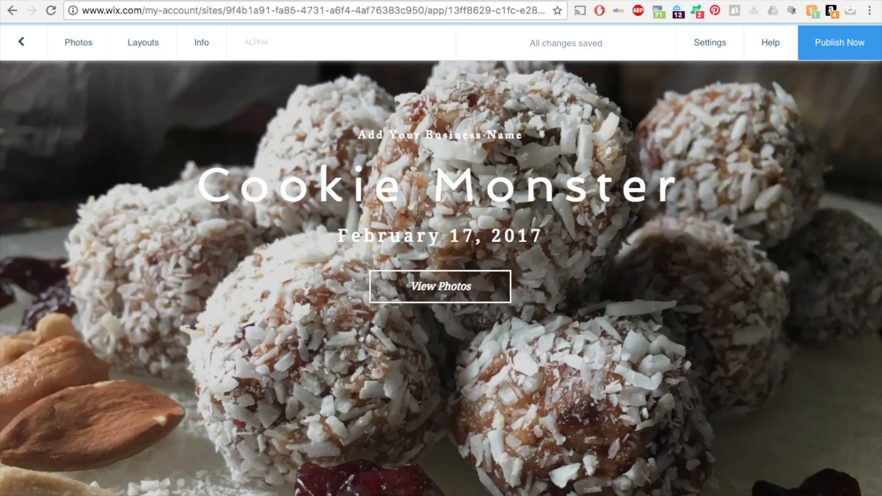
pyautogui.moveTo(456, 258)
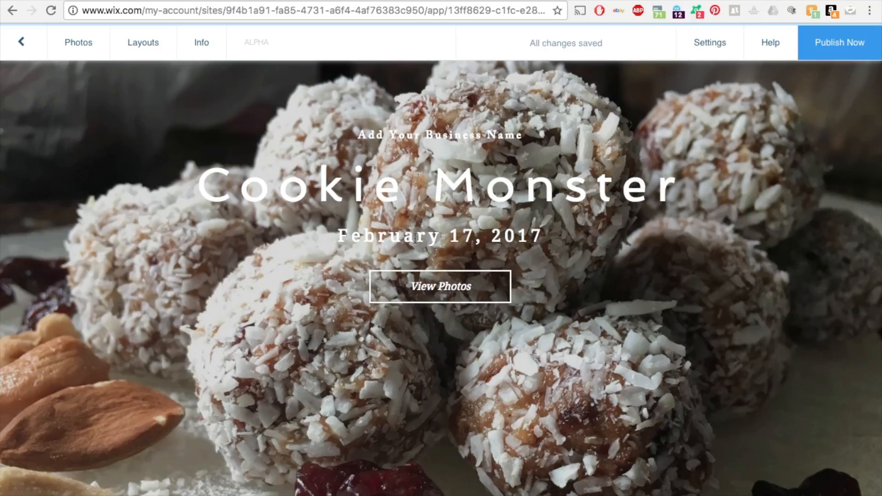
pyautogui.moveTo(156, 94)
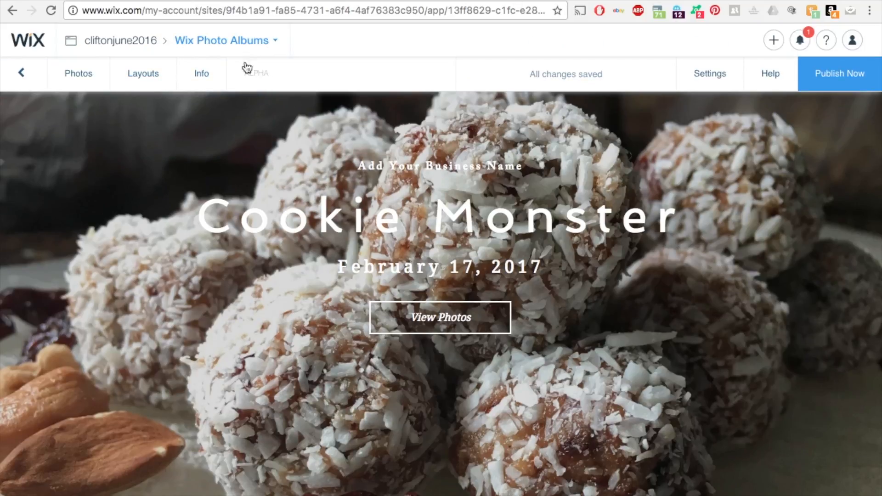
pyautogui.scroll(-3)
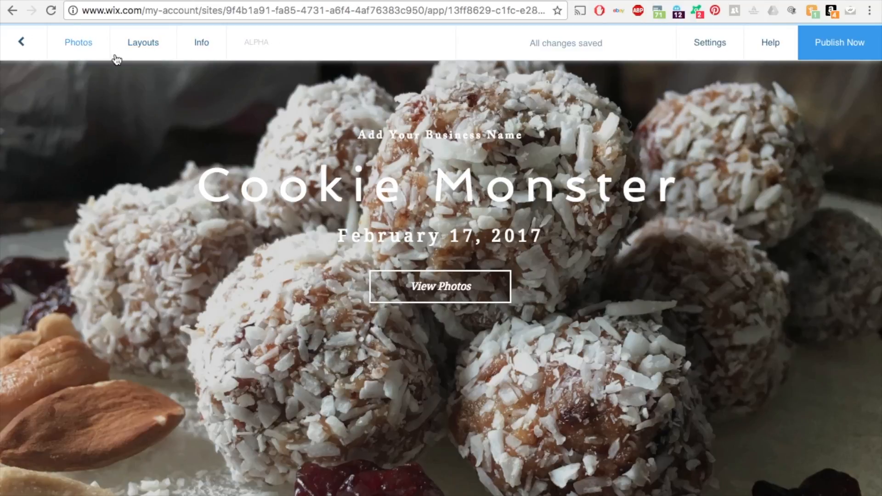
pyautogui.moveTo(66, 51)
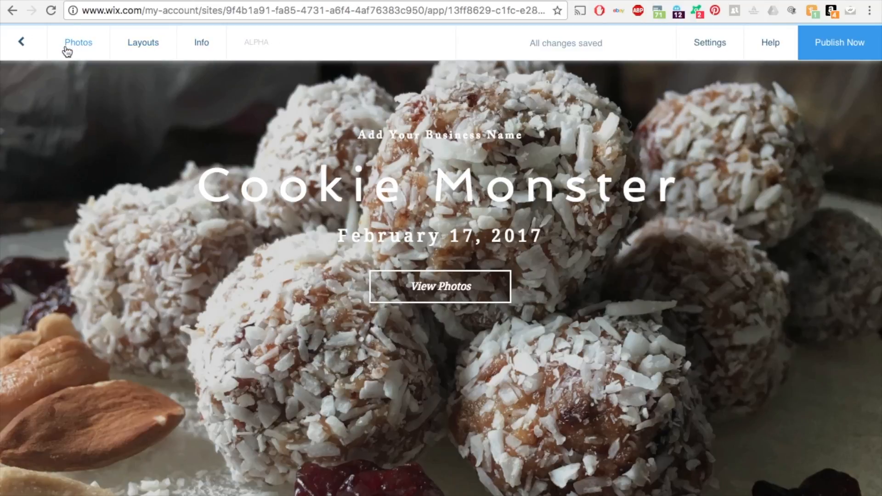
pyautogui.click(78, 43)
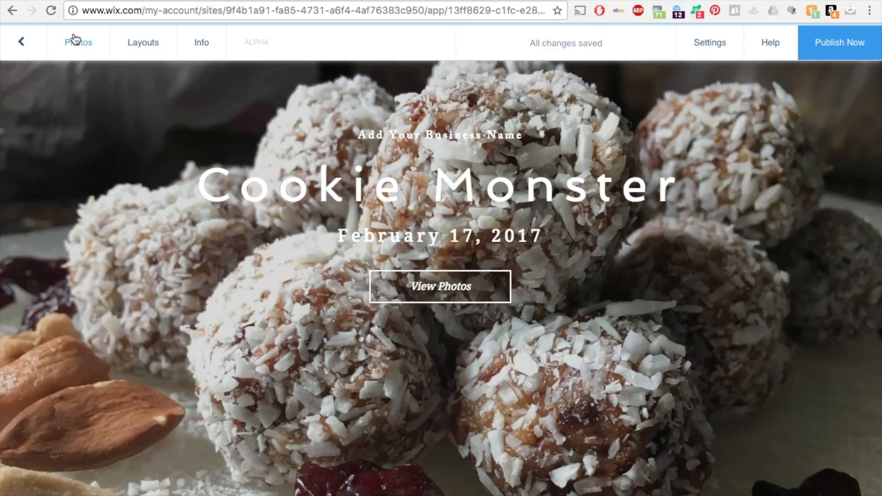
pyautogui.click(78, 43)
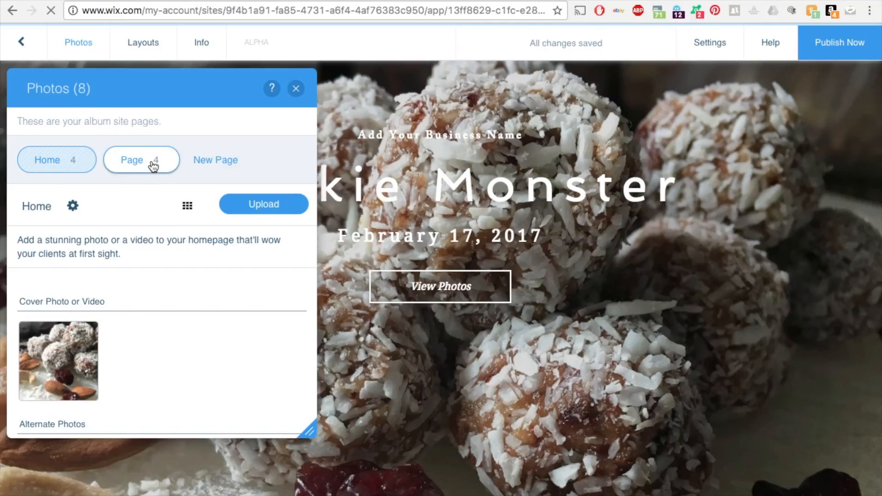
# Step: Rename the Page album page to Cookies and add two new empty pages
pyautogui.click(141, 160)
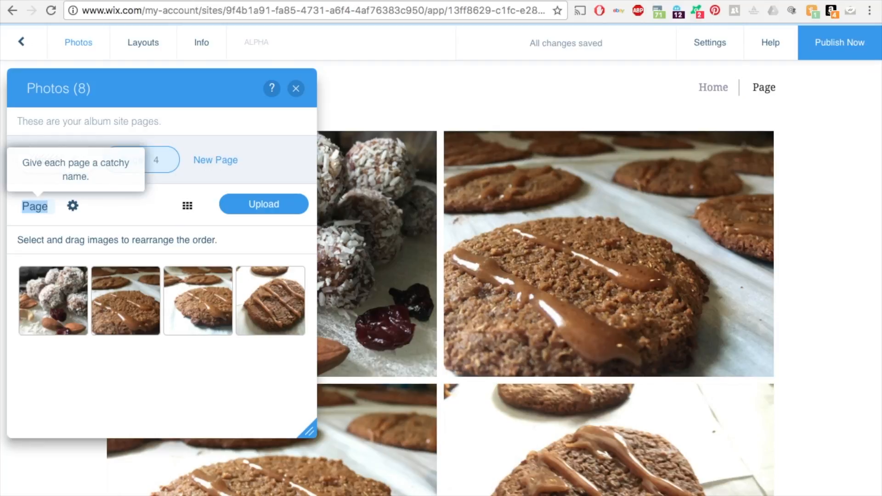
pyautogui.write('Cookies')
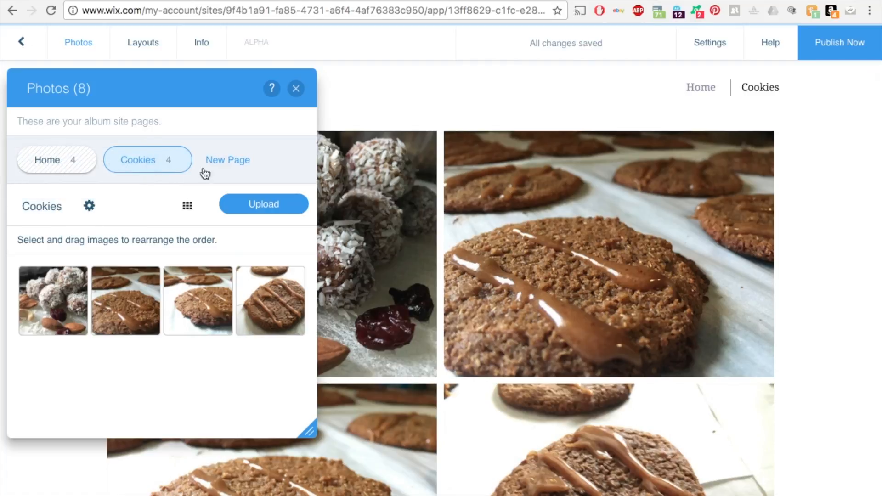
pyautogui.click(227, 160)
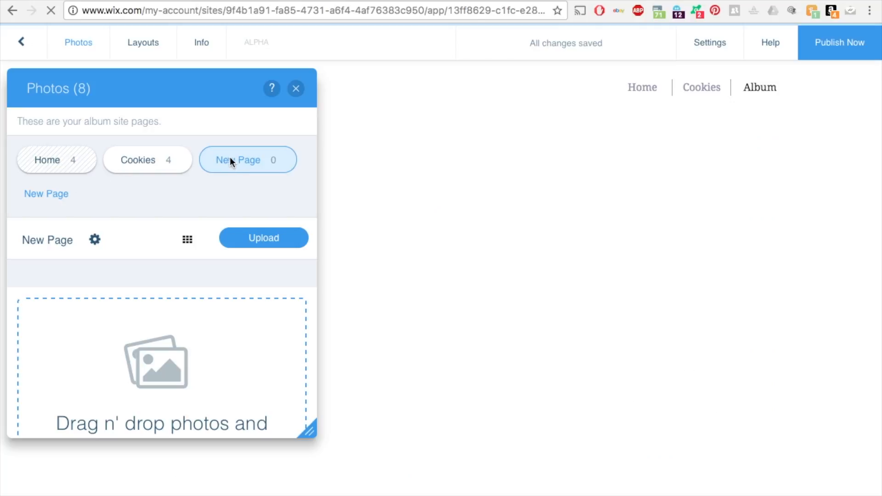
pyautogui.click(46, 193)
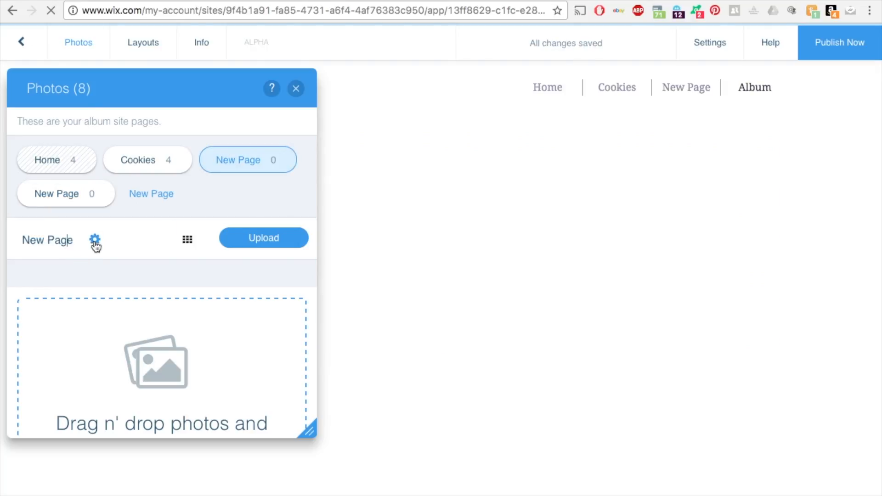
# Step: Rename the first new page to 'Cookies 2' in Page Settings and close the panel
pyautogui.click(95, 241)
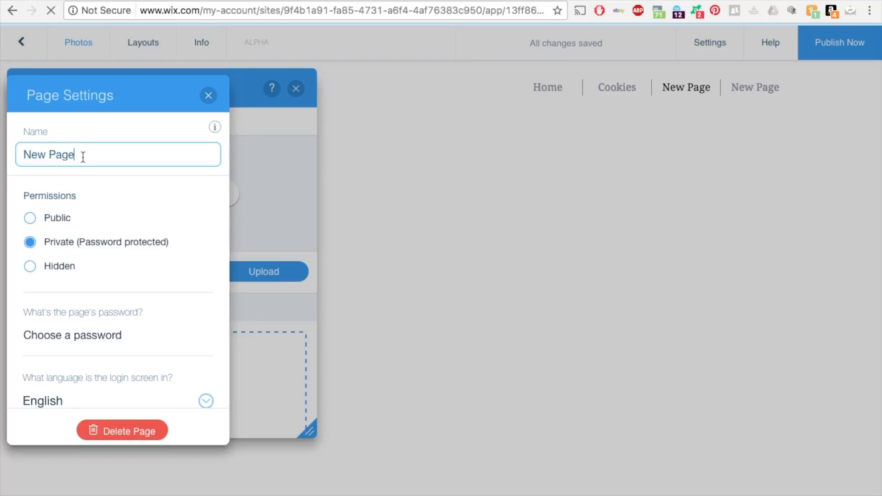
pyautogui.write('Cooki')
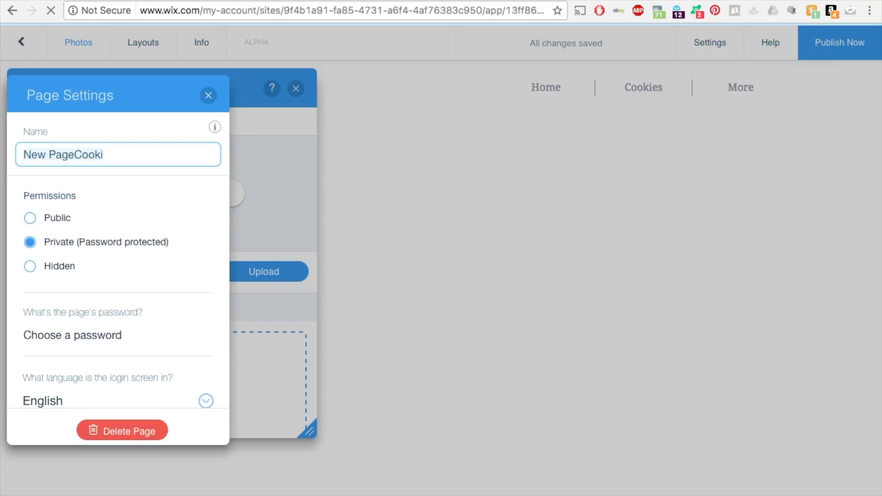
pyautogui.write('Cookies 2')
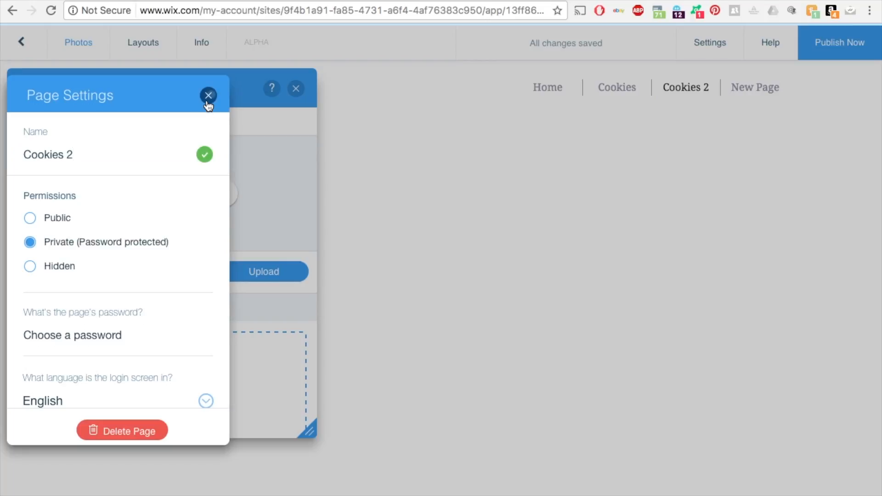
pyautogui.click(208, 96)
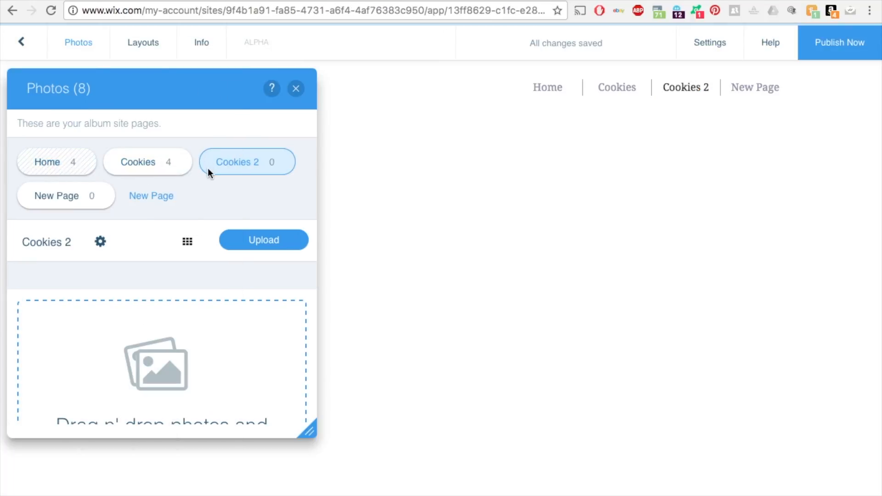
pyautogui.moveTo(876, 148)
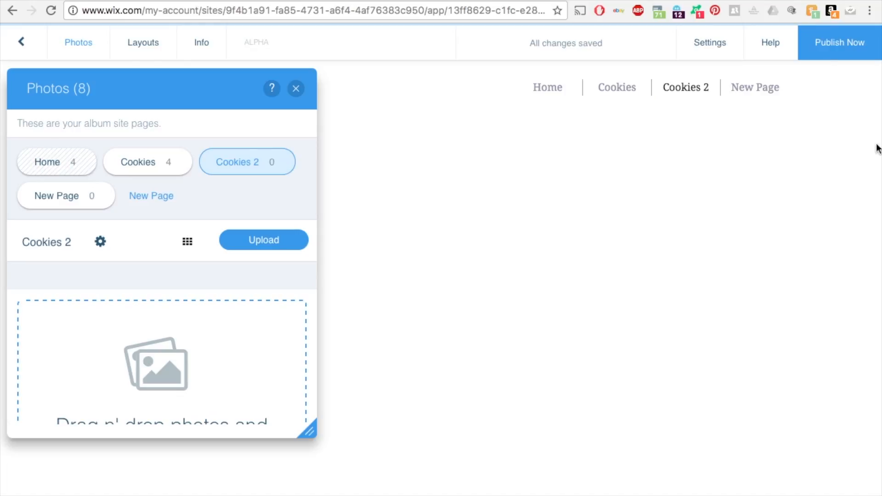
pyautogui.moveTo(151, 173)
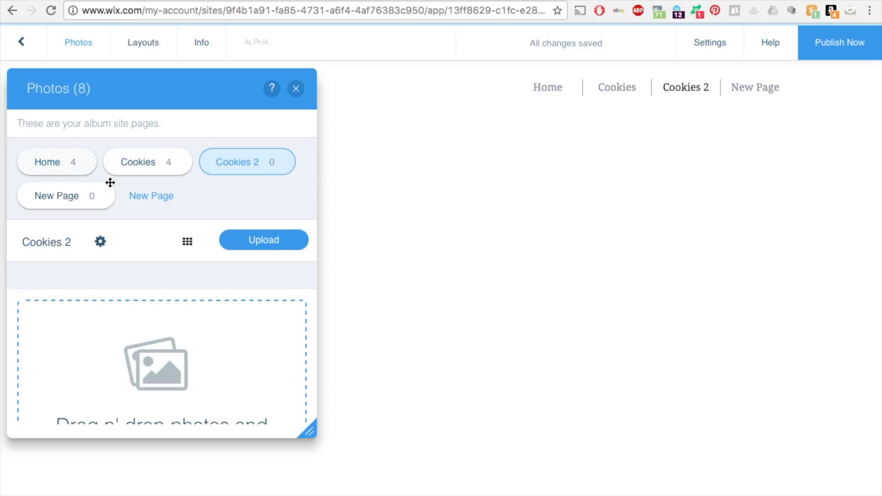
pyautogui.moveTo(165, 277)
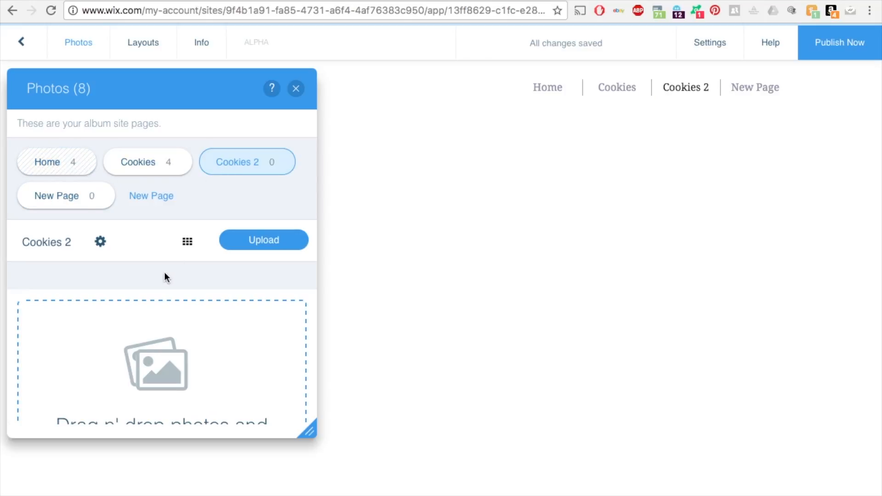
# Step: View the Home page's cover photo, then load the Cookies page with its four photos
pyautogui.click(56, 162)
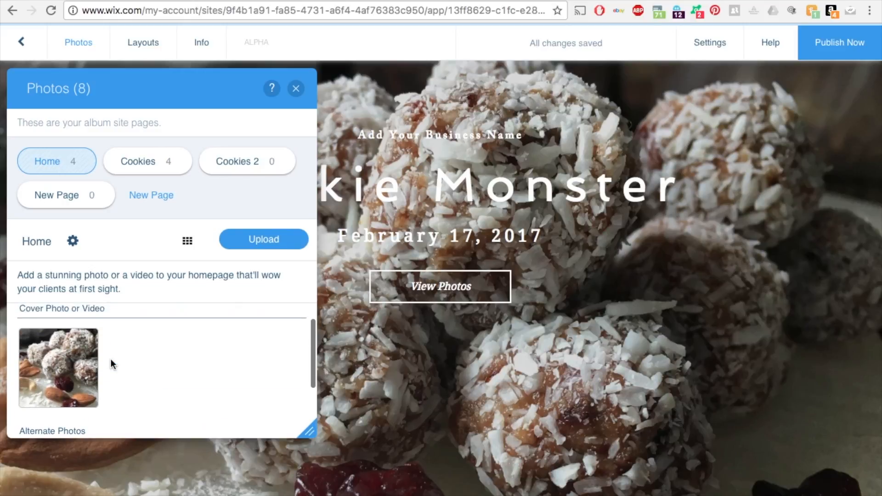
pyautogui.scroll(-3)
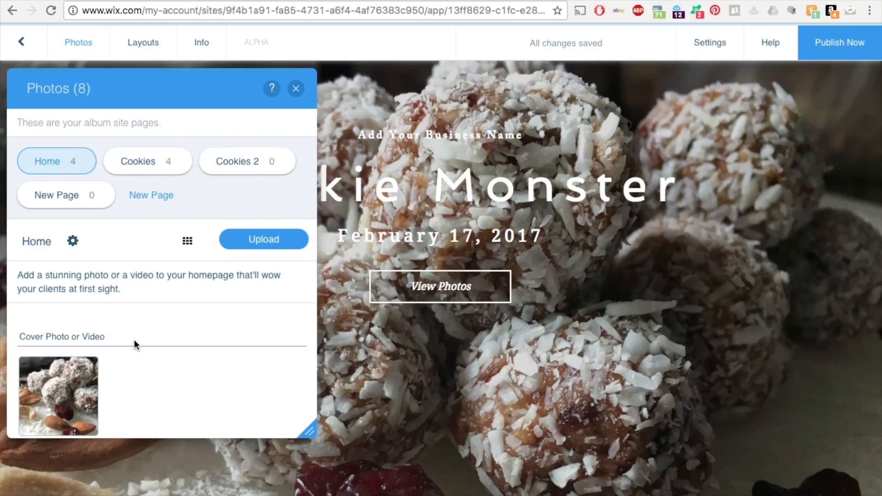
pyautogui.scroll(-3)
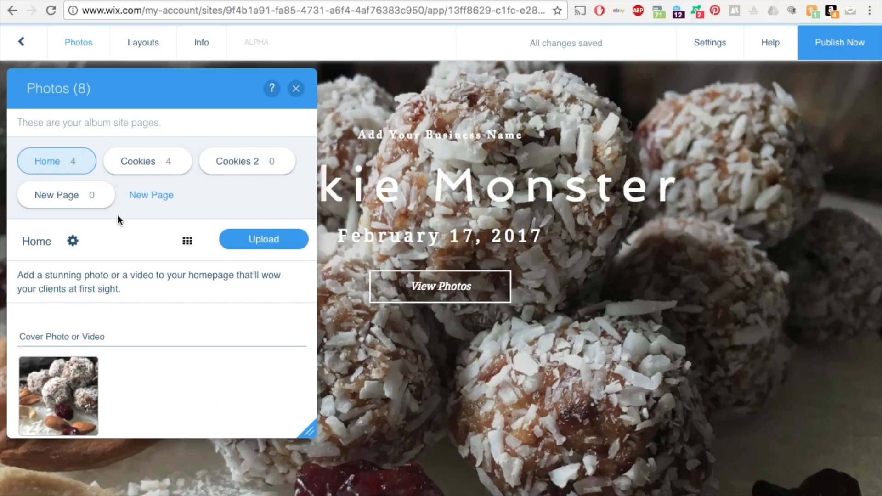
pyautogui.moveTo(148, 162)
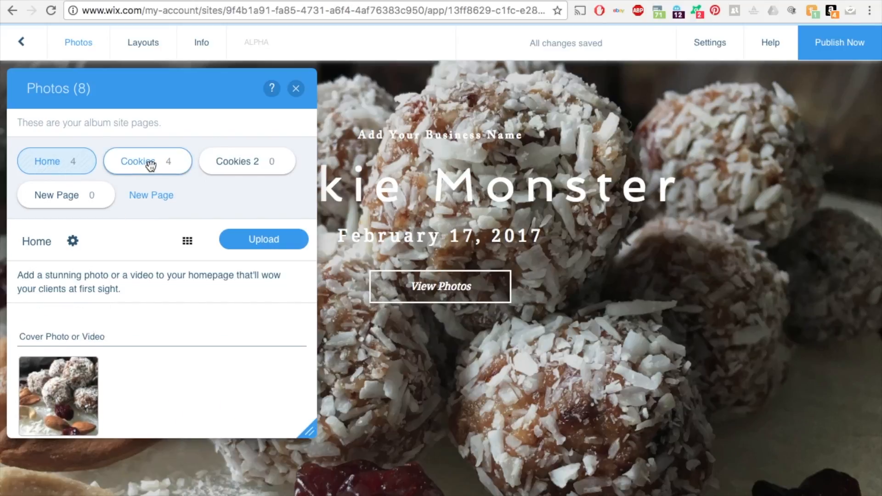
pyautogui.click(147, 161)
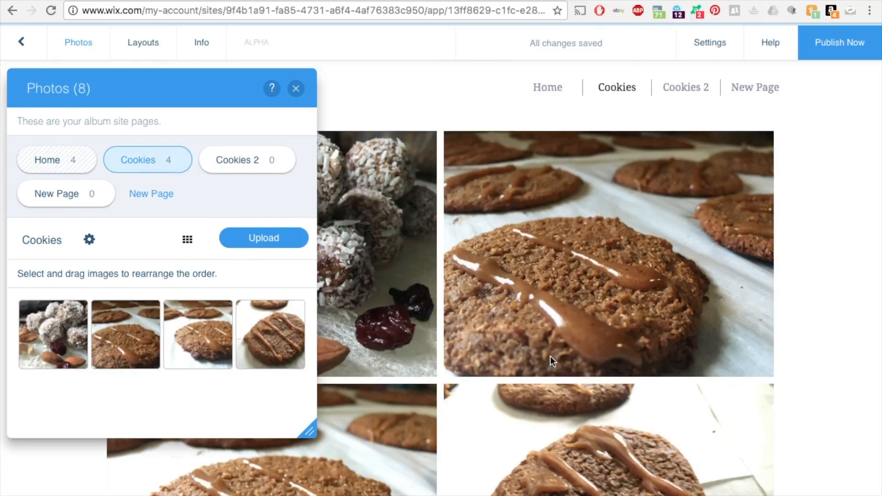
pyautogui.moveTo(53, 333)
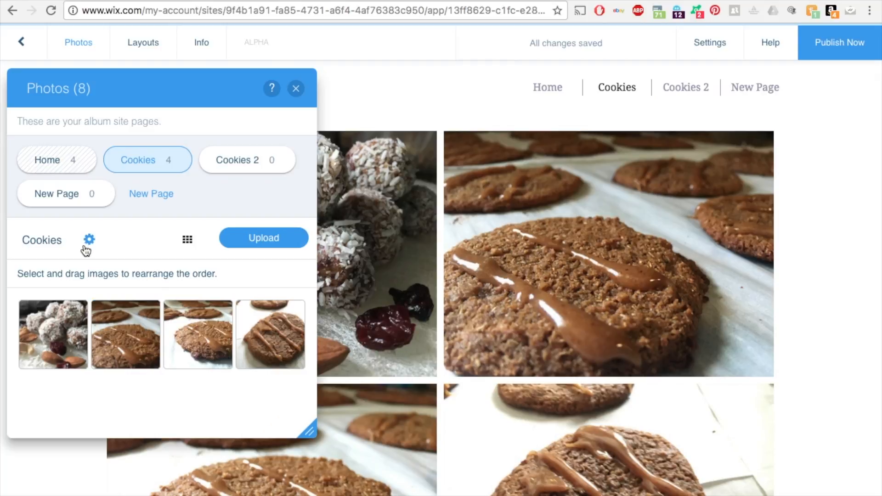
# Step: Give the Cookies page heart icons without a counter and set it private, password protected
pyautogui.click(89, 240)
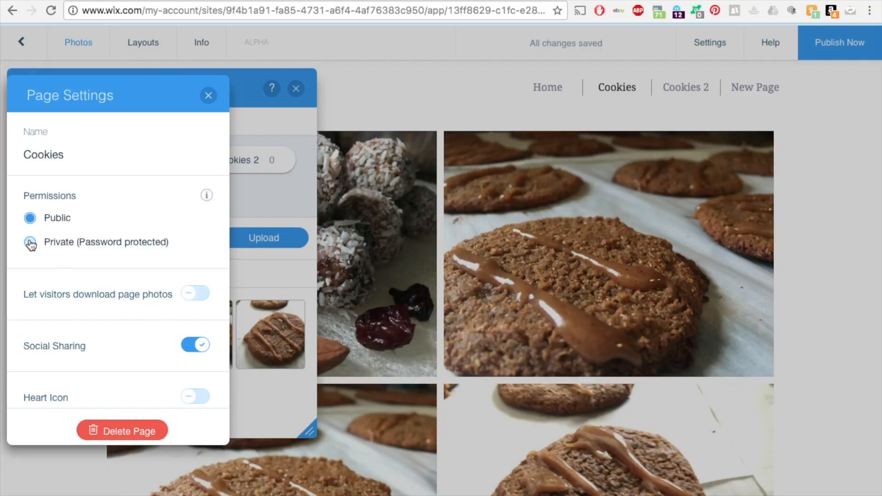
pyautogui.scroll(-3)
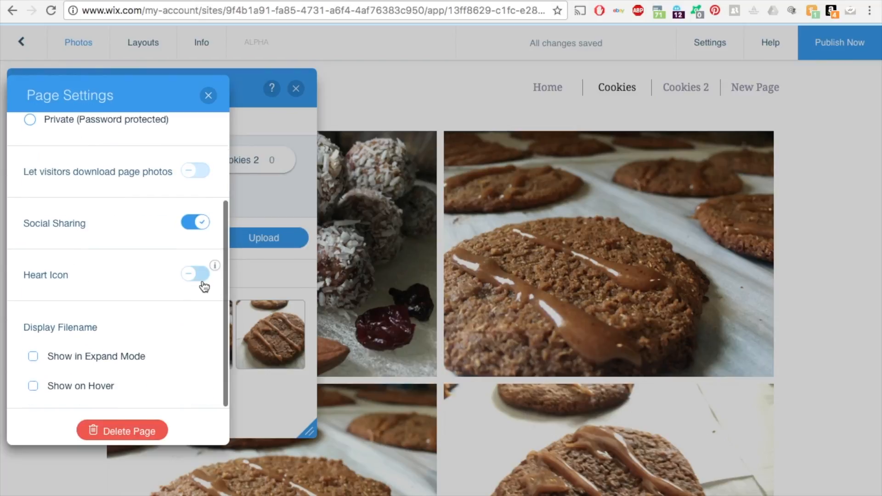
pyautogui.click(195, 274)
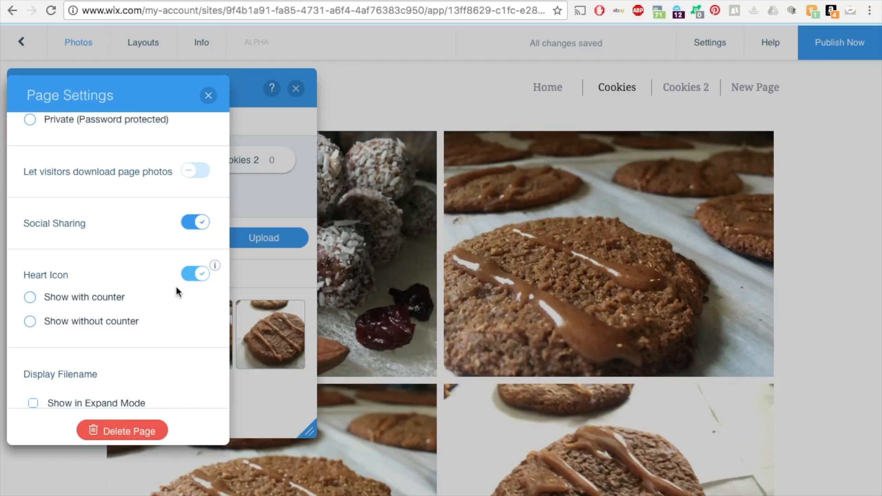
pyautogui.click(30, 298)
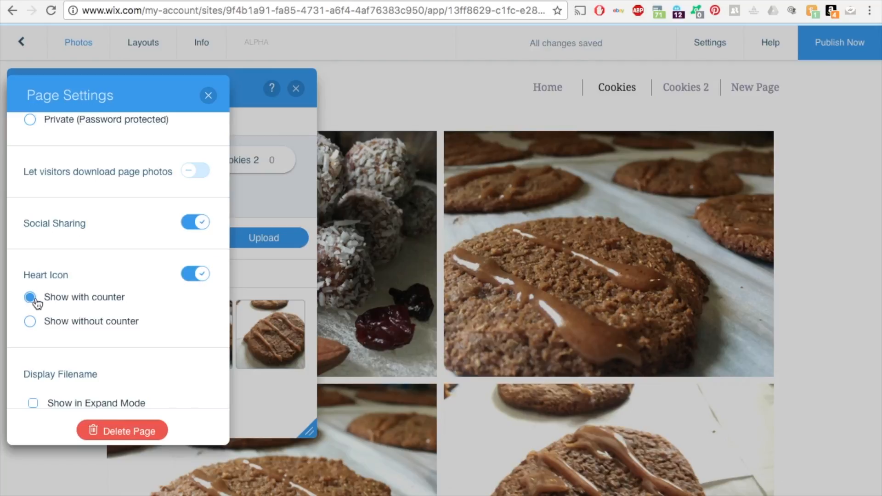
pyautogui.click(29, 321)
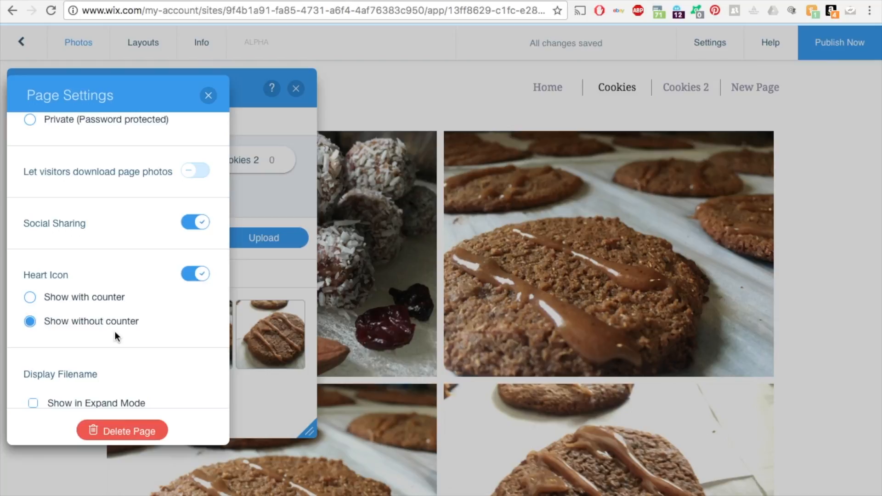
pyautogui.scroll(-3)
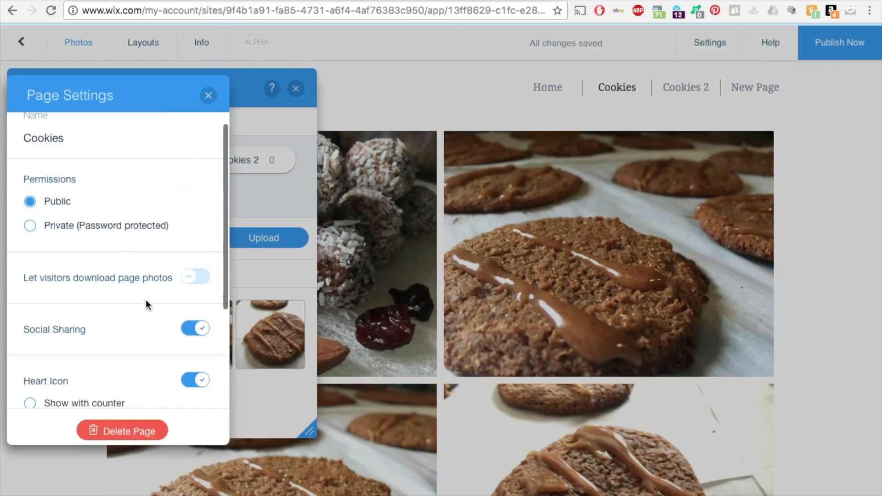
pyautogui.click(29, 242)
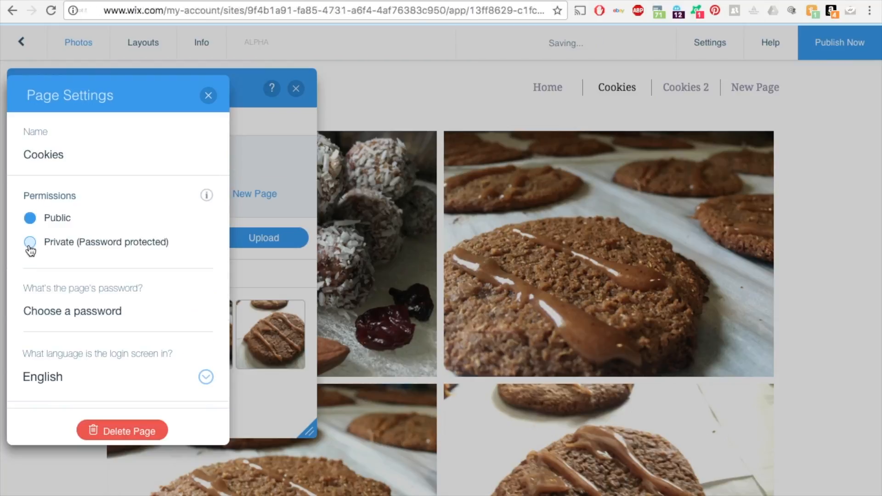
pyautogui.click(29, 242)
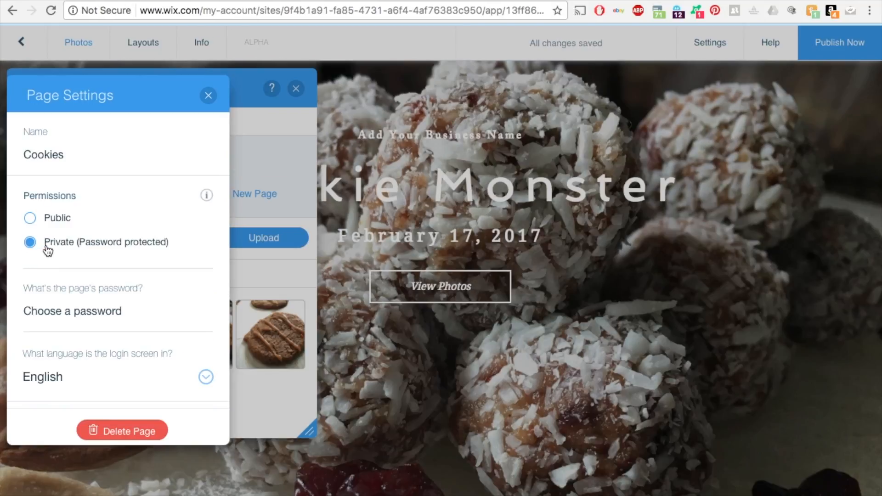
pyautogui.moveTo(72, 248)
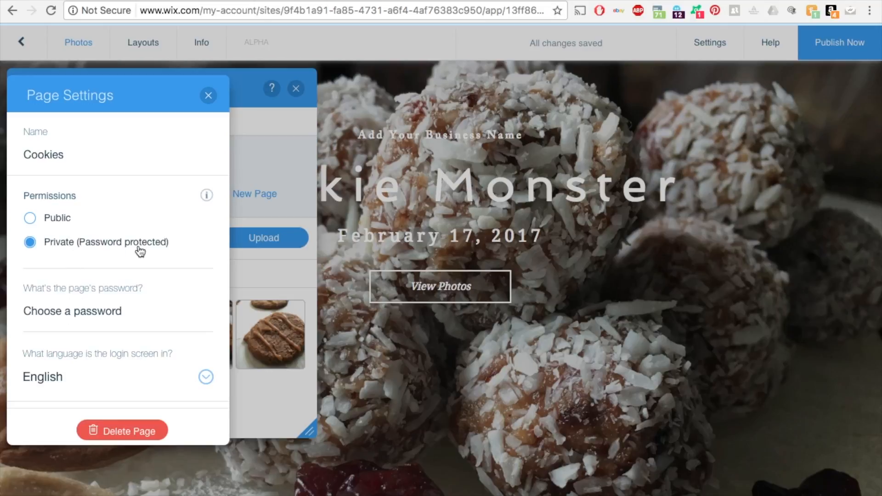
pyautogui.scroll(-3)
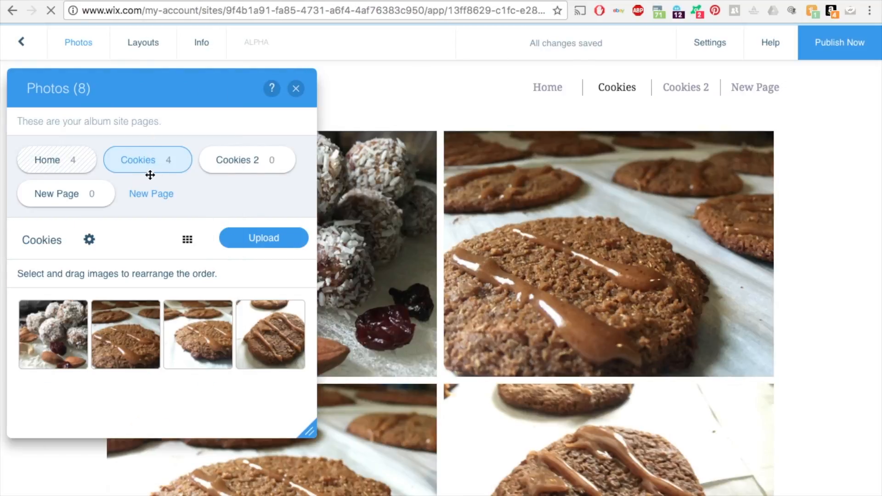
# Step: Switch to the Cookies 2 page and upload two cookie photos
pyautogui.click(56, 160)
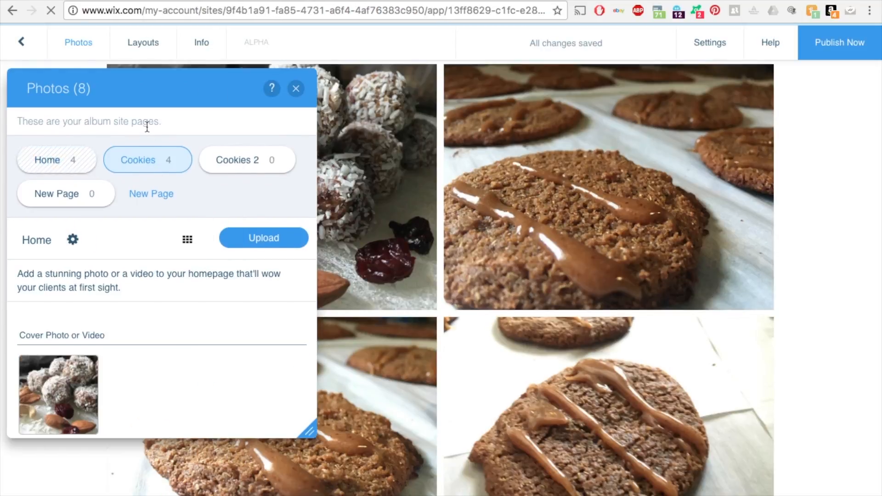
pyautogui.click(57, 160)
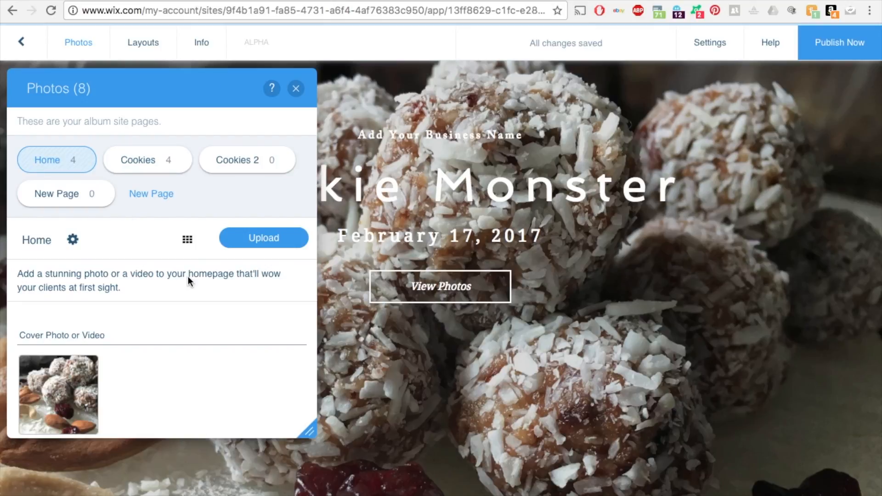
pyautogui.moveTo(187, 258)
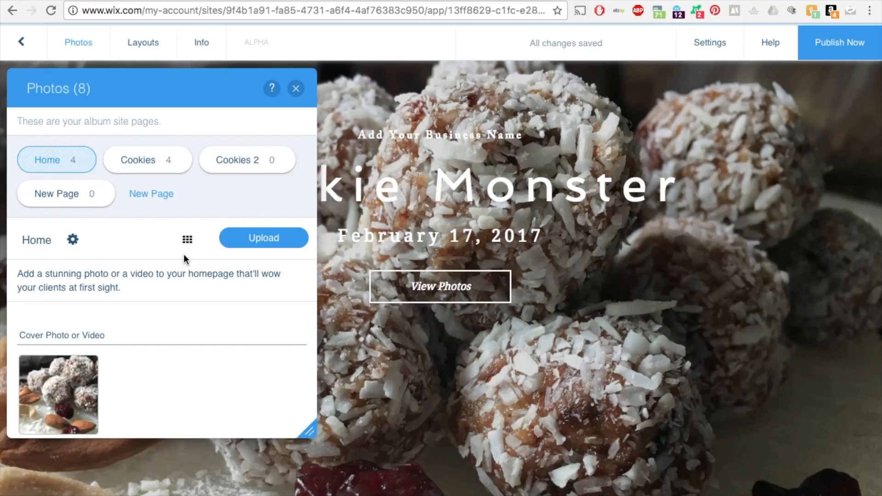
pyautogui.click(246, 159)
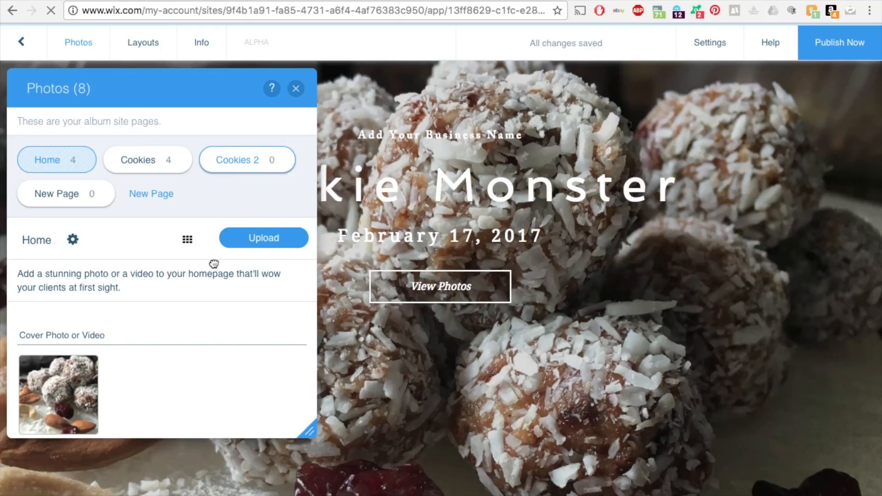
pyautogui.click(236, 160)
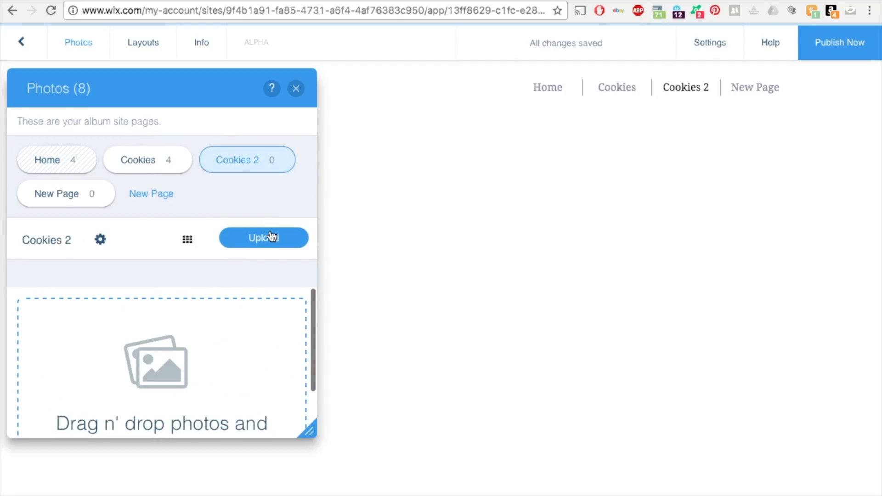
pyautogui.click(263, 237)
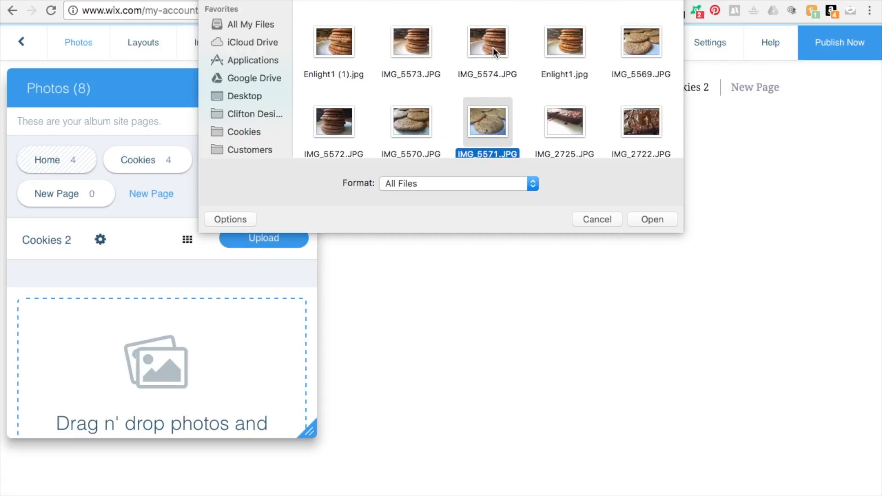
pyautogui.click(595, 219)
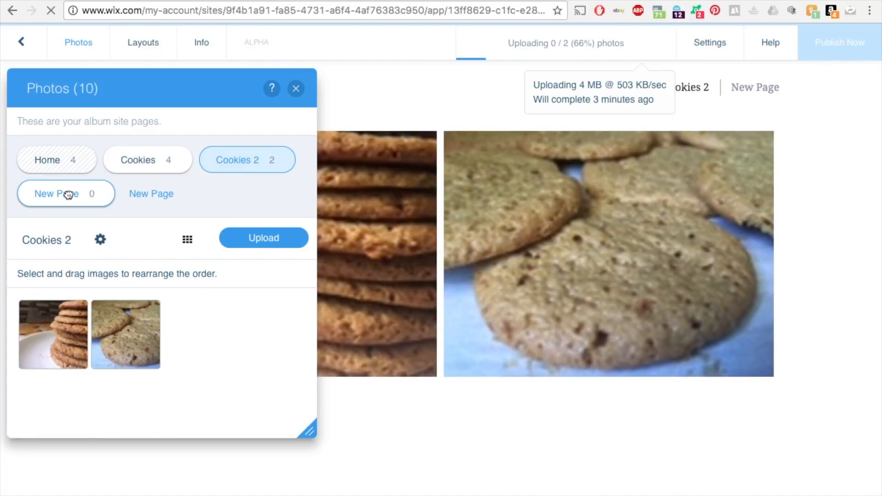
# Step: Hide New Page from site visitors in its page settings
pyautogui.click(56, 193)
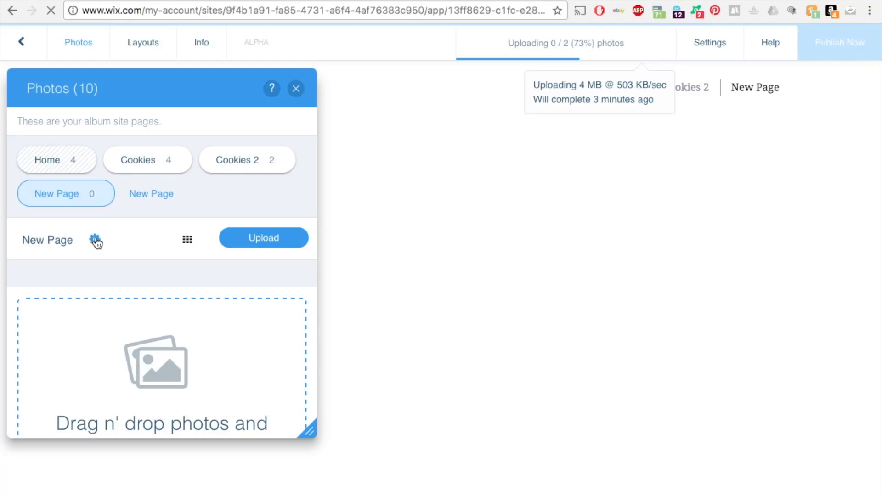
pyautogui.moveTo(96, 241)
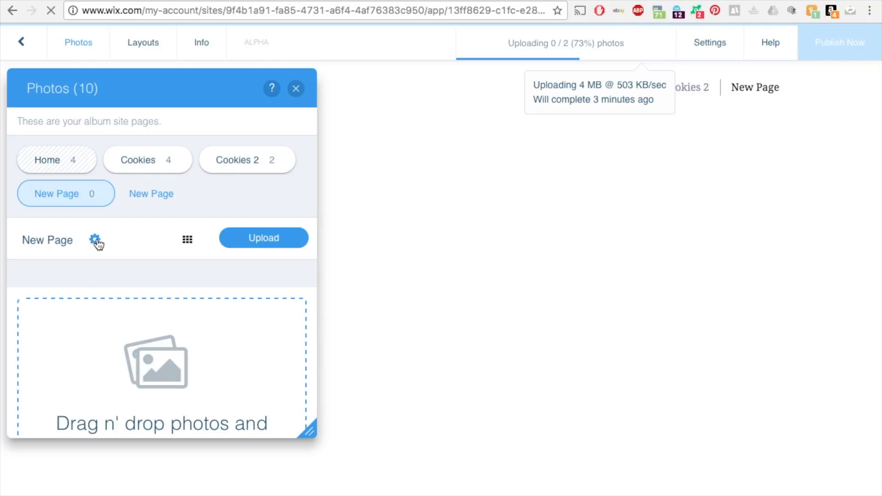
pyautogui.click(95, 240)
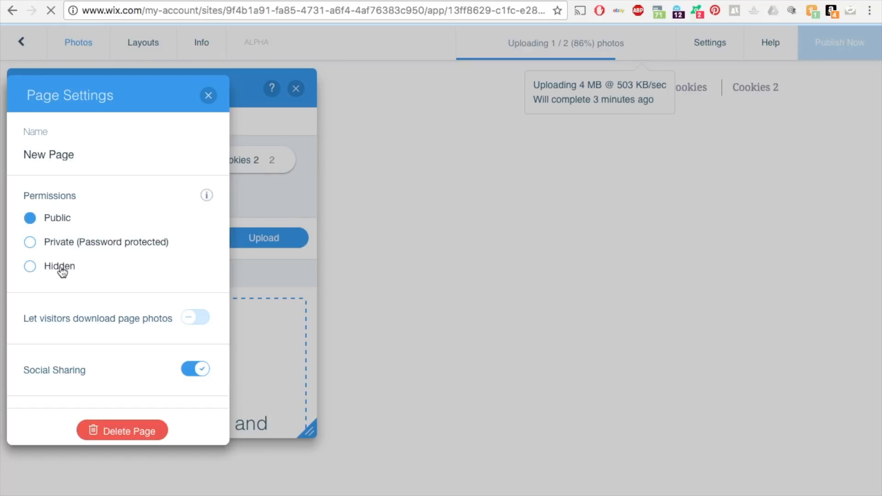
pyautogui.click(30, 266)
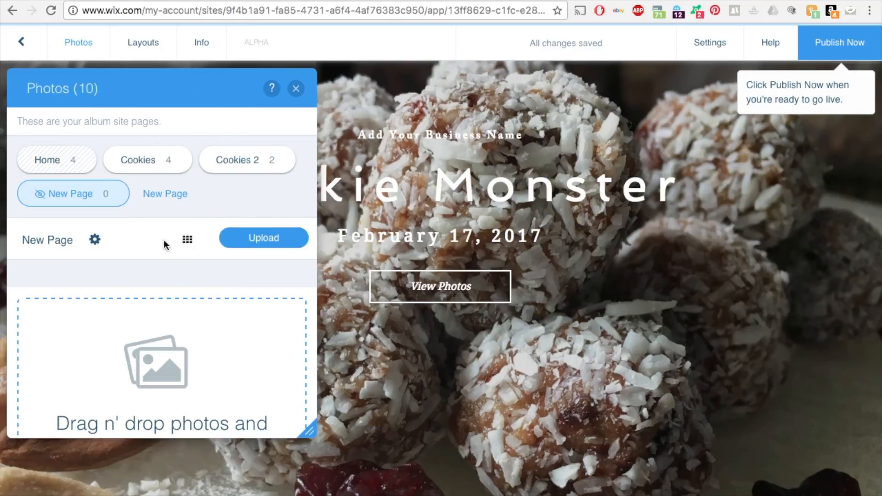
# Step: Set Cookies 2 to private, password protected, and return to the Home page
pyautogui.click(246, 160)
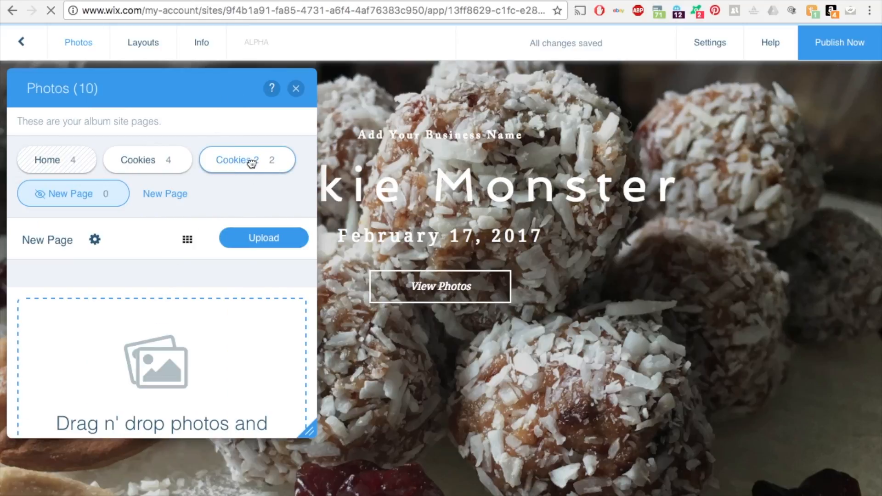
pyautogui.click(246, 160)
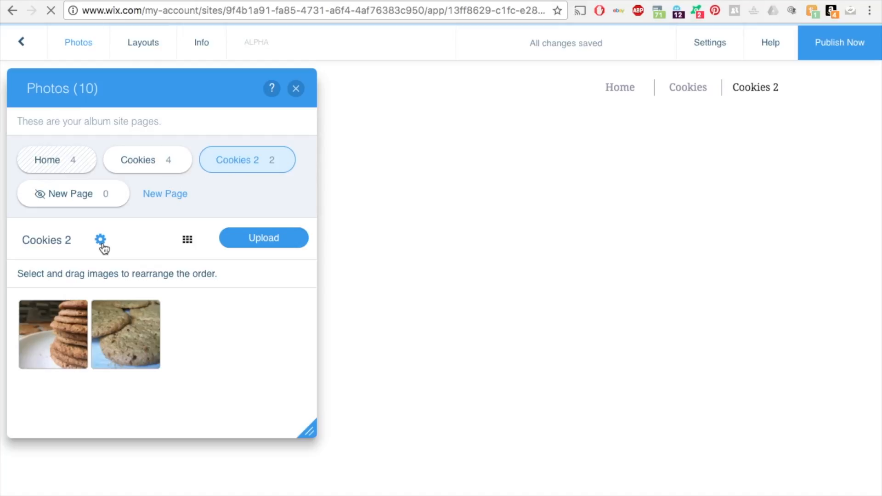
pyautogui.click(101, 239)
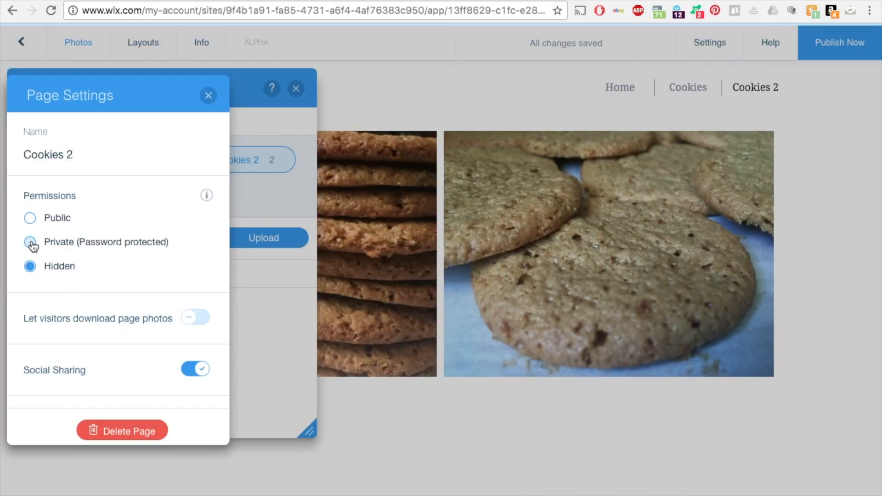
pyautogui.click(29, 242)
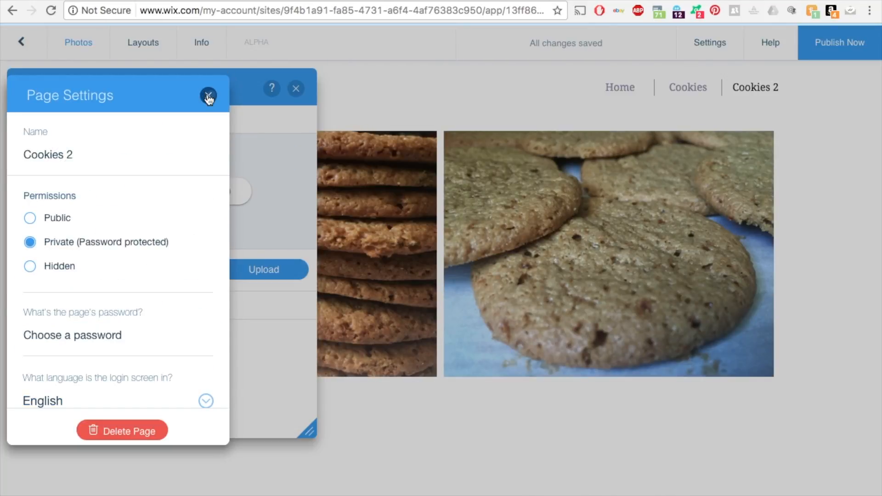
pyautogui.click(208, 95)
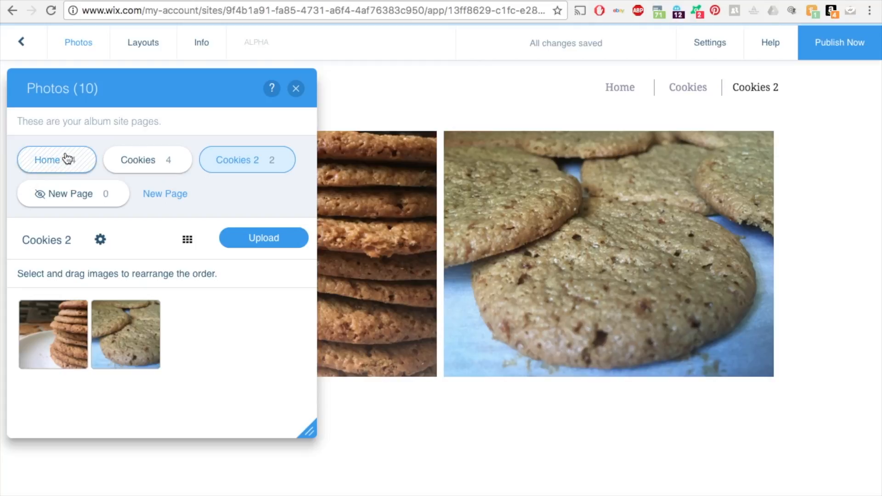
pyautogui.click(56, 159)
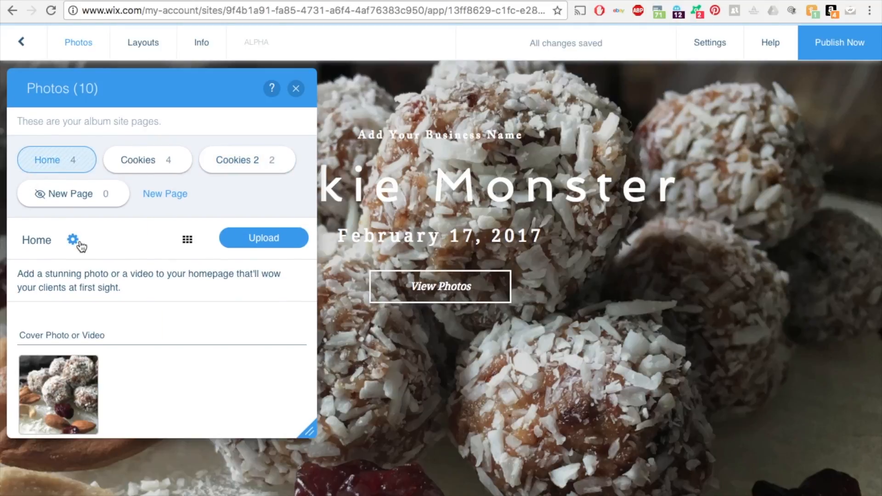
pyautogui.click(72, 240)
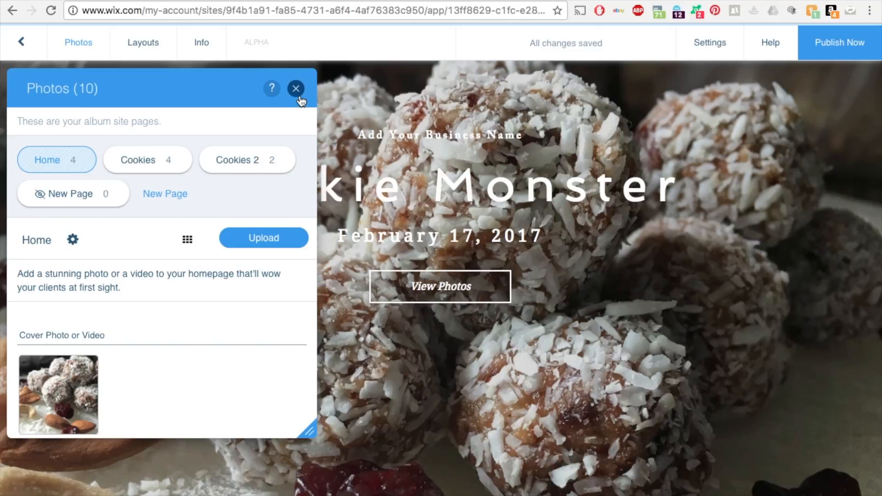
# Step: Close the Photos panel and browse the Dark layout templates in Layouts
pyautogui.click(296, 88)
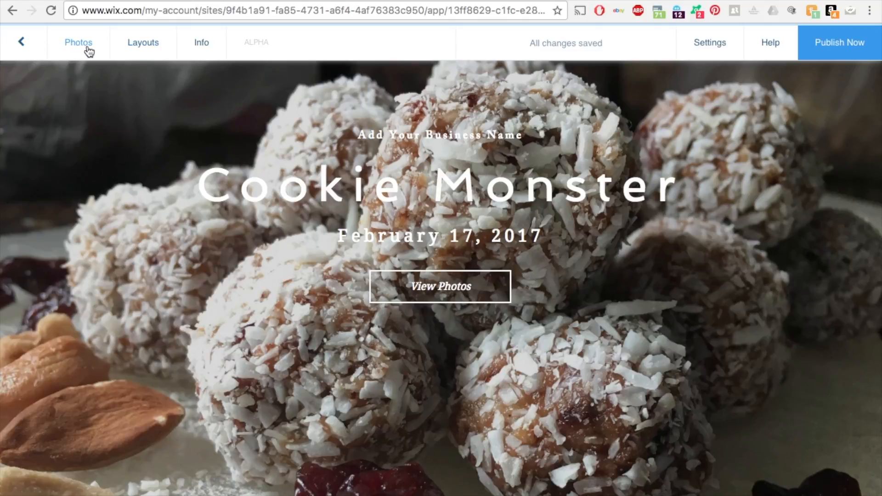
pyautogui.click(78, 42)
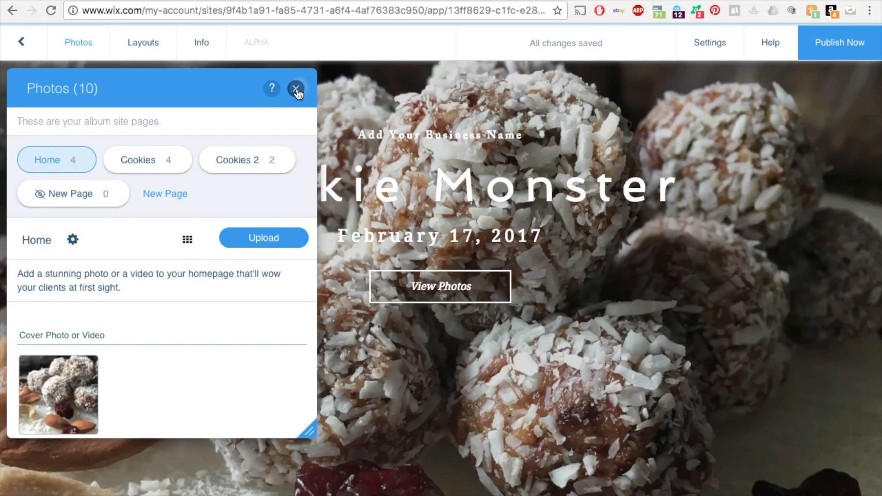
pyautogui.click(296, 88)
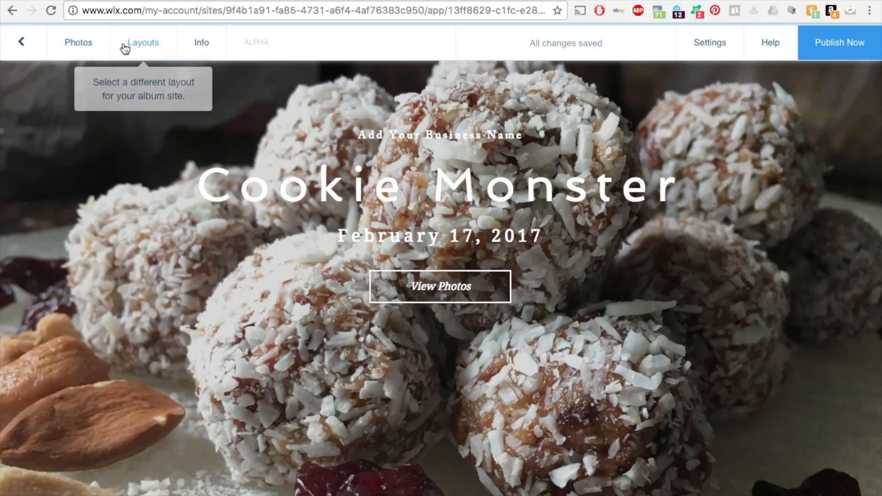
pyautogui.click(143, 42)
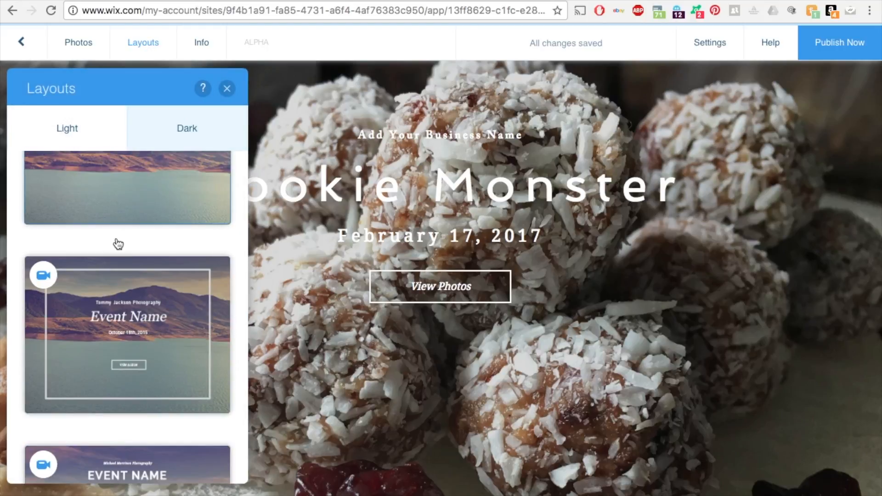
pyautogui.scroll(-3)
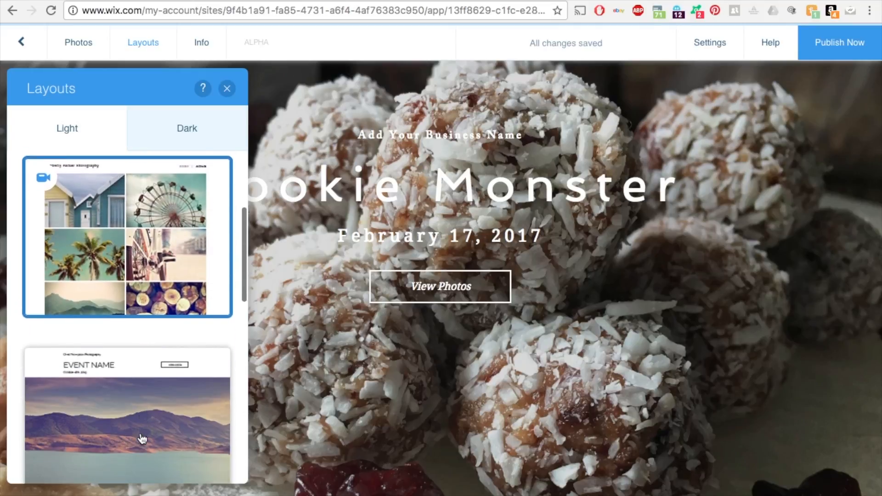
pyautogui.scroll(-3)
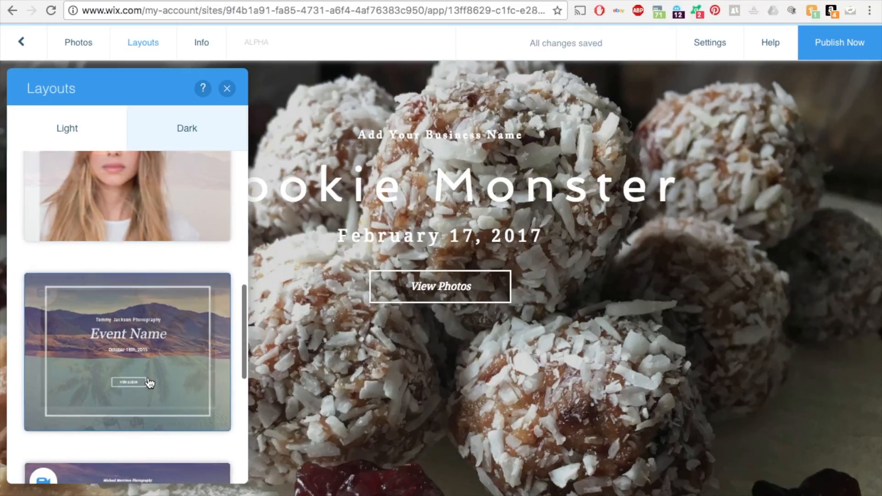
pyautogui.scroll(-3)
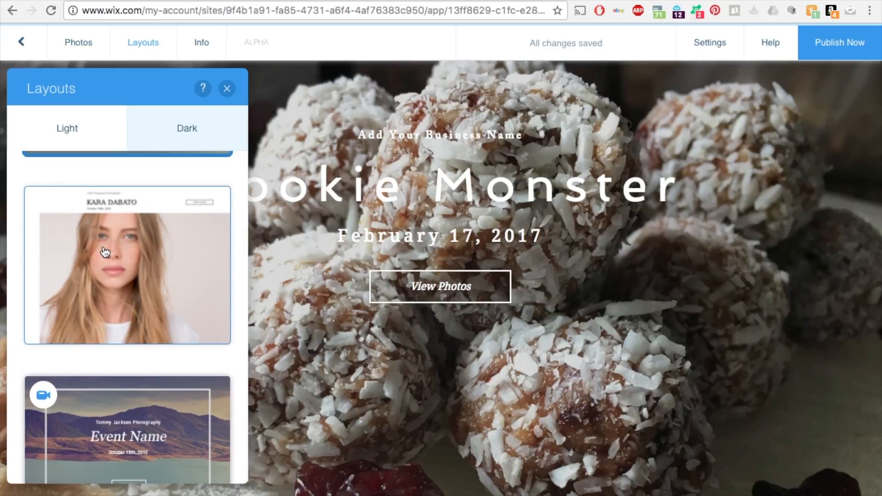
pyautogui.scroll(-3)
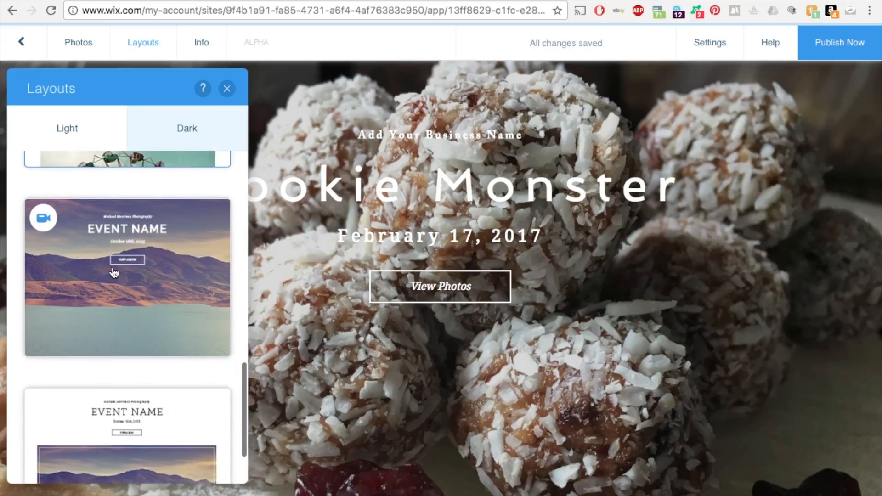
pyautogui.scroll(-3)
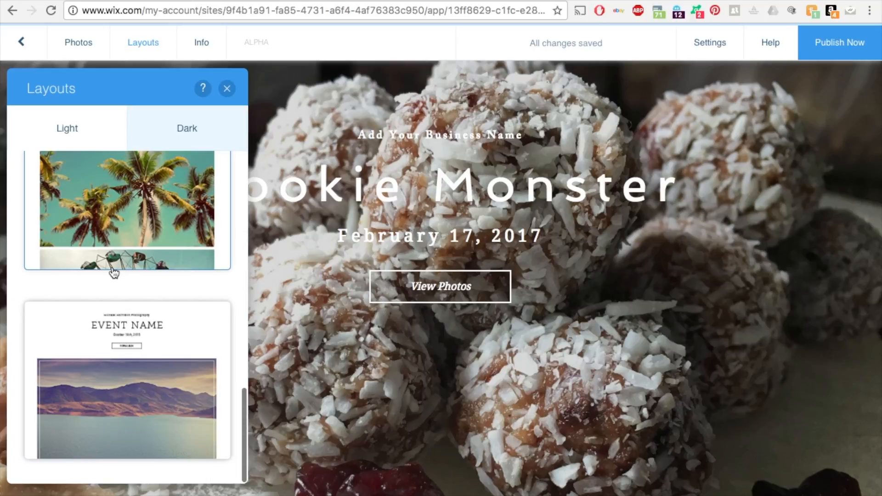
pyautogui.scroll(-3)
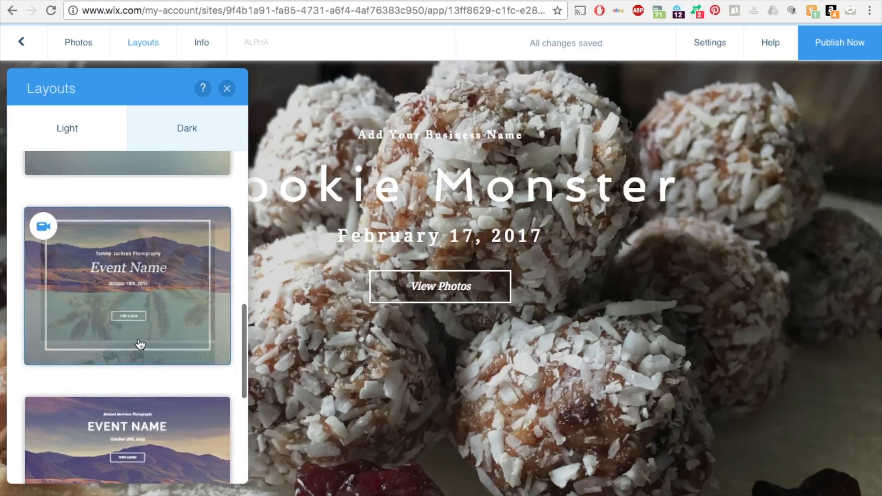
# Step: Switch to the Light layouts and scroll through them
pyautogui.click(186, 128)
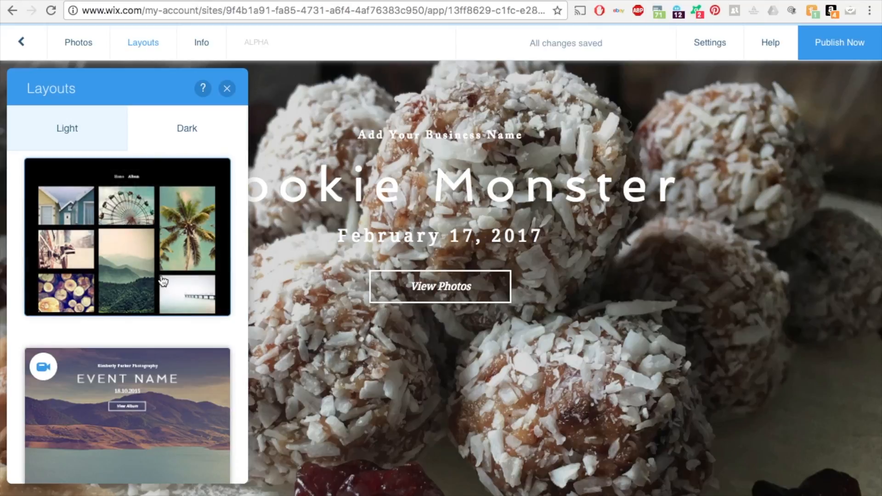
pyautogui.scroll(-3)
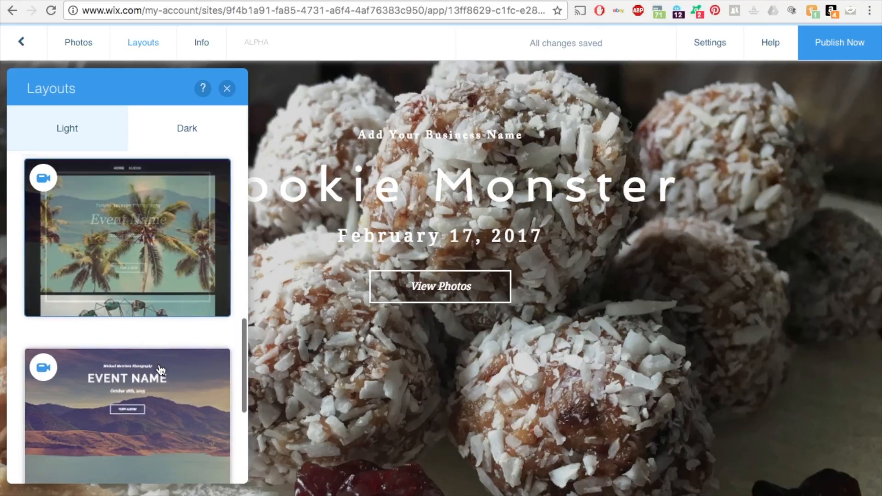
pyautogui.scroll(-3)
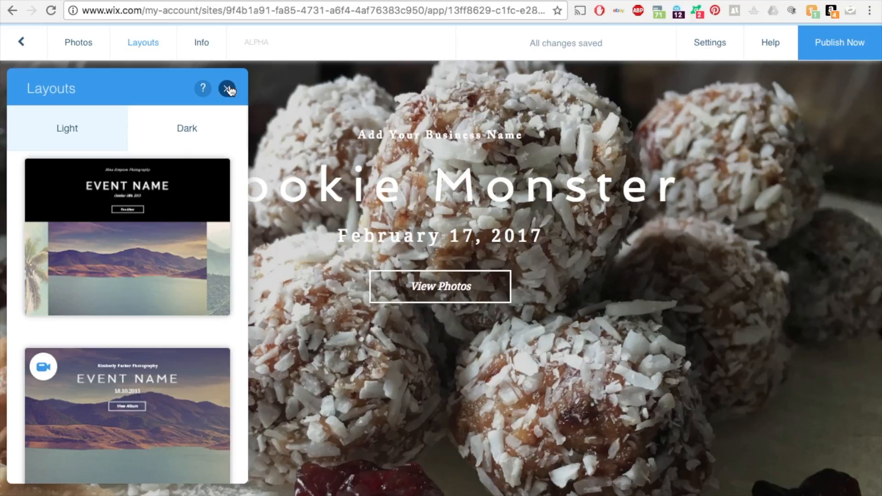
# Step: Review event name, date and button label, turn off logo display, and browse business fonts
pyautogui.click(229, 88)
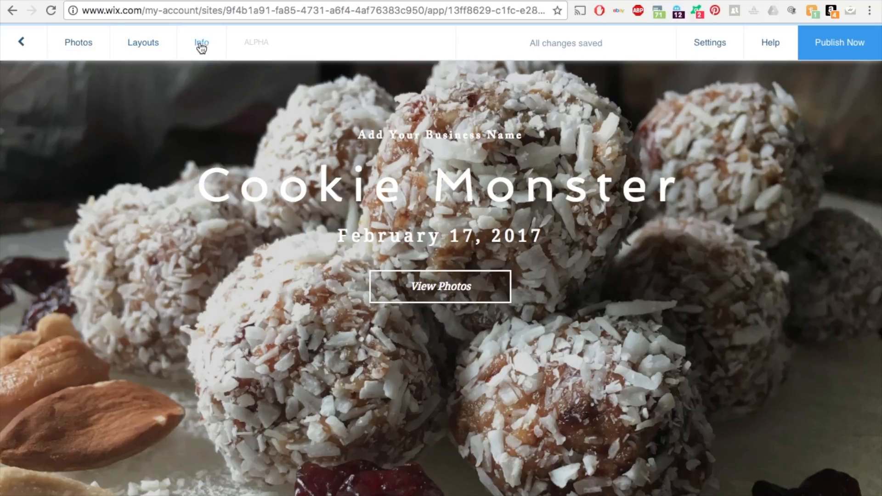
pyautogui.click(201, 42)
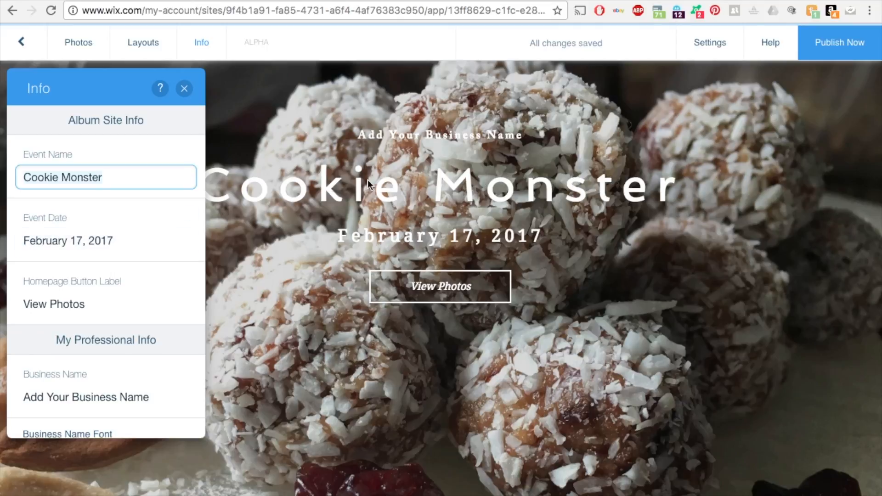
pyautogui.moveTo(123, 271)
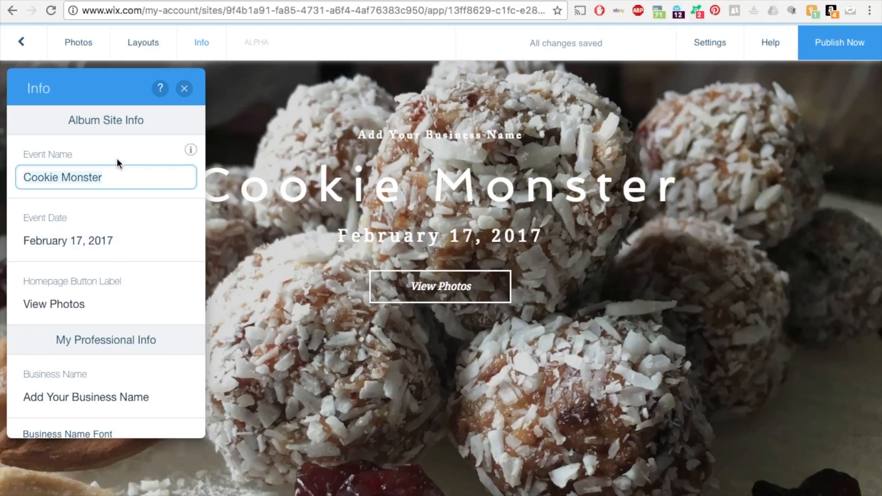
pyautogui.moveTo(107, 177)
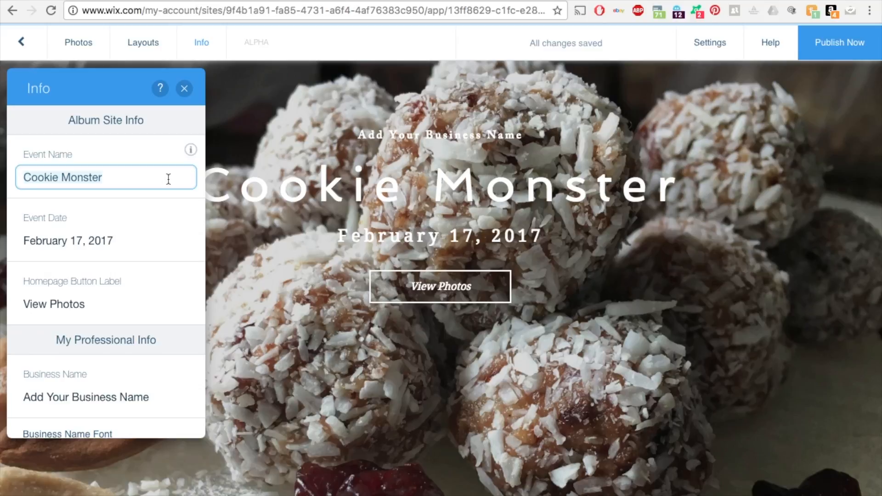
pyautogui.click(106, 240)
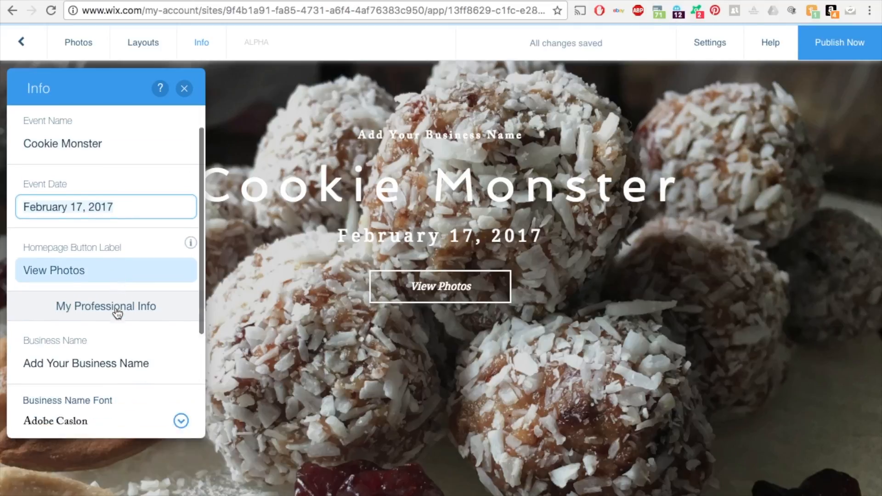
pyautogui.scroll(-3)
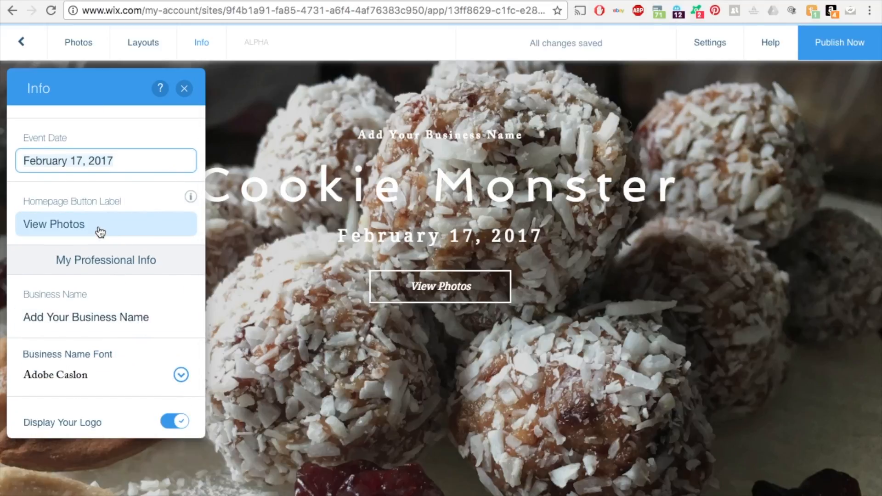
pyautogui.scroll(-3)
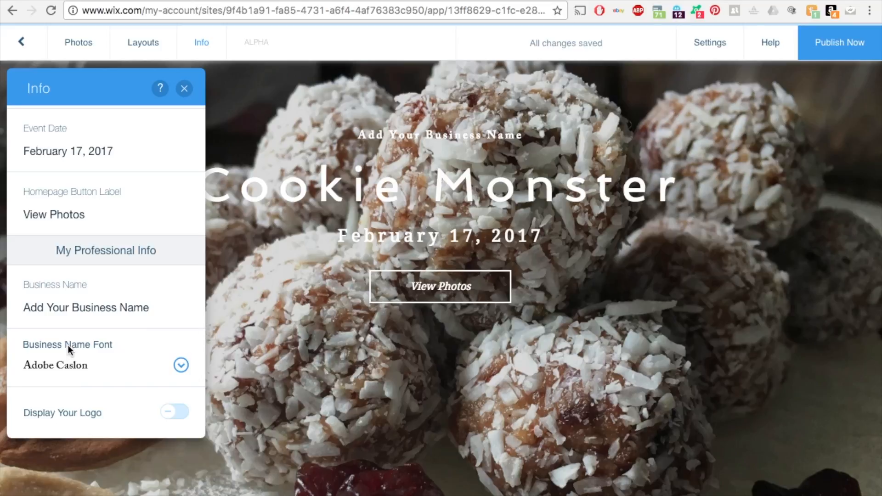
pyautogui.click(181, 365)
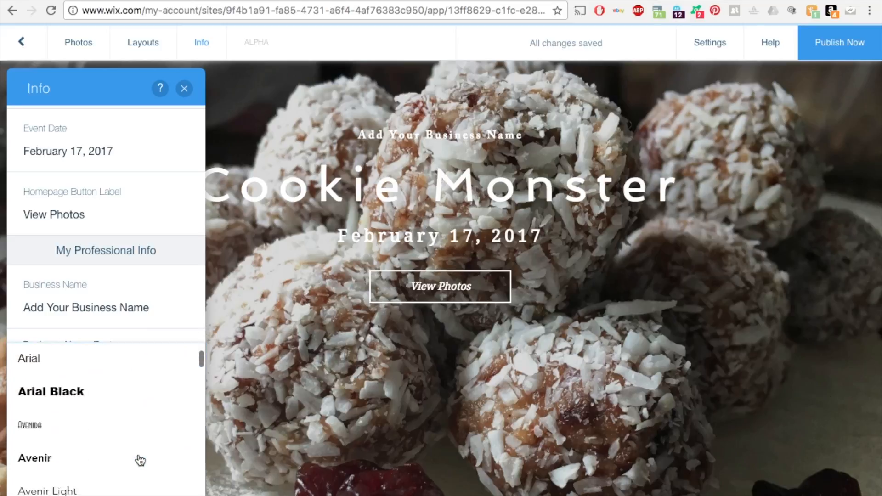
pyautogui.scroll(-3)
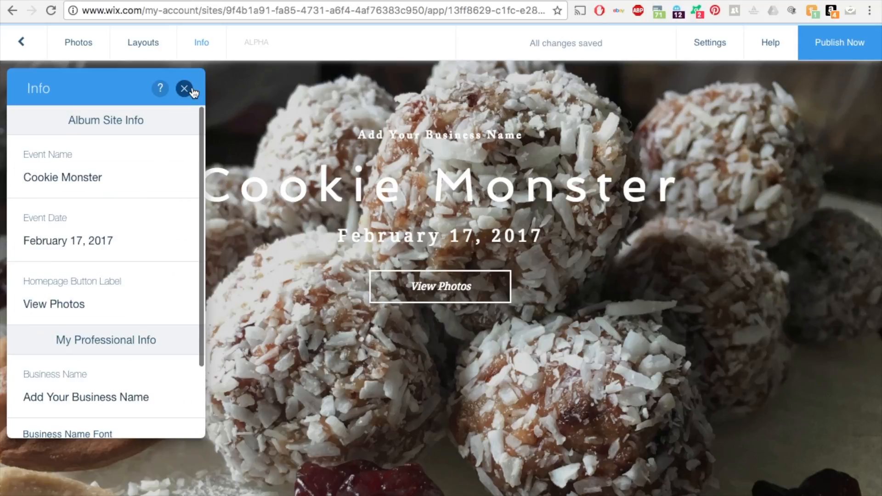
pyautogui.click(184, 88)
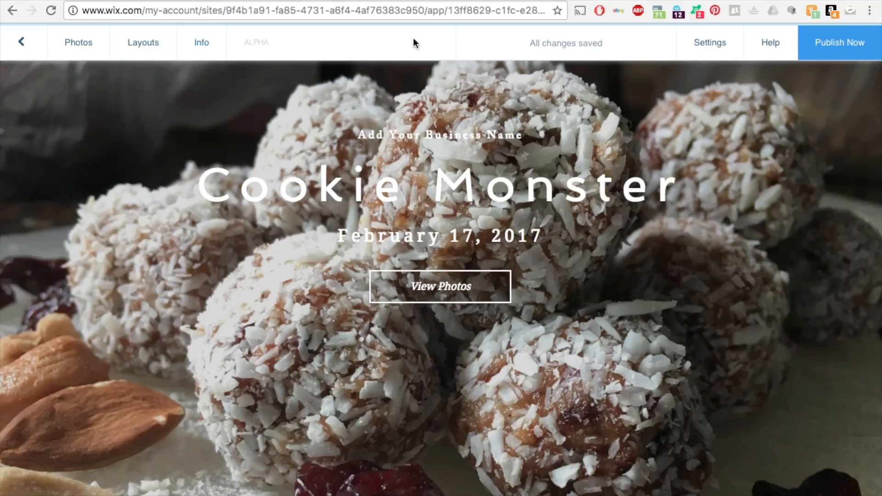
# Step: Set Album Permissions to Private with a site password, then close Settings
pyautogui.click(709, 42)
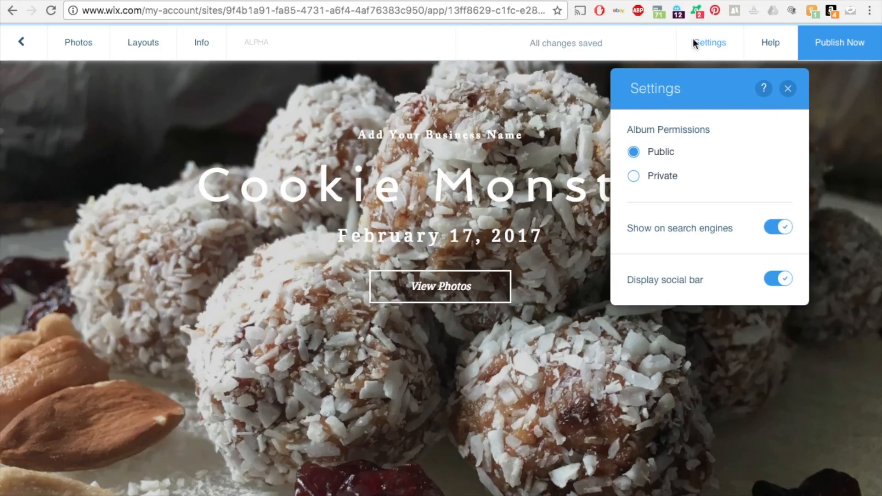
pyautogui.moveTo(483, 95)
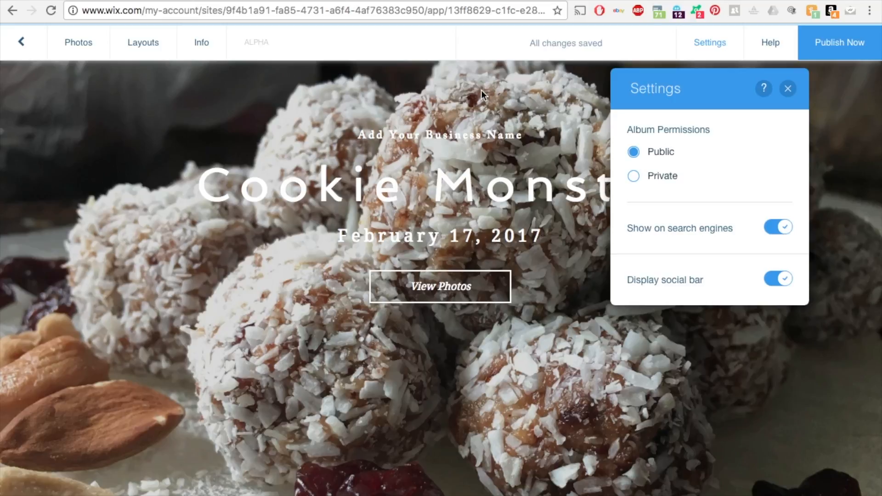
pyautogui.moveTo(700, 146)
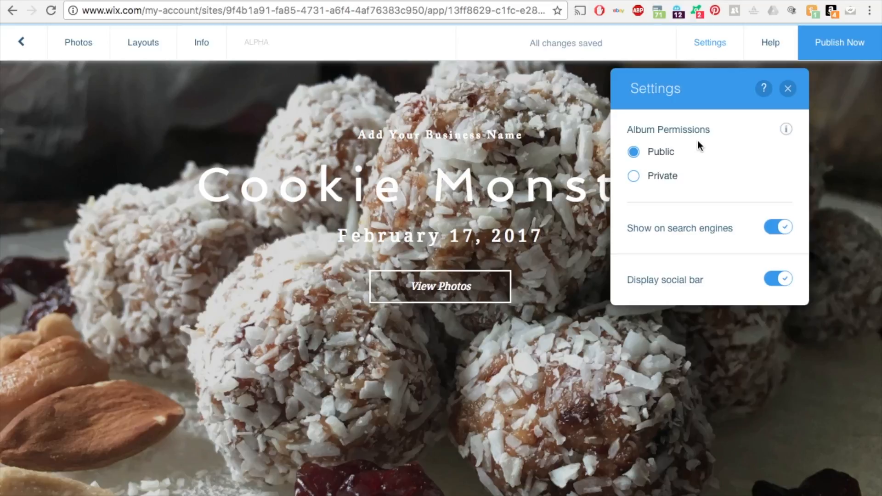
pyautogui.moveTo(697, 149)
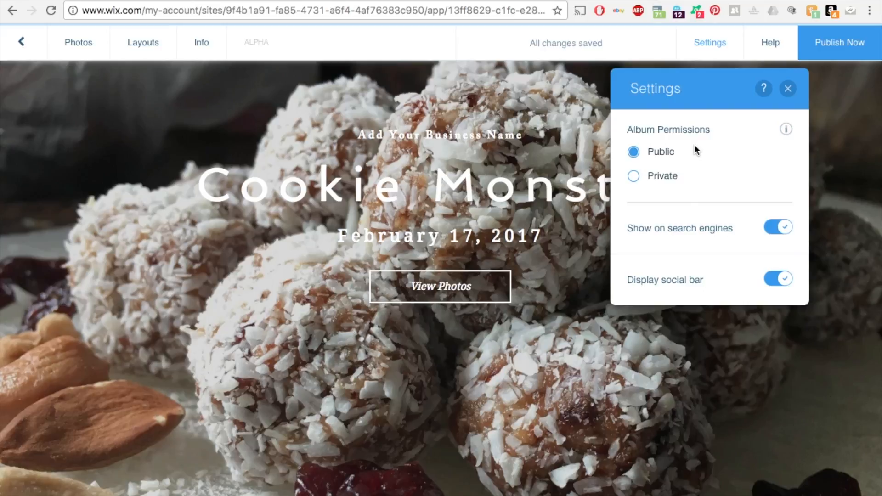
pyautogui.moveTo(723, 138)
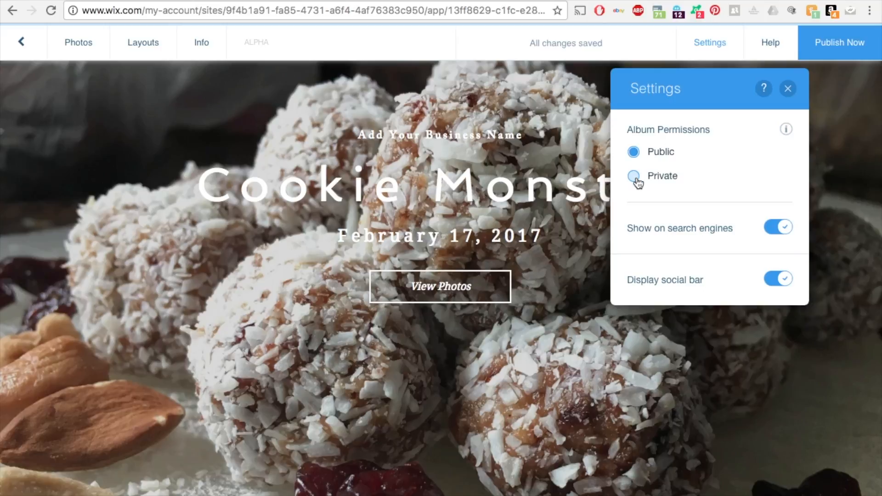
pyautogui.click(633, 175)
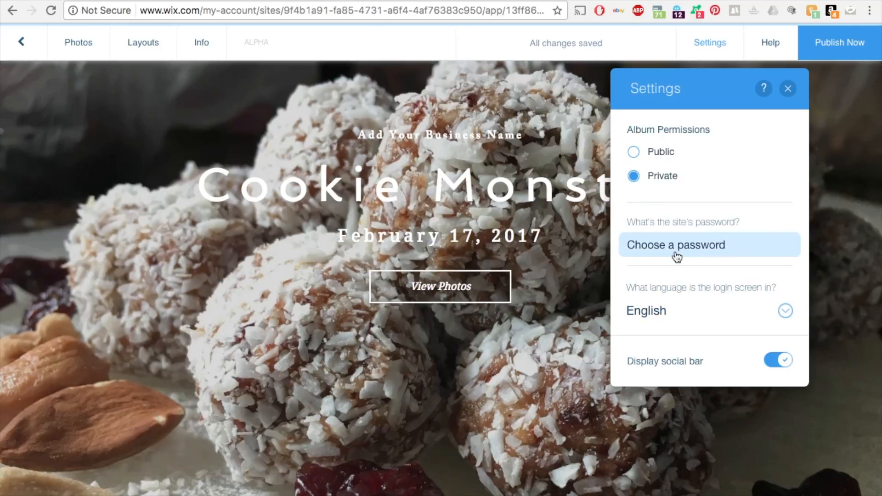
pyautogui.click(709, 245)
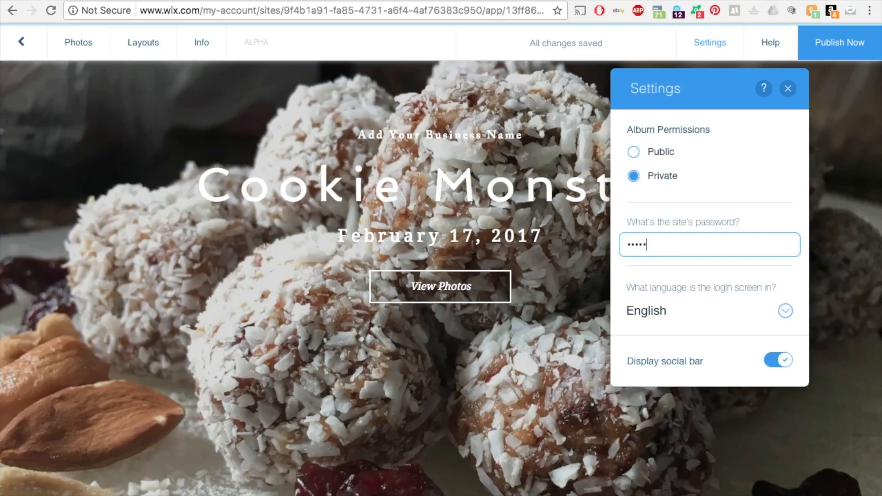
pyautogui.press('backspace')
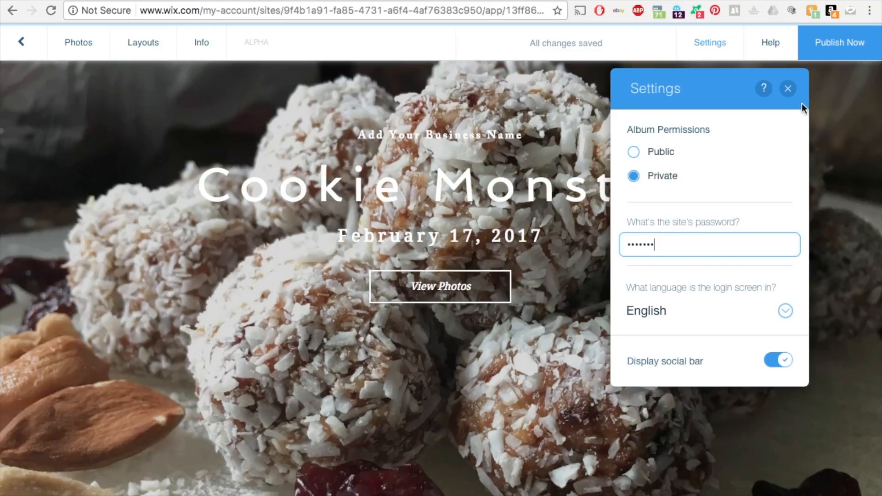
pyautogui.click(787, 88)
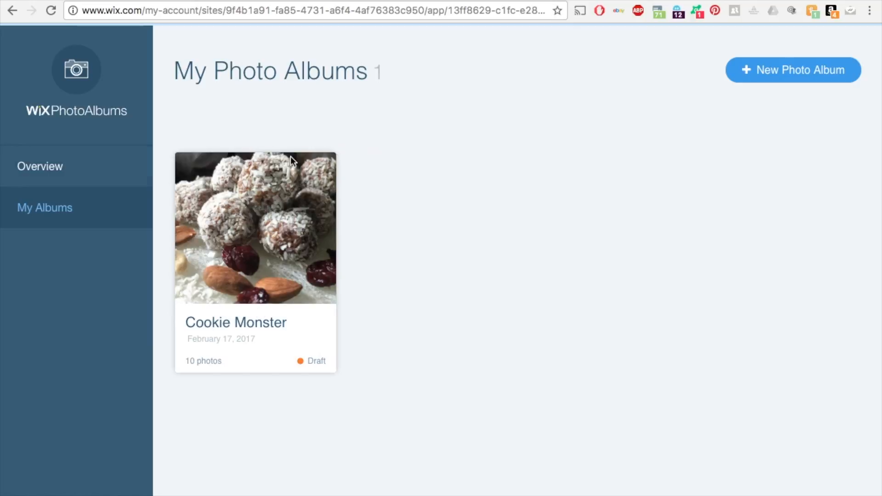
pyautogui.moveTo(361, 357)
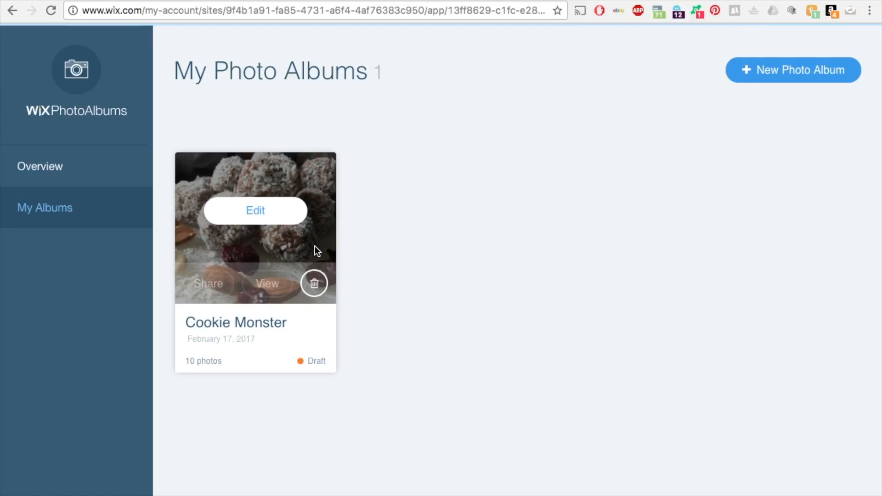
pyautogui.moveTo(313, 257)
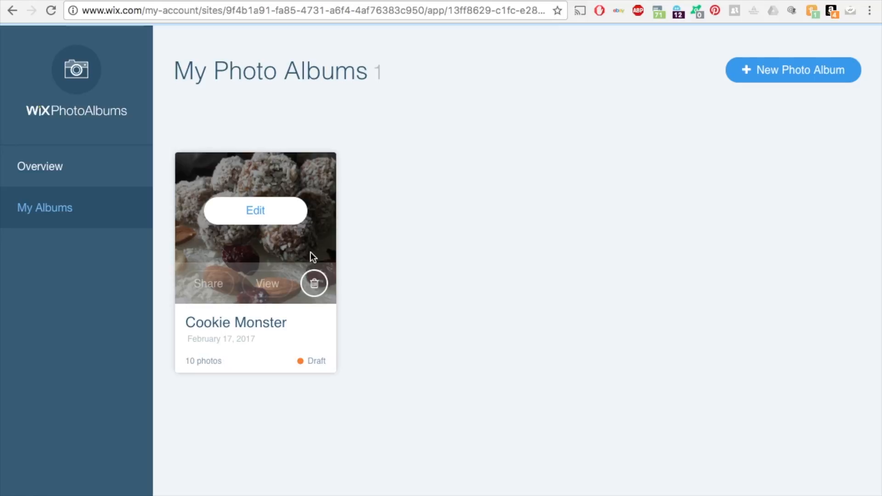
pyautogui.moveTo(574, 201)
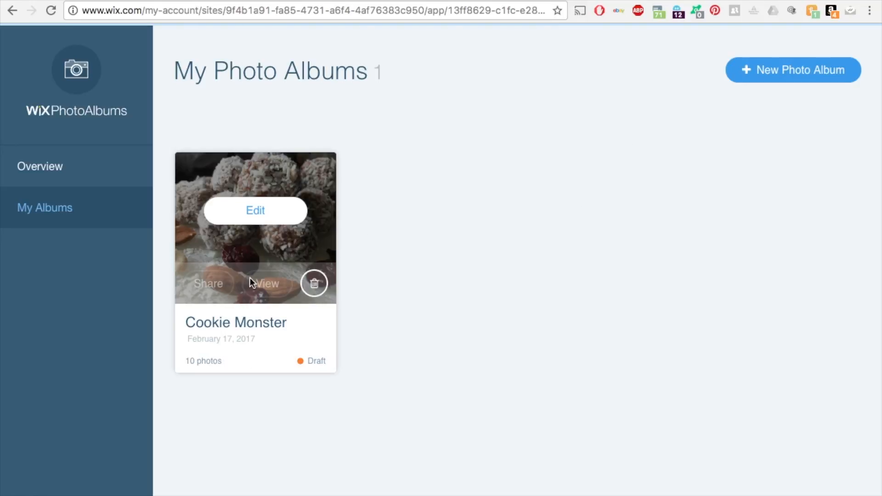
pyautogui.moveTo(47, 171)
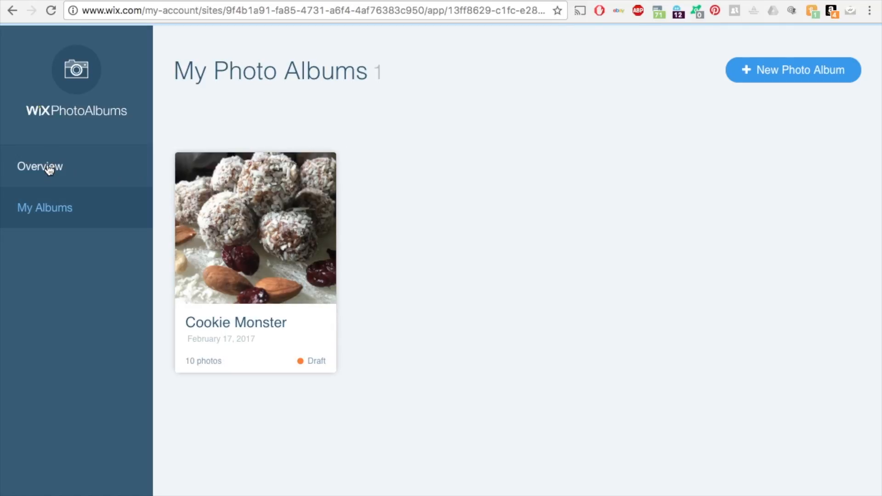
# Step: Open the Overview page from the left sidebar
pyautogui.click(40, 166)
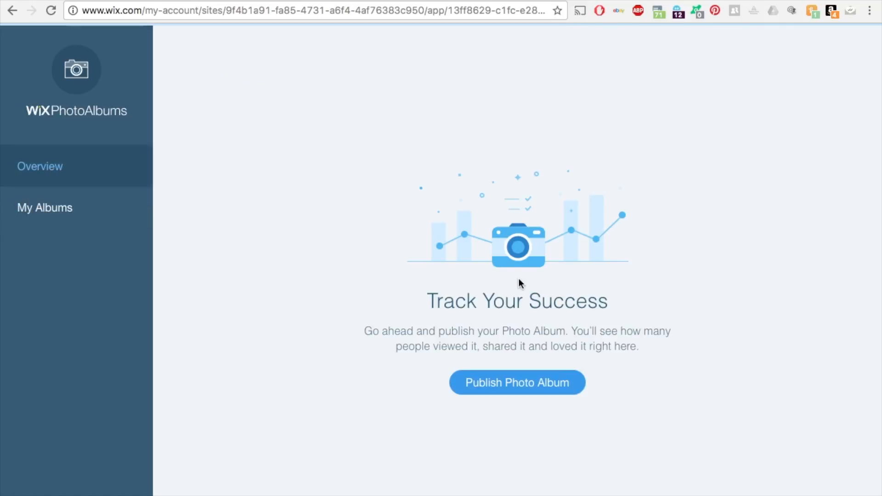
pyautogui.moveTo(296, 311)
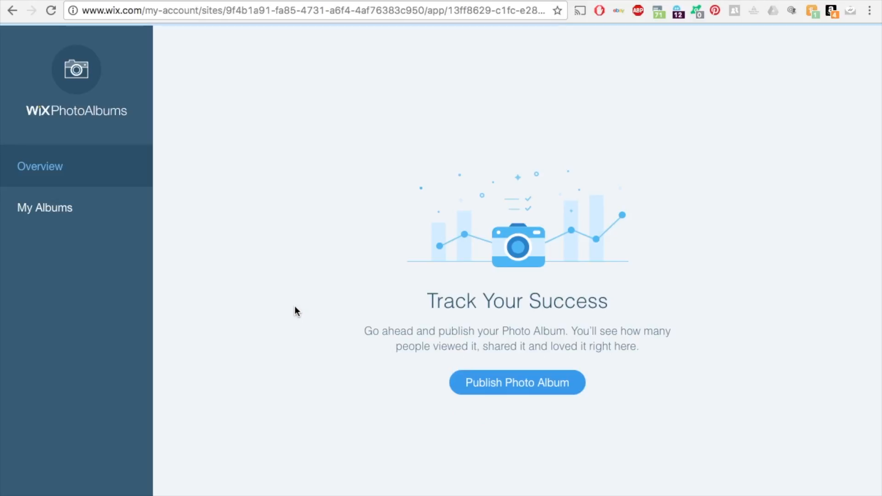
pyautogui.moveTo(88, 213)
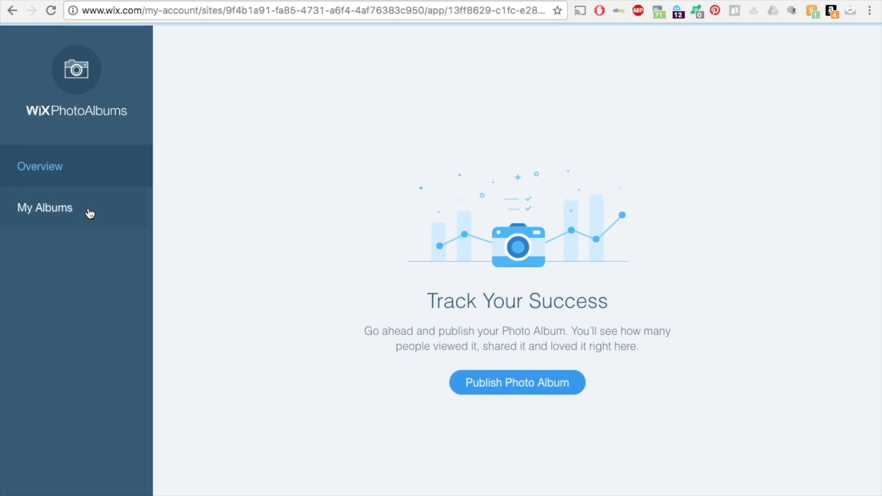
# Step: Go to My Albums to see the Cookie Monster draft with 10 photos
pyautogui.click(45, 208)
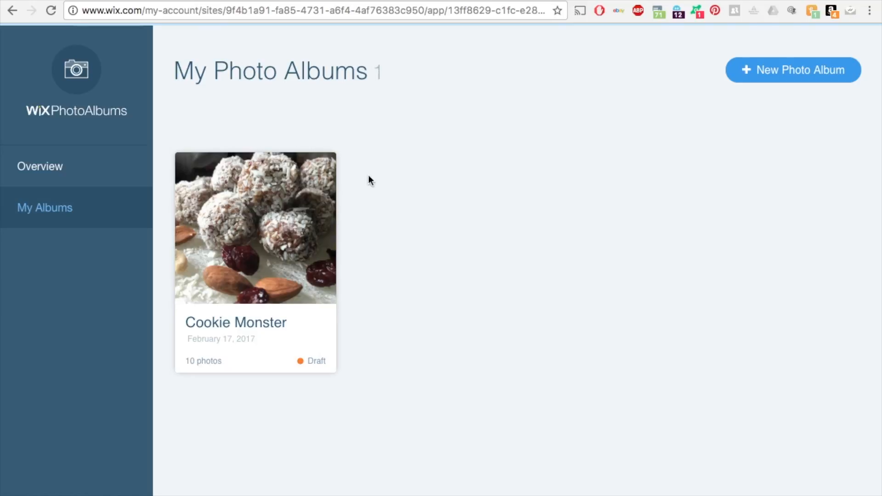
pyautogui.moveTo(815, 53)
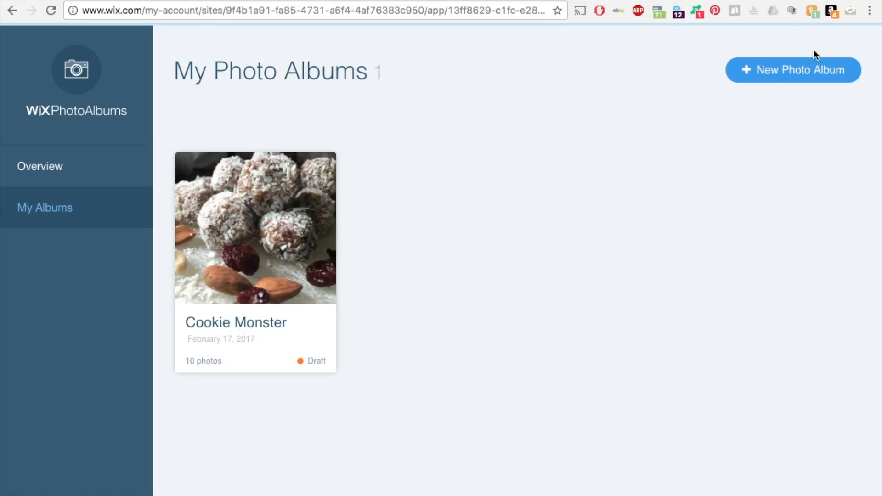
pyautogui.moveTo(806, 81)
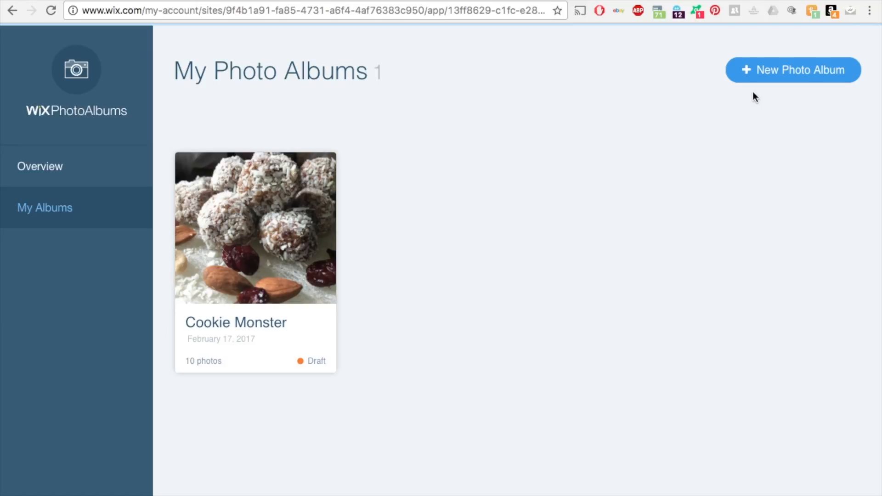
pyautogui.moveTo(811, 78)
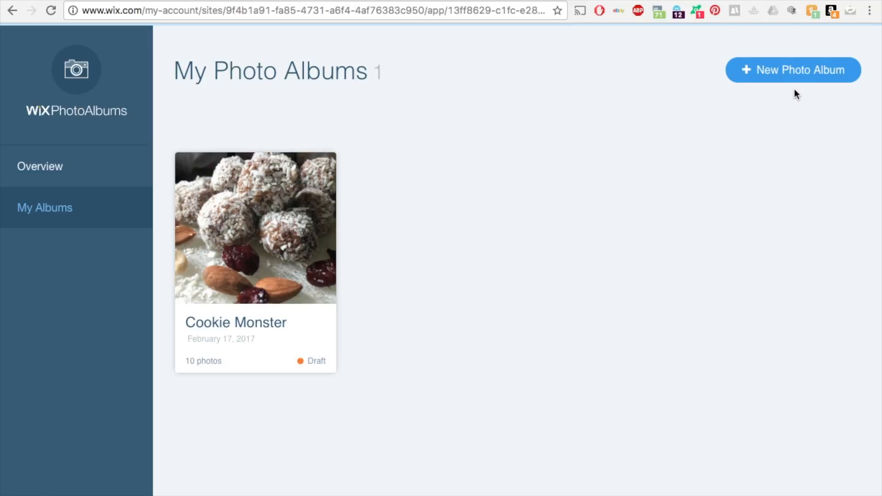
pyautogui.moveTo(787, 85)
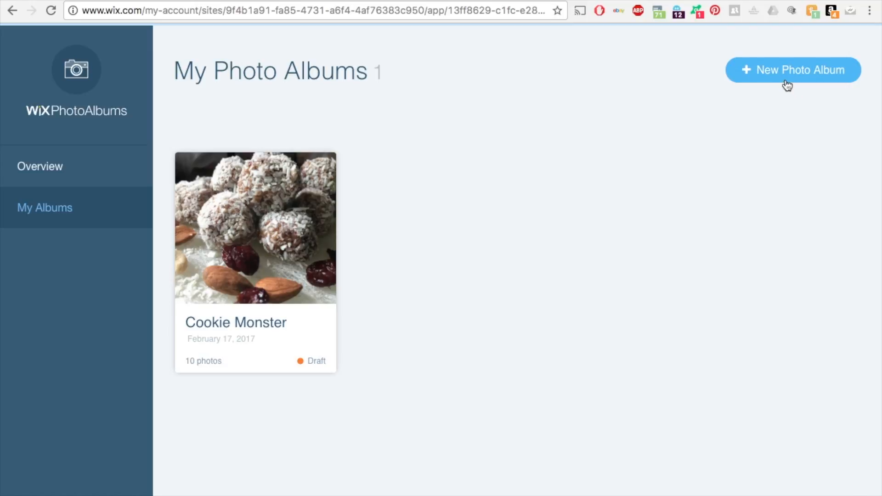
pyautogui.moveTo(636, 107)
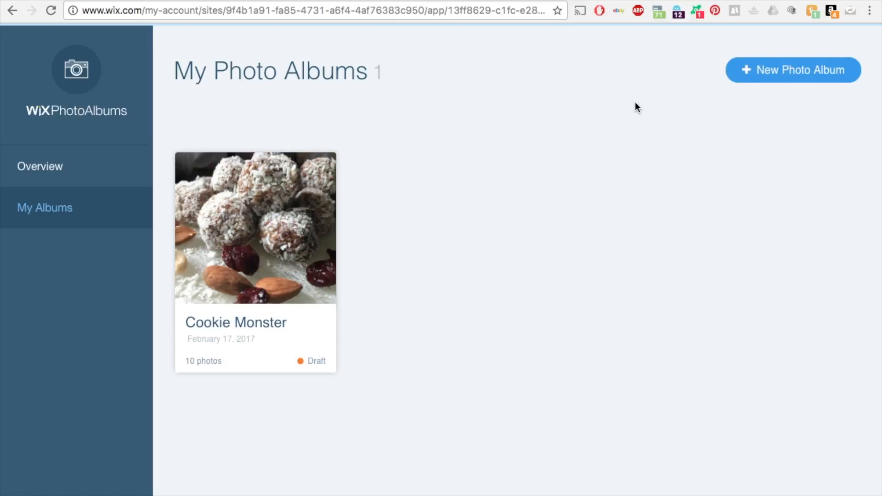
pyautogui.moveTo(467, 304)
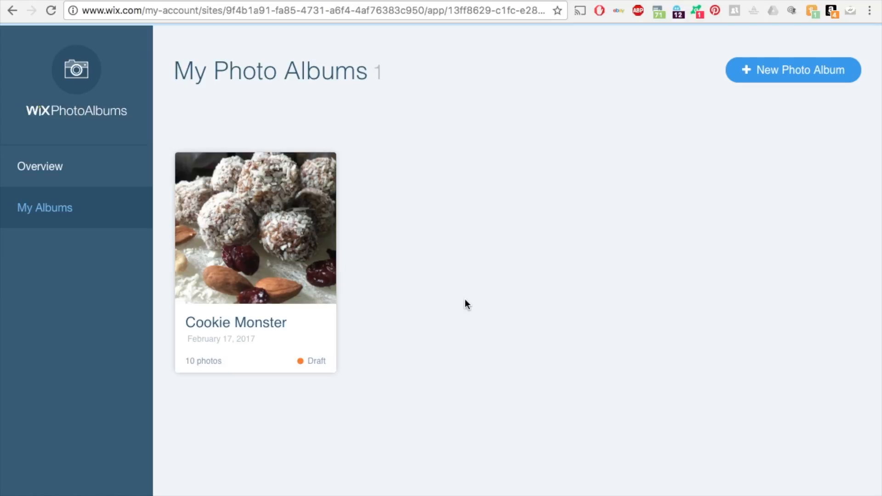
pyautogui.moveTo(302, 252)
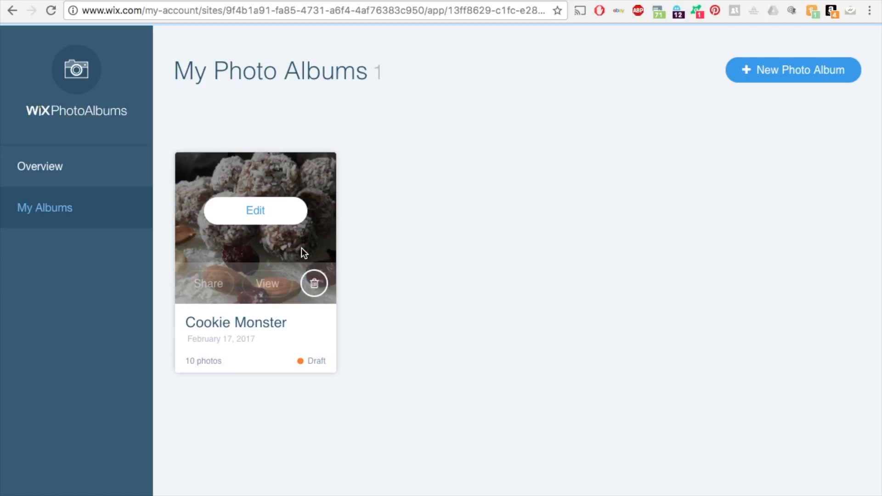
pyautogui.moveTo(459, 318)
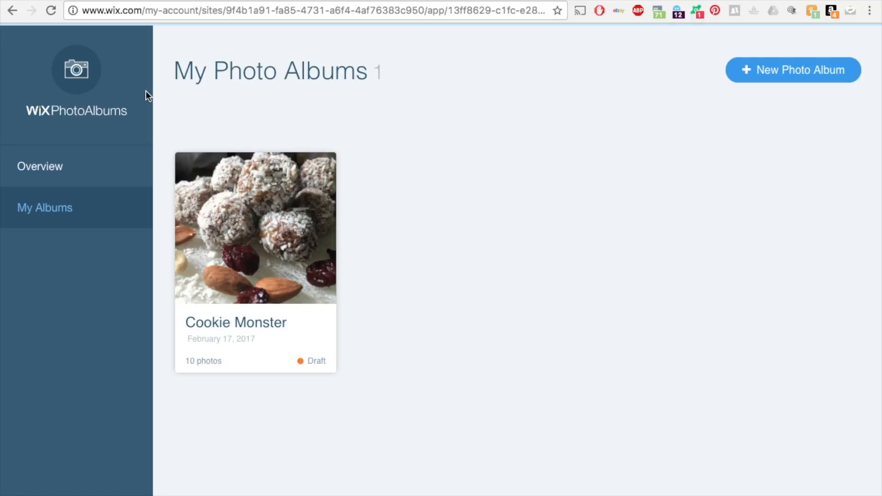
pyautogui.moveTo(401, 114)
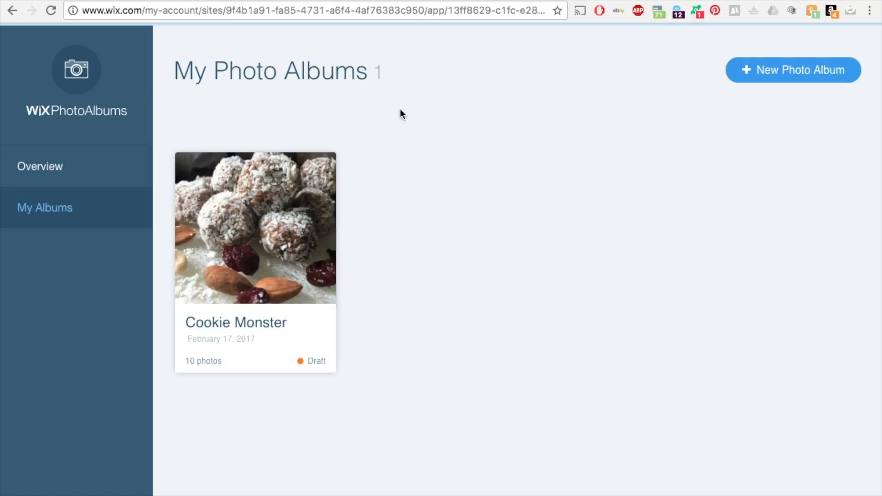
pyautogui.moveTo(62, 168)
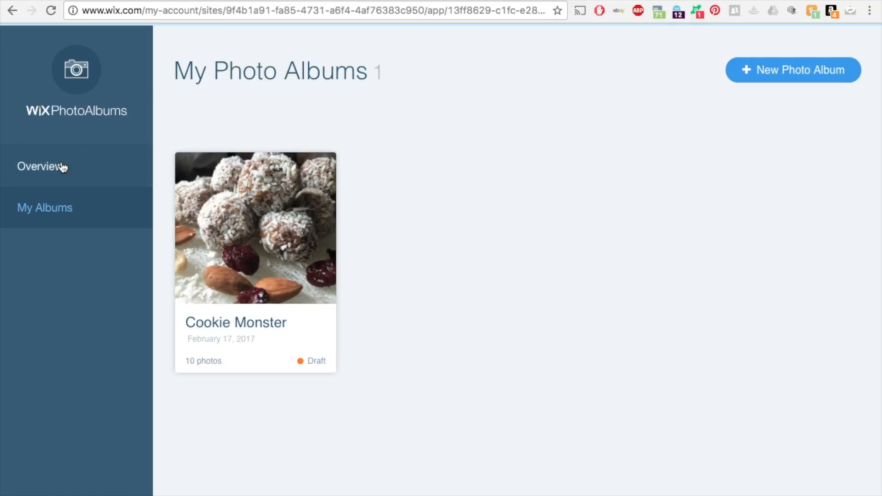
pyautogui.moveTo(73, 168)
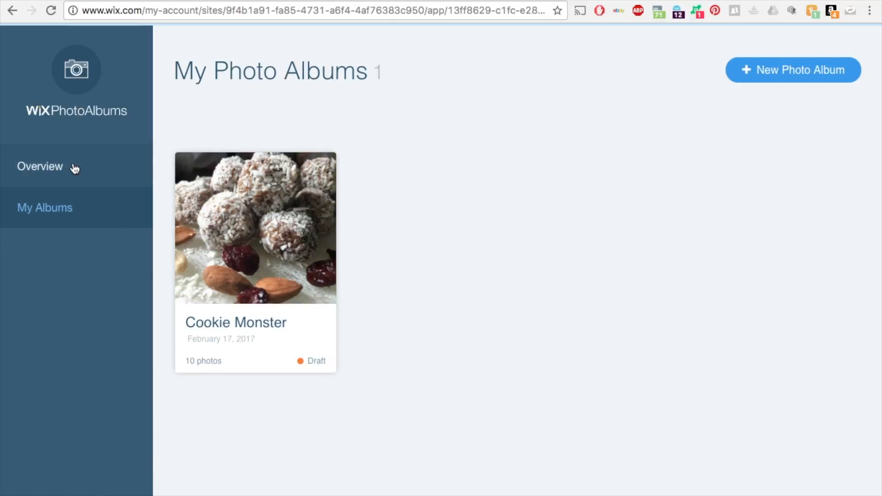
# Step: From Overview's Publish Photo Album, open the Cookie Monster album for editing
pyautogui.click(40, 166)
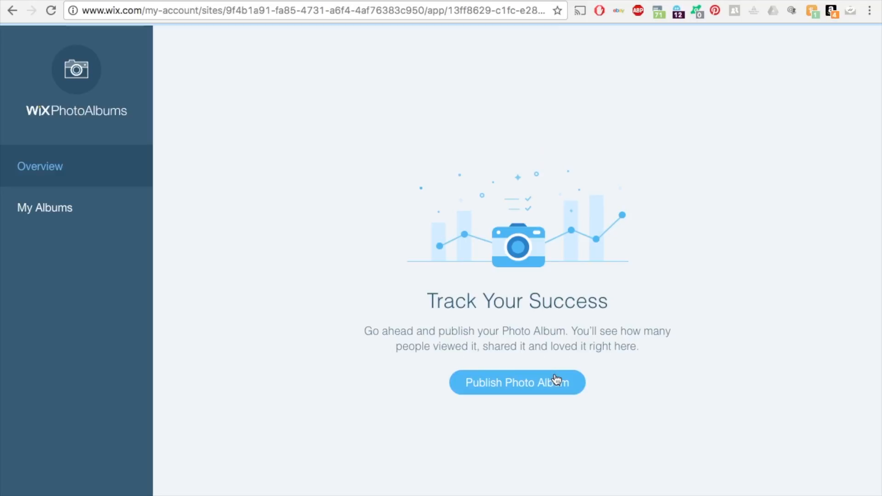
pyautogui.click(45, 207)
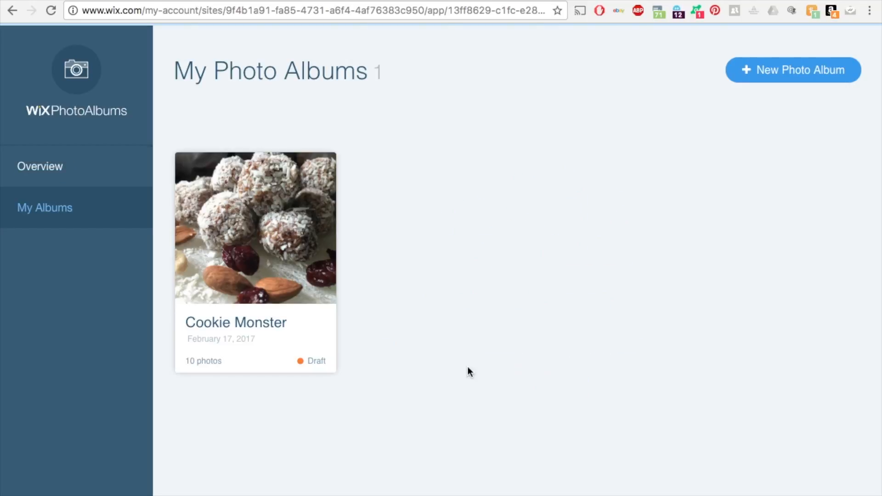
pyautogui.moveTo(455, 364)
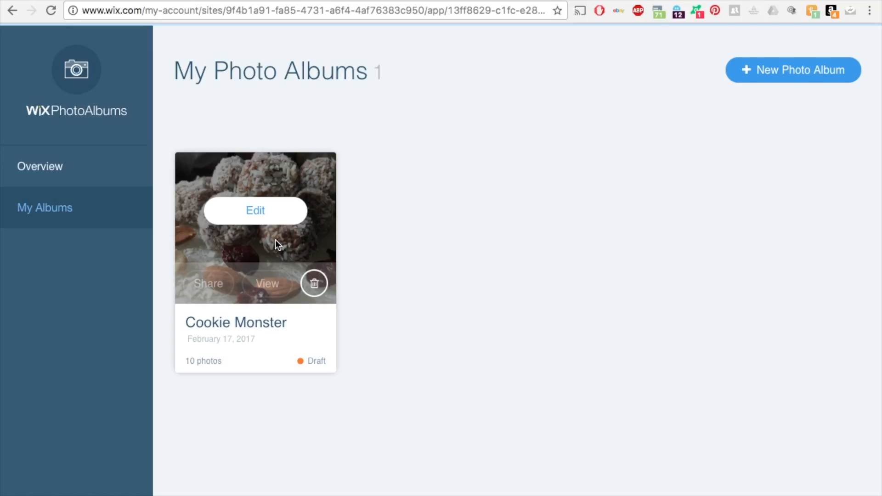
pyautogui.click(255, 210)
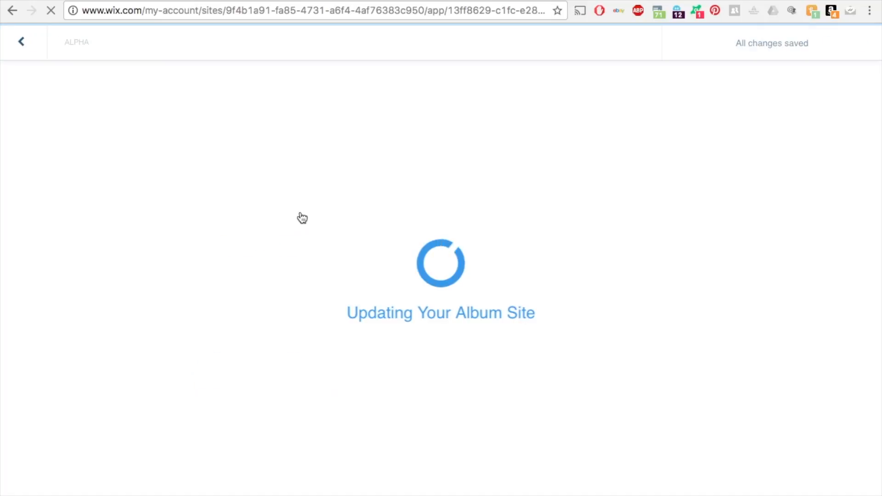
pyautogui.moveTo(489, 253)
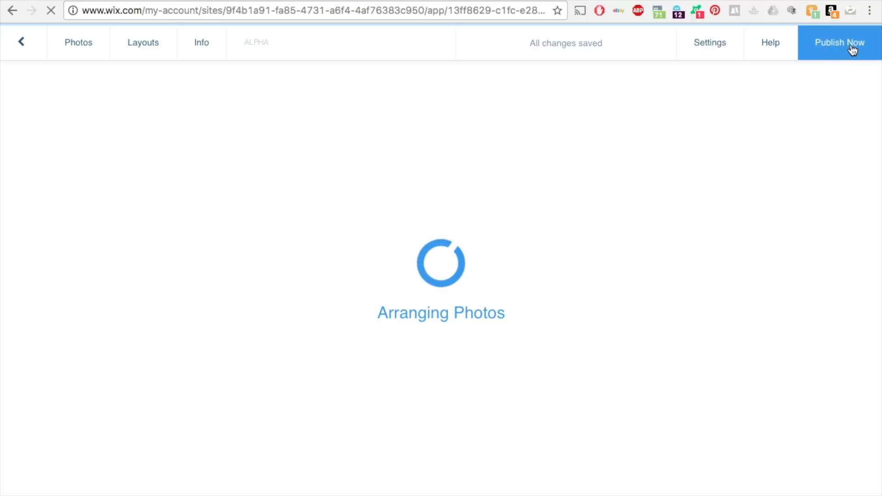
# Step: Publish the album at the cookie-monster subdomain, keeping it shown on the Wix website
pyautogui.click(839, 42)
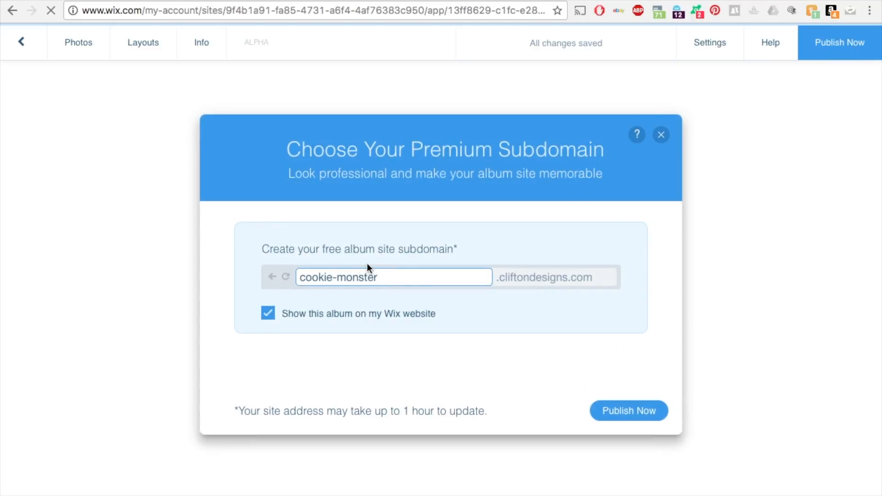
pyautogui.moveTo(411, 278)
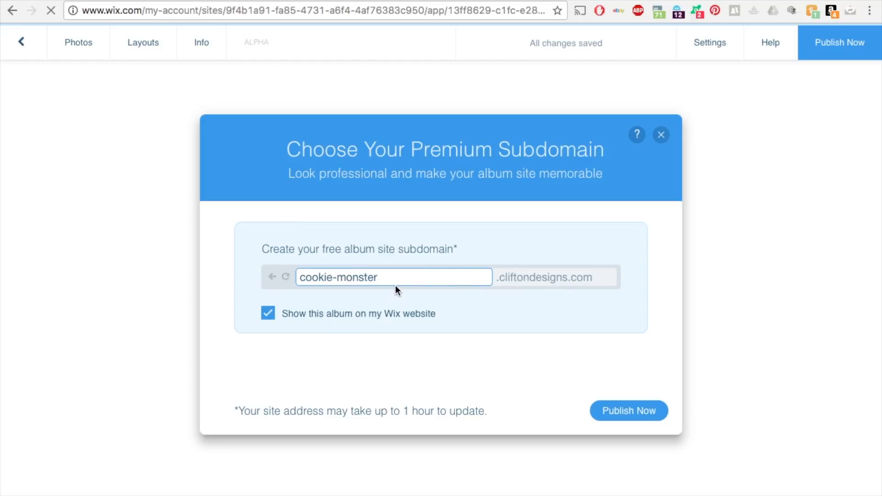
pyautogui.moveTo(343, 294)
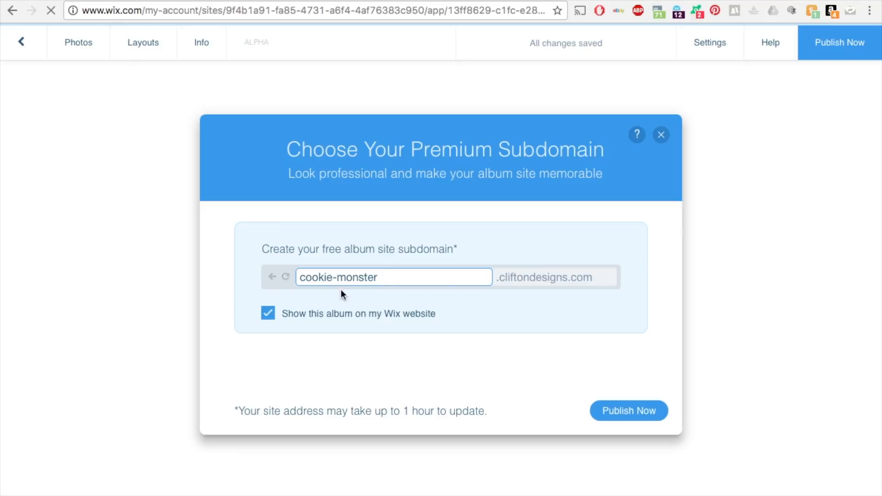
pyautogui.moveTo(523, 273)
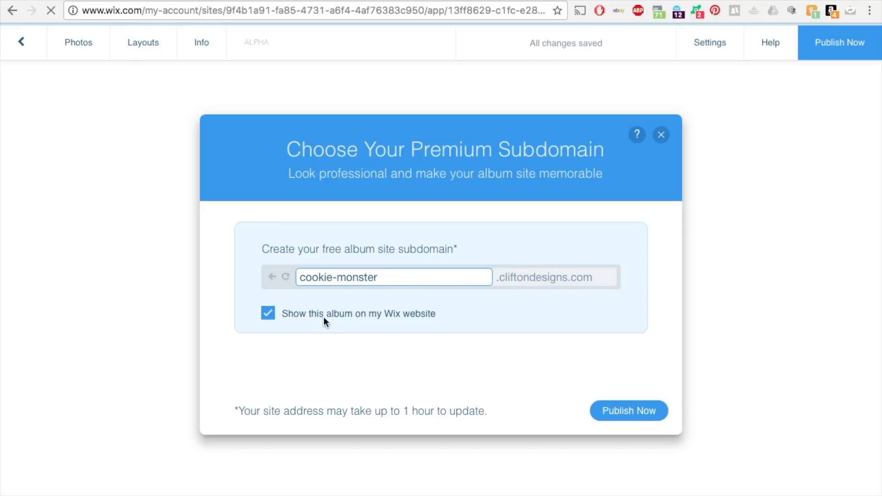
pyautogui.moveTo(341, 318)
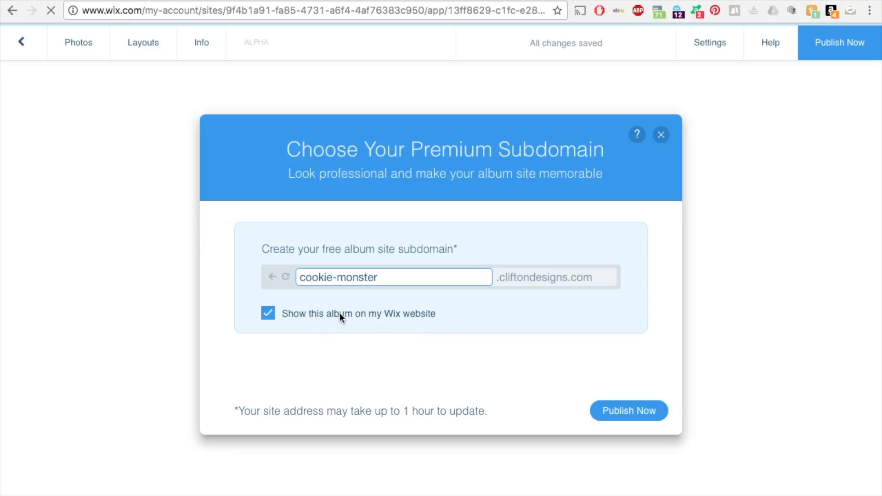
pyautogui.moveTo(618, 376)
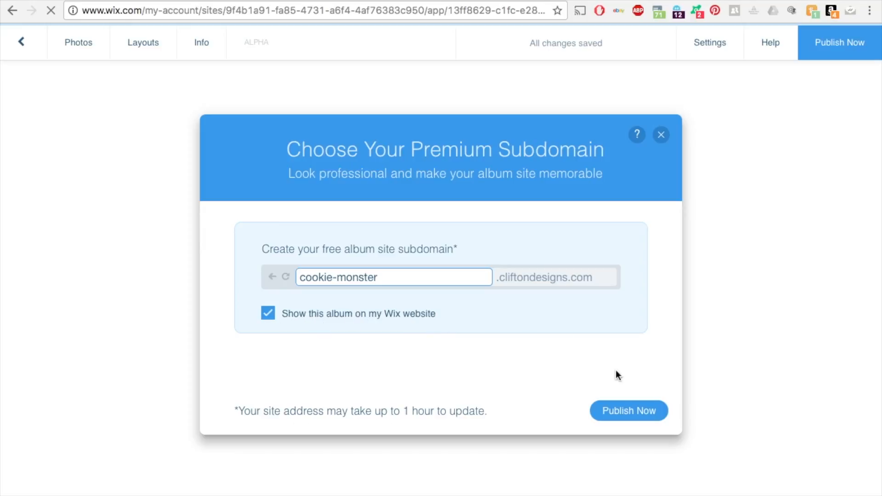
pyautogui.moveTo(566, 408)
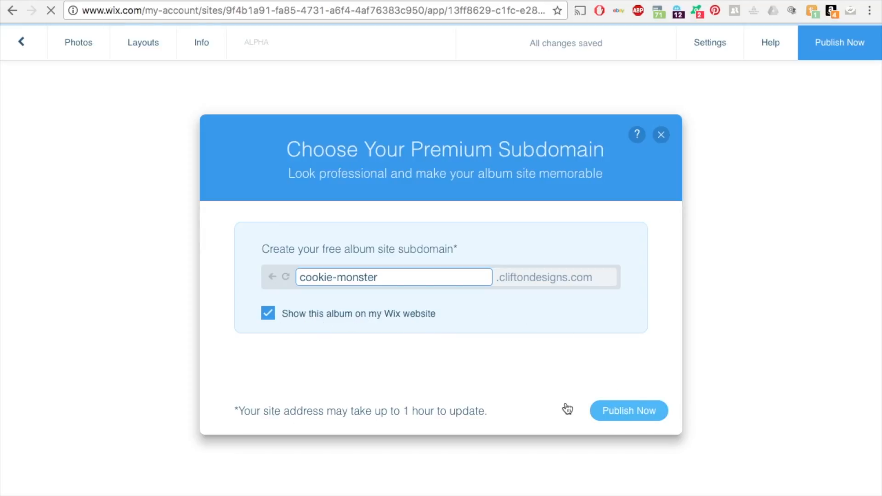
pyautogui.click(628, 411)
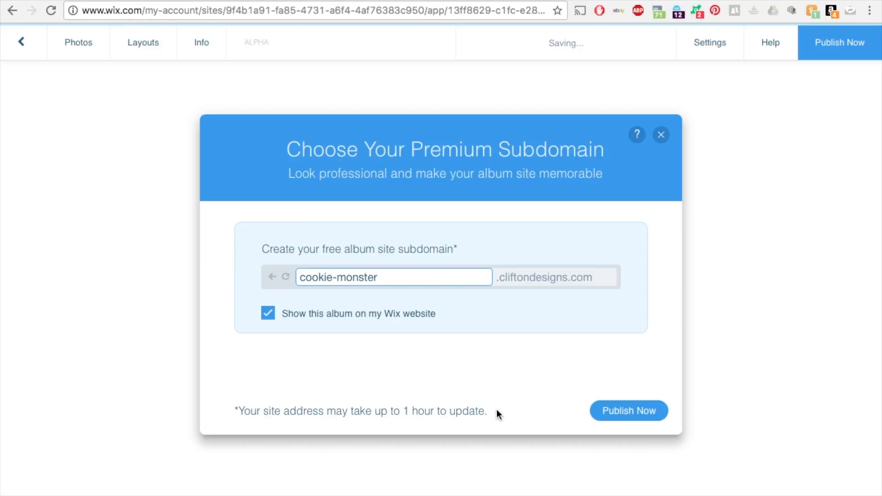
pyautogui.click(629, 411)
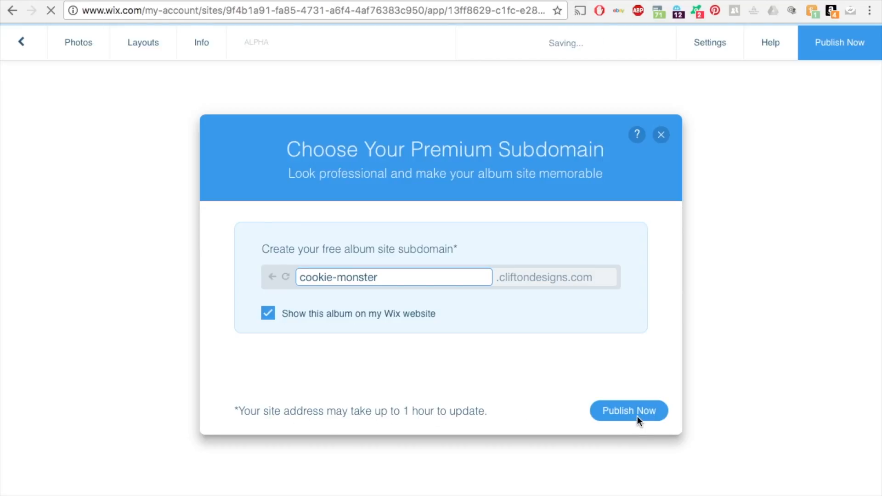
pyautogui.click(628, 411)
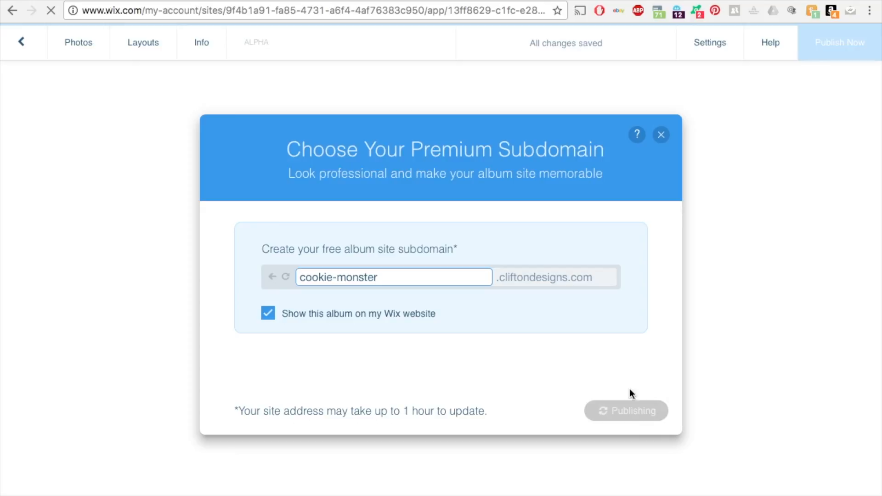
pyautogui.moveTo(599, 302)
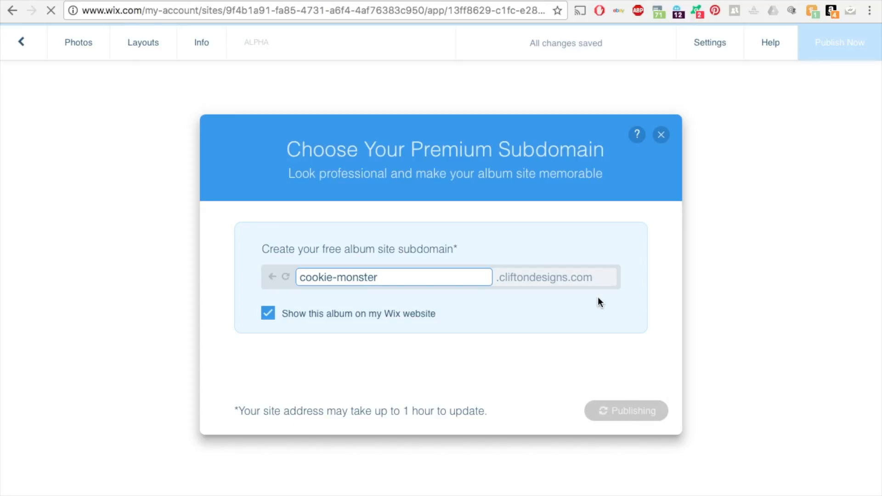
pyautogui.moveTo(642, 333)
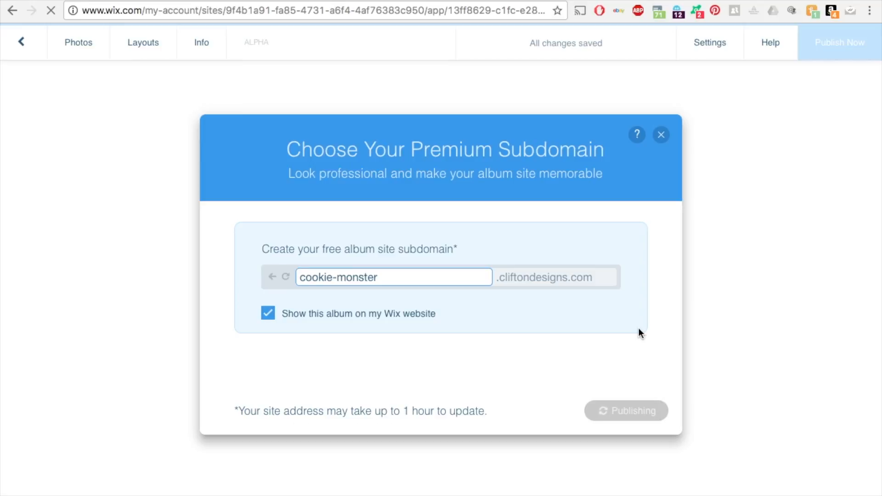
pyautogui.moveTo(637, 345)
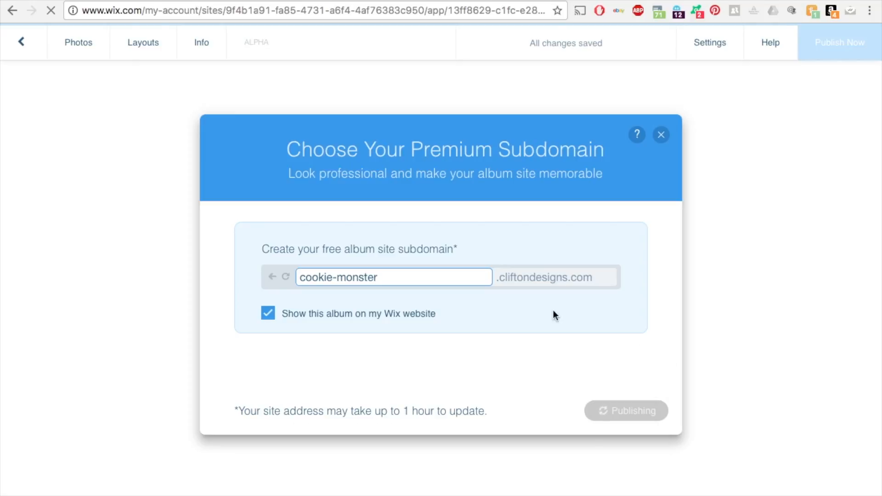
pyautogui.moveTo(610, 360)
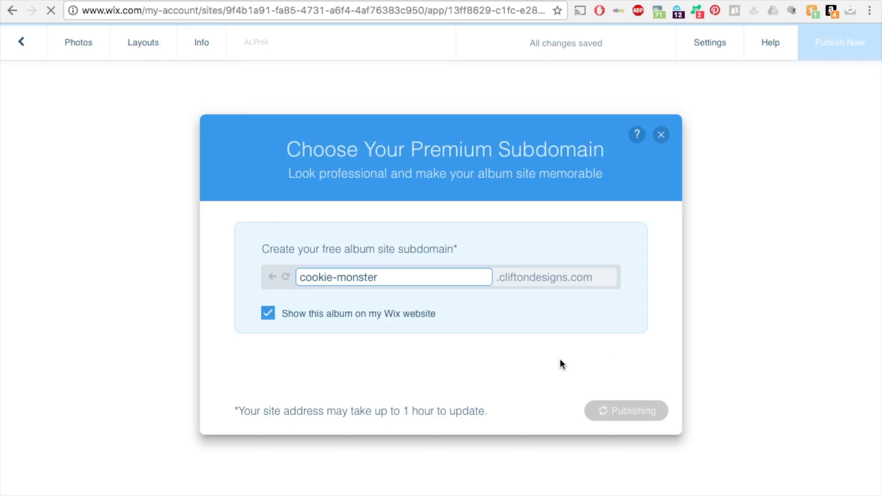
pyautogui.moveTo(564, 388)
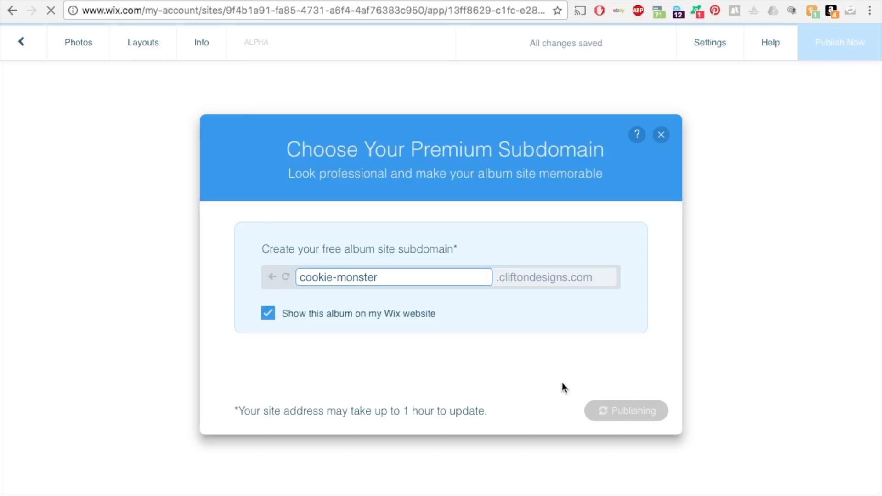
pyautogui.moveTo(537, 380)
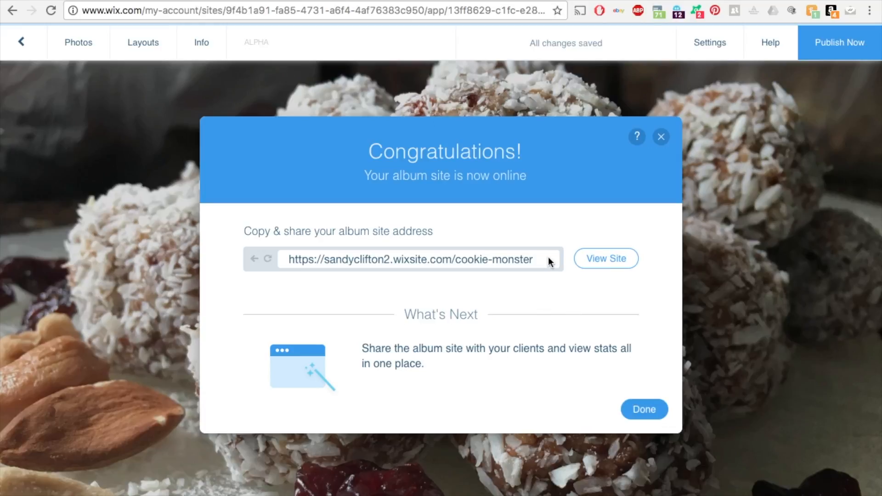
pyautogui.moveTo(497, 256)
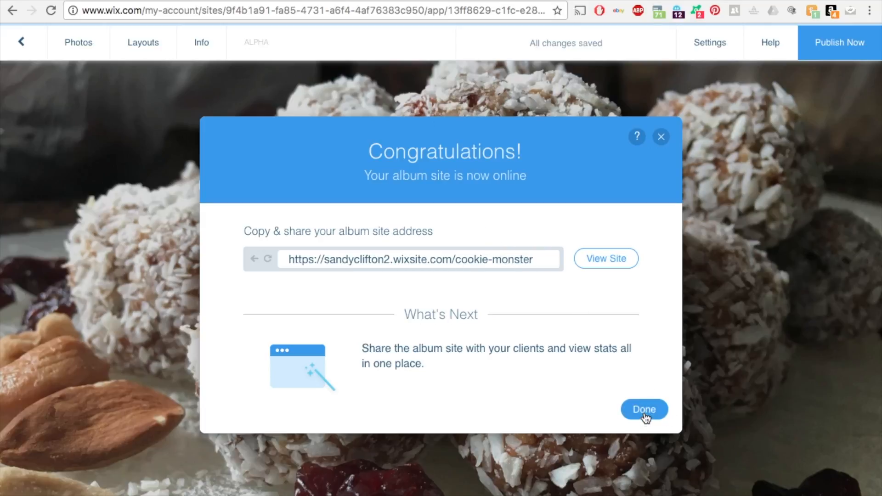
# Step: Dismiss the album-site-online confirmation to return to the Wix Editor
pyautogui.click(644, 408)
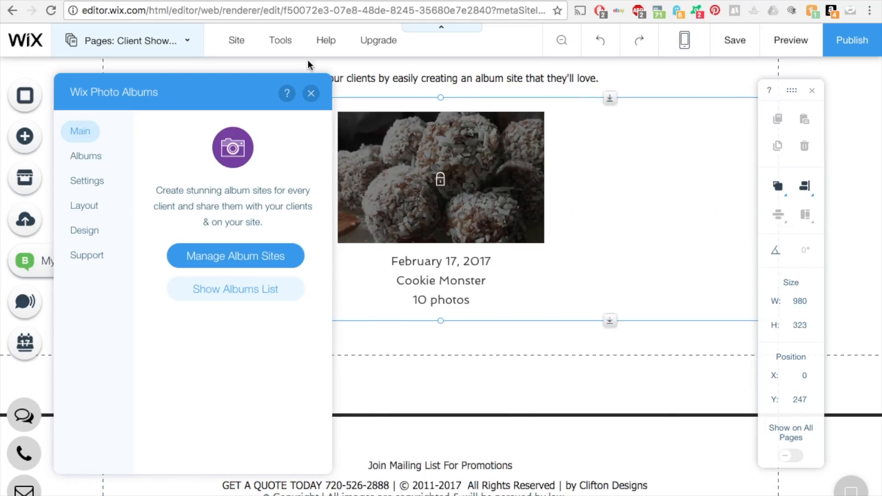
pyautogui.click(311, 93)
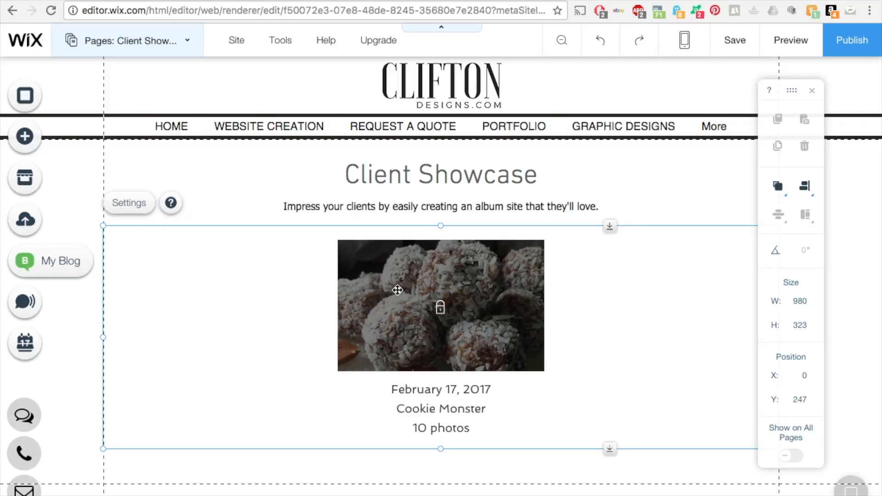
pyautogui.moveTo(152, 226)
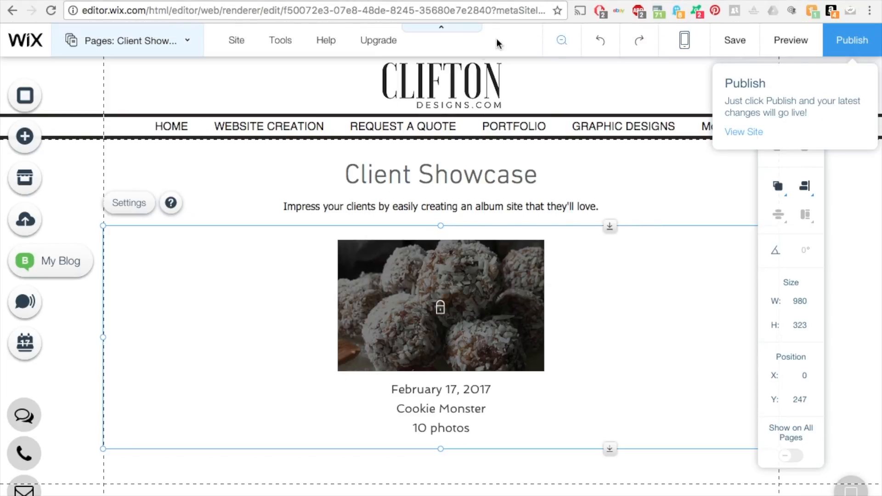
pyautogui.click(128, 202)
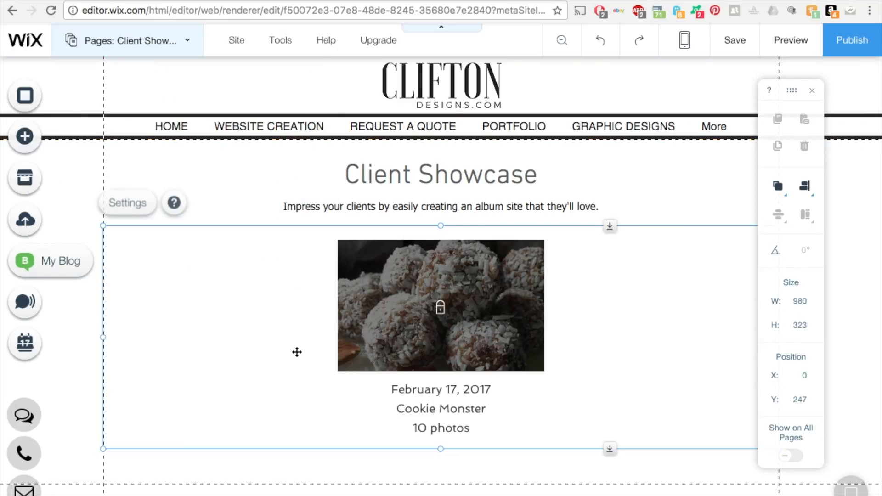
pyautogui.click(128, 203)
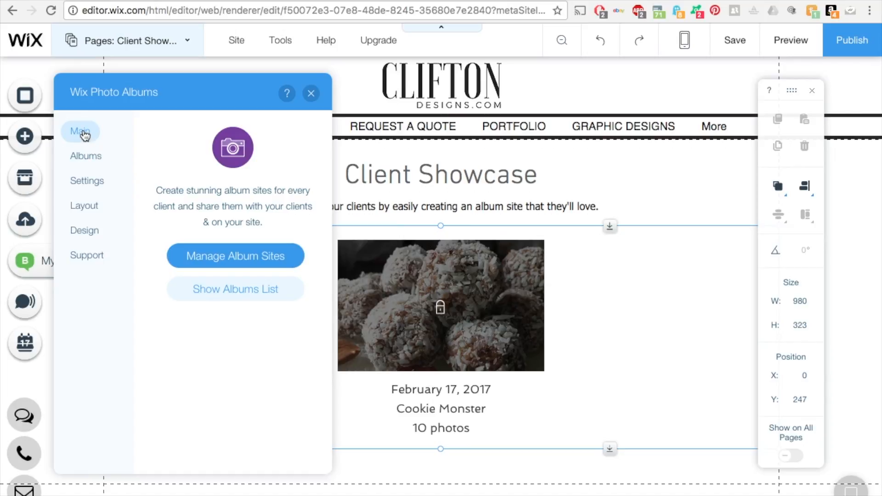
pyautogui.moveTo(235, 255)
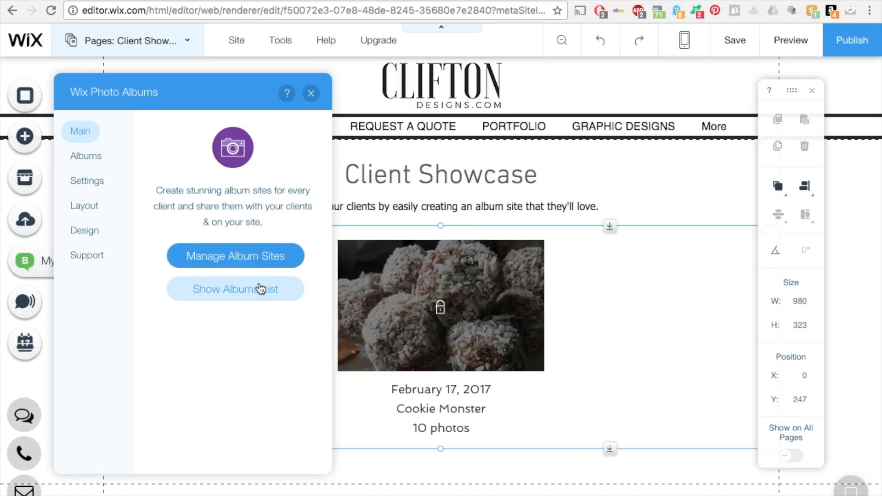
# Step: Browse the albums list and thumbnail pop-up setting, then view layout choices
pyautogui.click(235, 288)
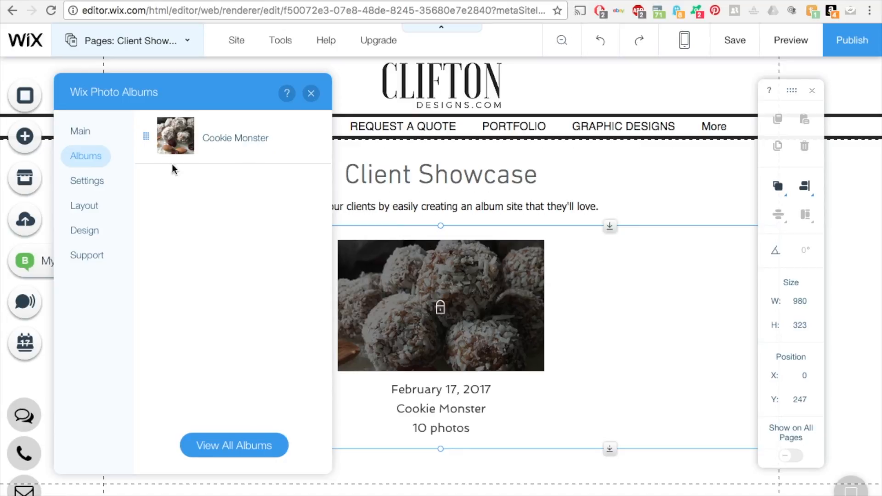
pyautogui.click(87, 181)
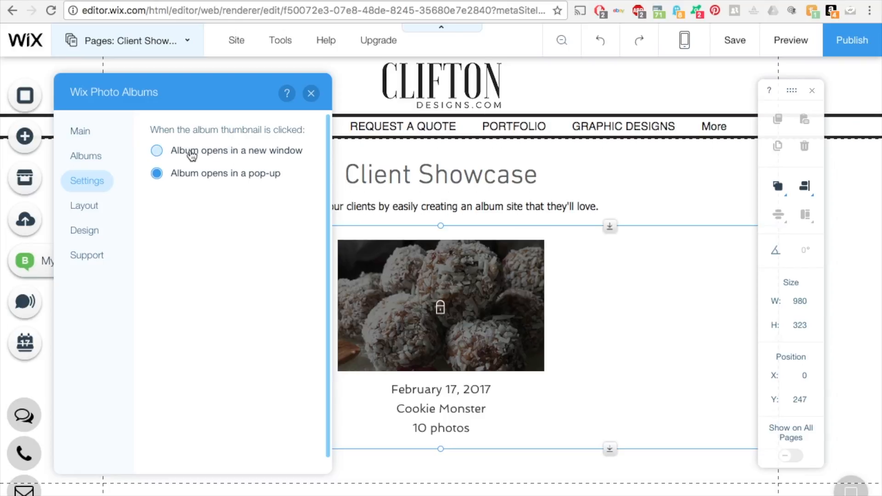
pyautogui.moveTo(253, 165)
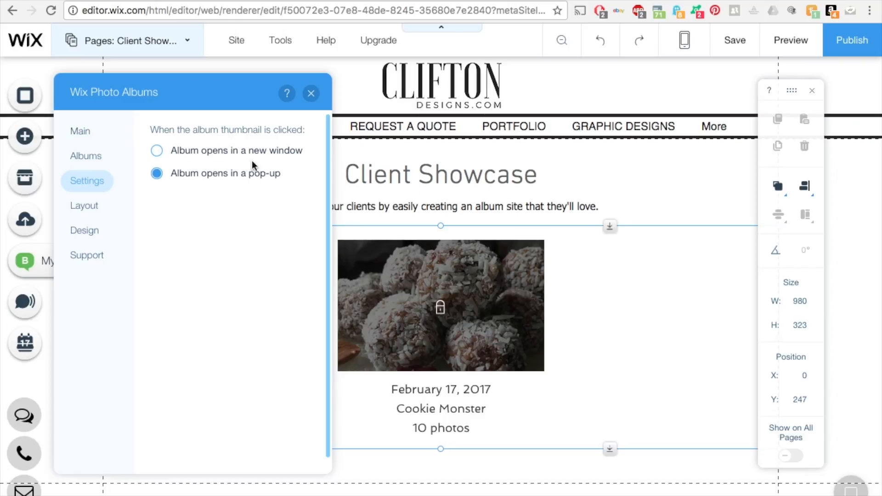
pyautogui.moveTo(269, 190)
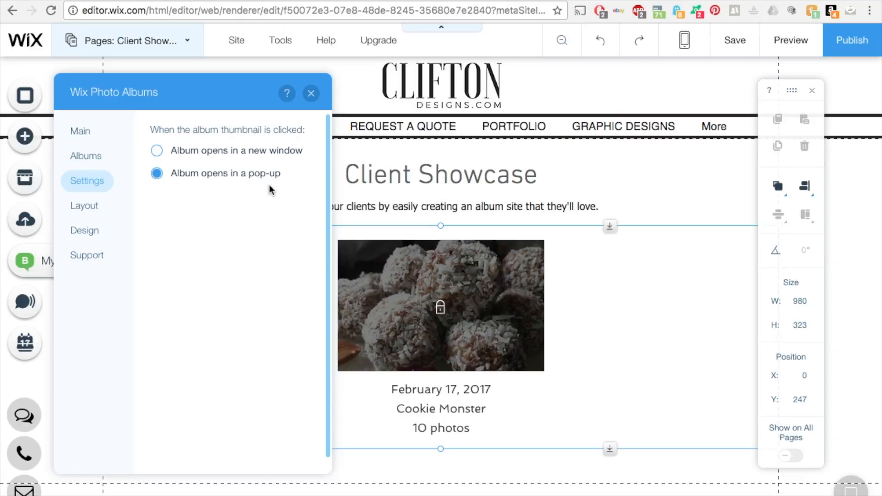
pyautogui.click(83, 205)
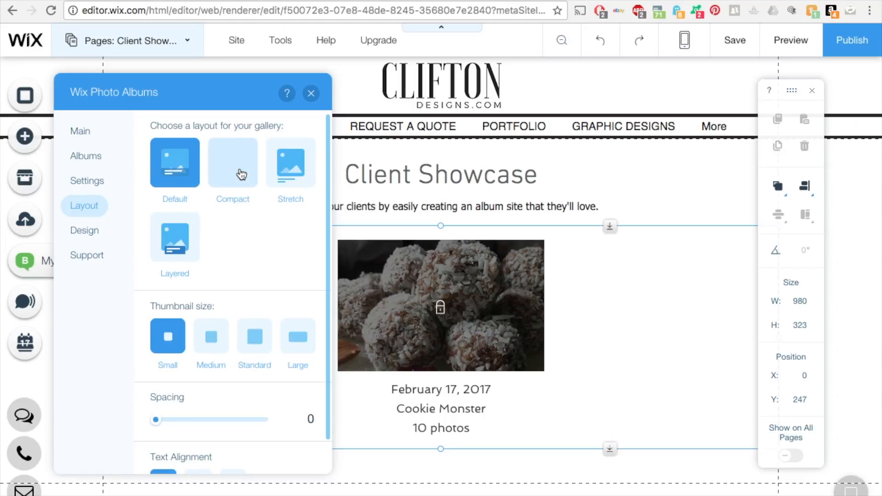
# Step: Try Compact, then settle on the Layered layout for the Cookie Monster gallery
pyautogui.click(232, 163)
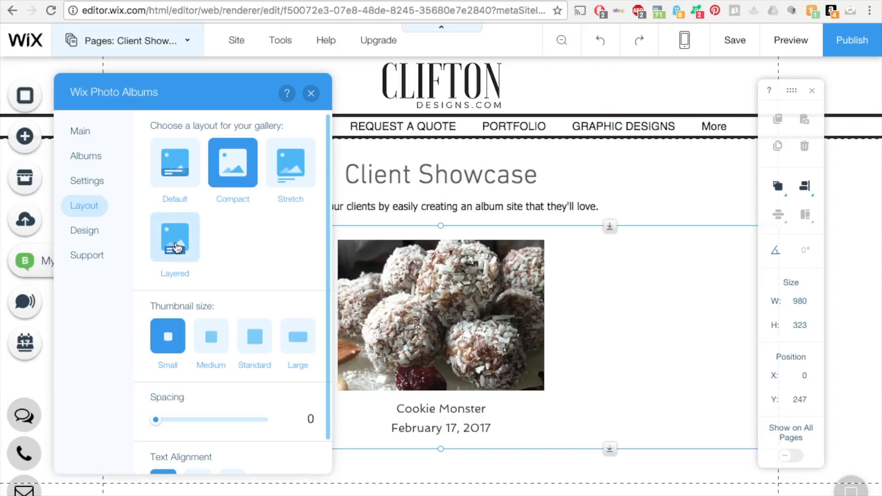
pyautogui.click(175, 237)
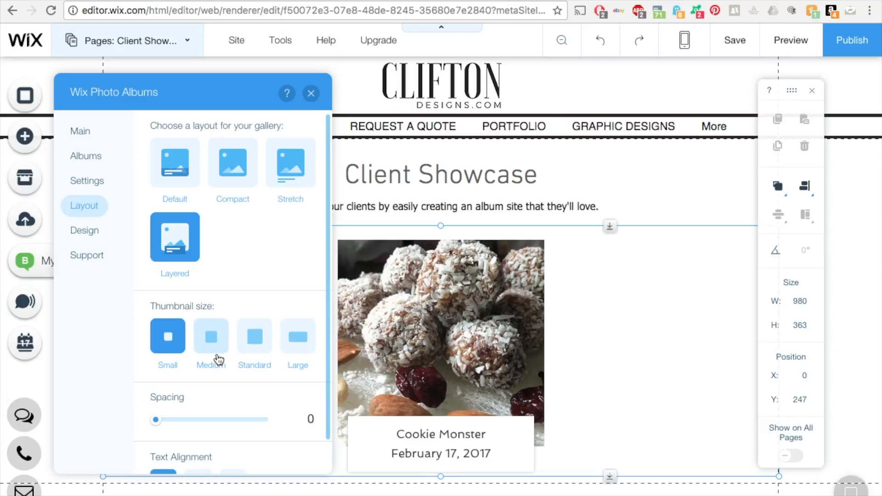
pyautogui.scroll(-3)
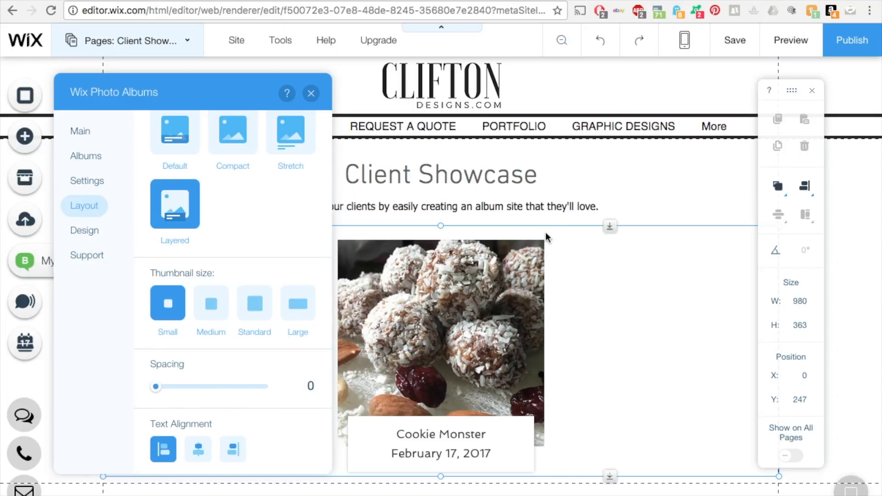
pyautogui.moveTo(225, 221)
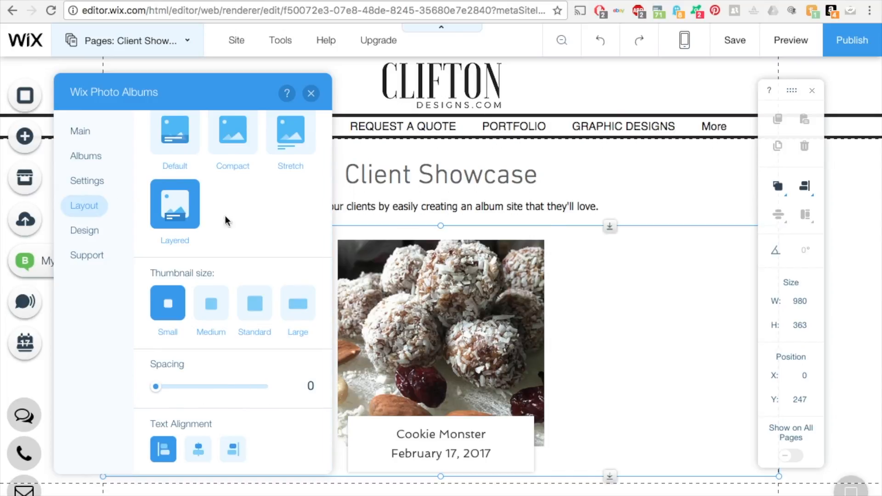
pyautogui.moveTo(84, 230)
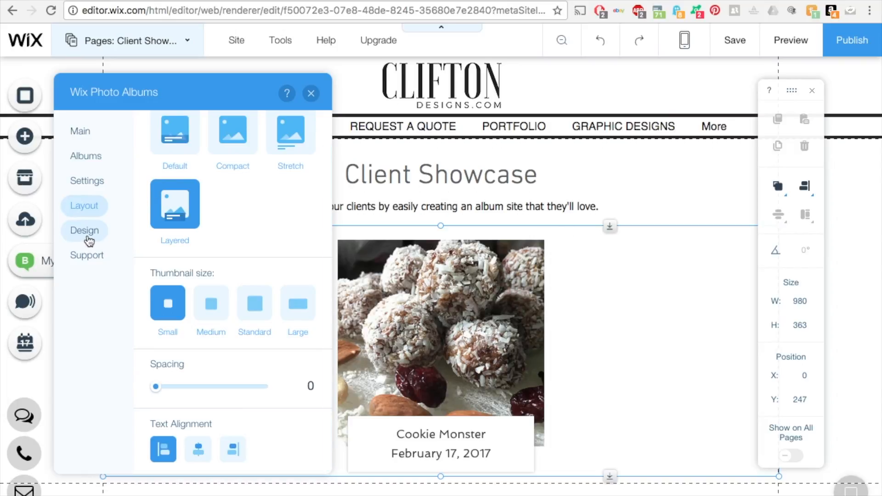
# Step: Review the text and border design options unchanged, then close the settings panel
pyautogui.click(83, 231)
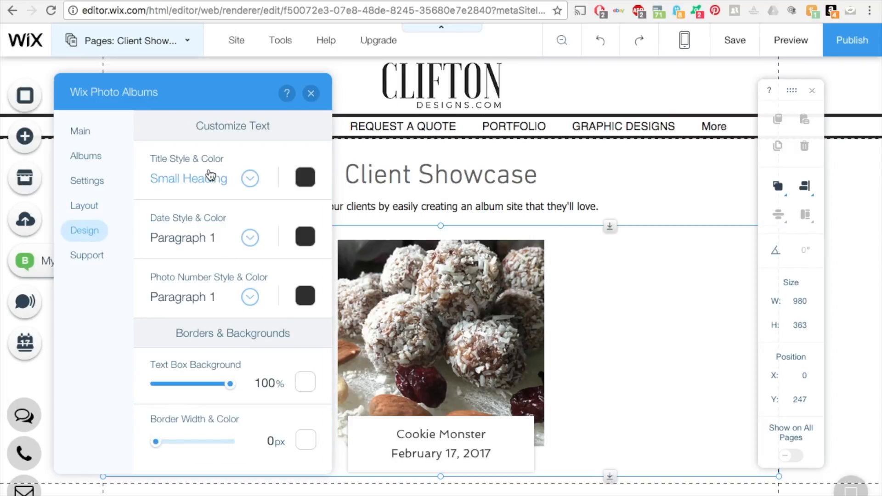
pyautogui.moveTo(228, 259)
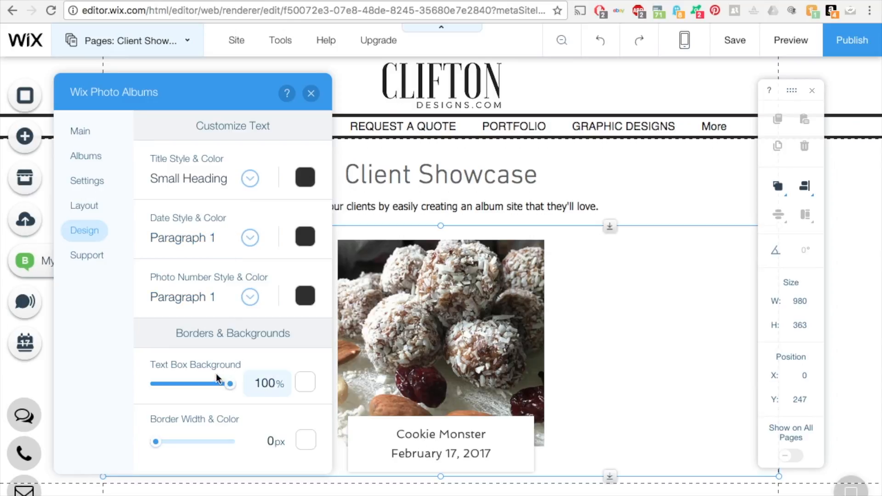
pyautogui.moveTo(604, 371)
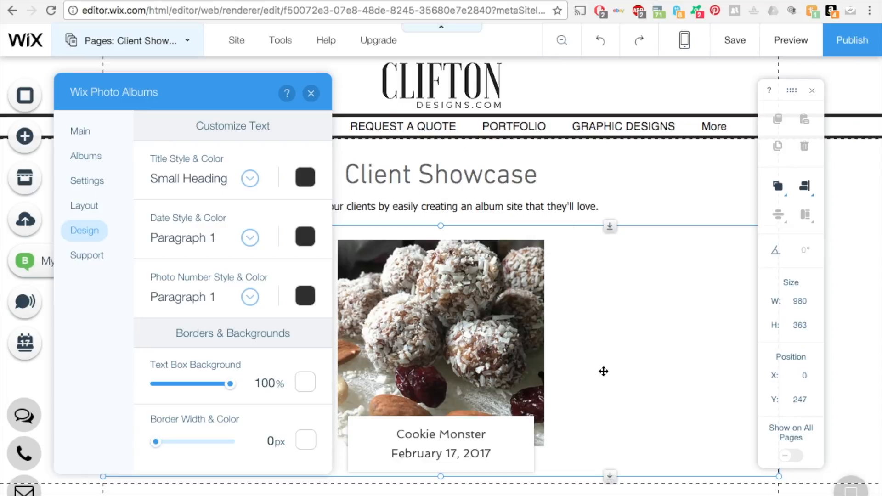
pyautogui.moveTo(236, 403)
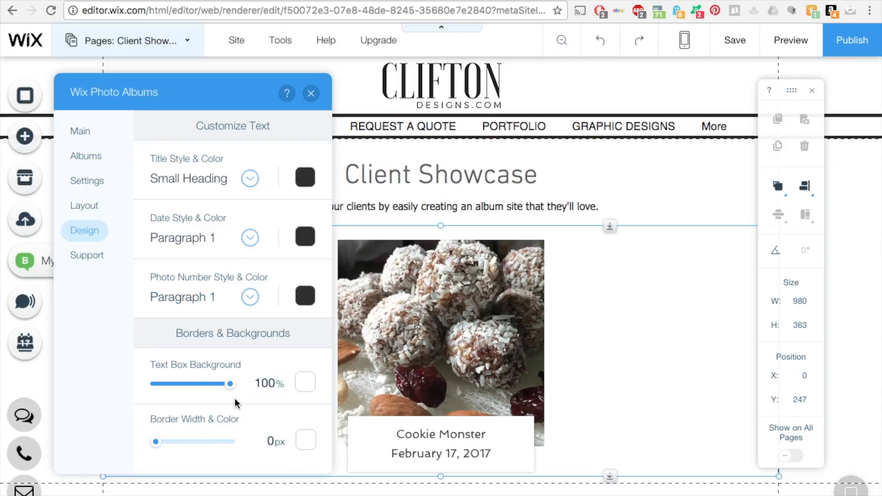
pyautogui.moveTo(237, 276)
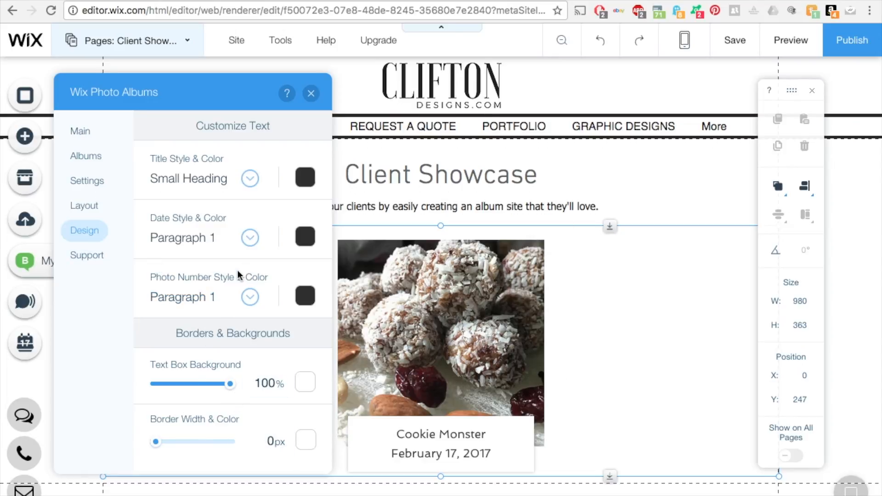
pyautogui.click(311, 93)
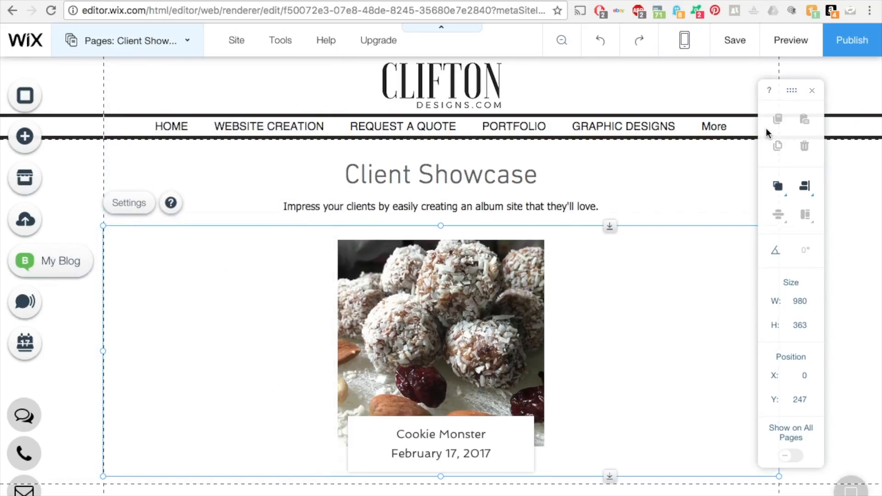
pyautogui.moveTo(852, 40)
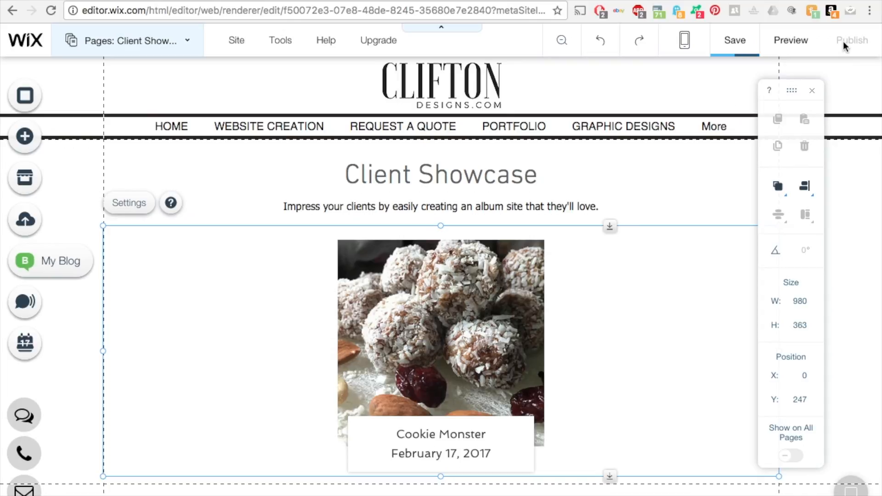
# Step: Publish the Clifton Designs site and dismiss the Congratulations dialog
pyautogui.click(851, 40)
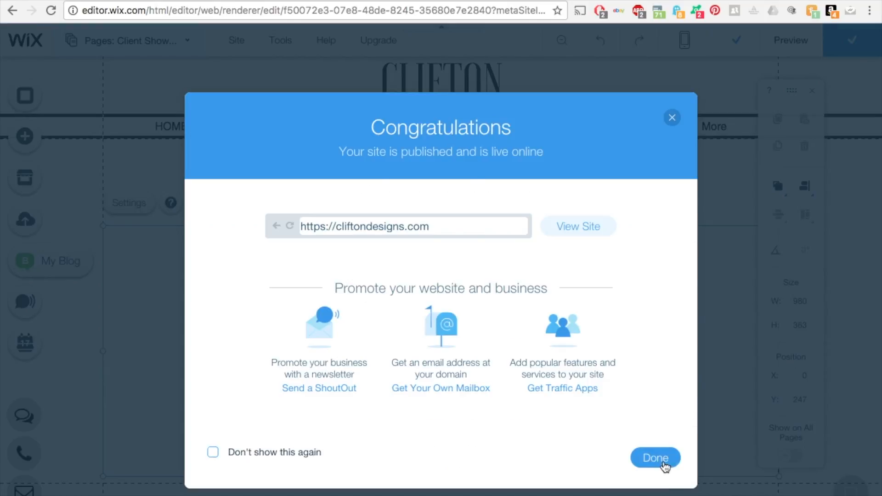
pyautogui.click(655, 458)
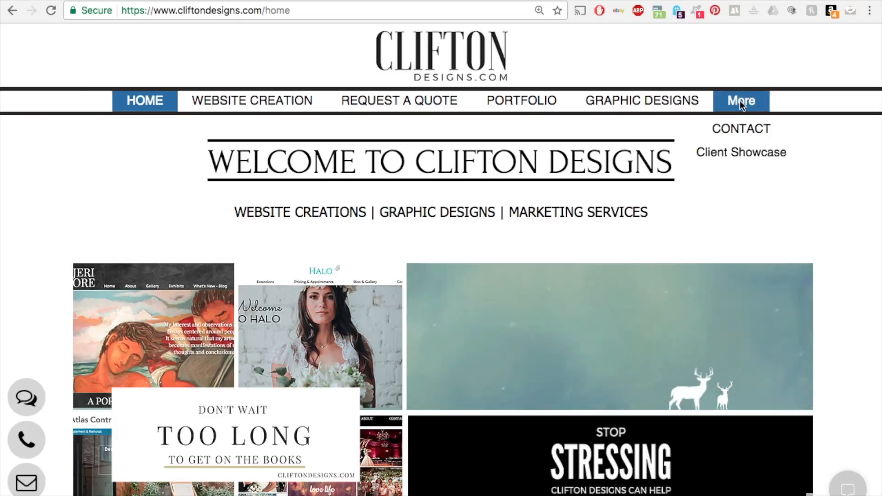
pyautogui.moveTo(741, 152)
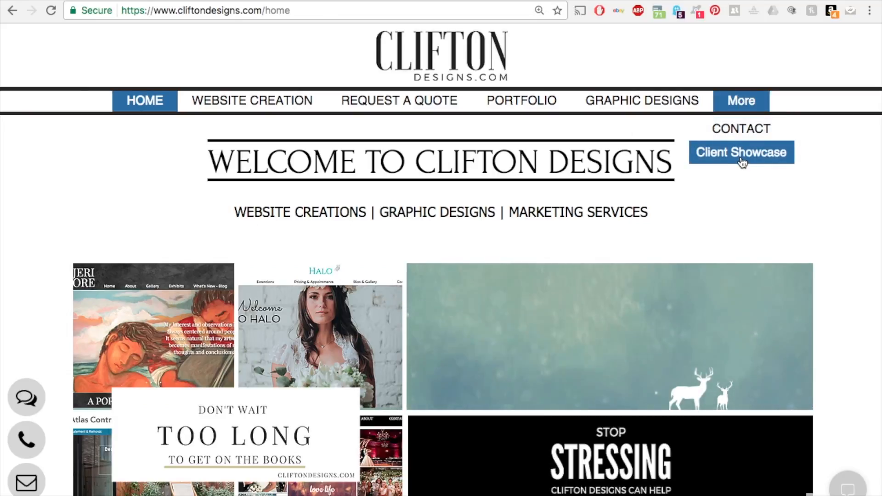
# Step: Go to the live Client Showcase page and scroll to the Cookie Monster album
pyautogui.click(742, 152)
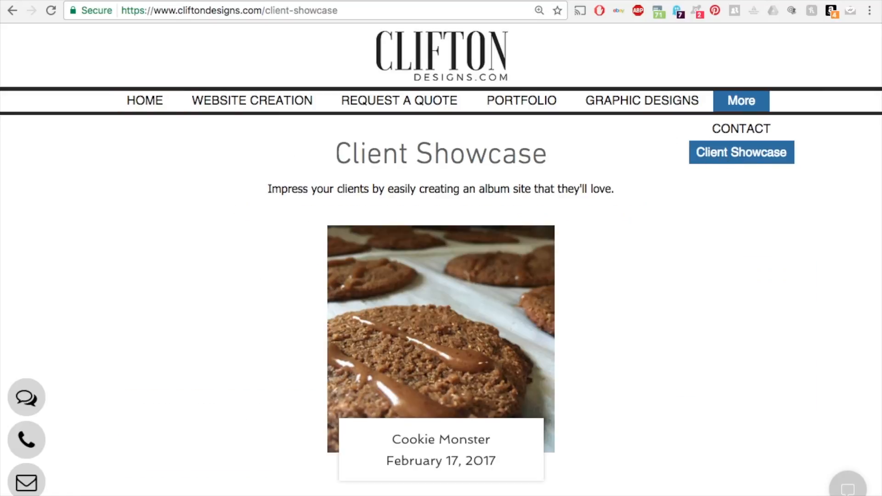
pyautogui.scroll(-3)
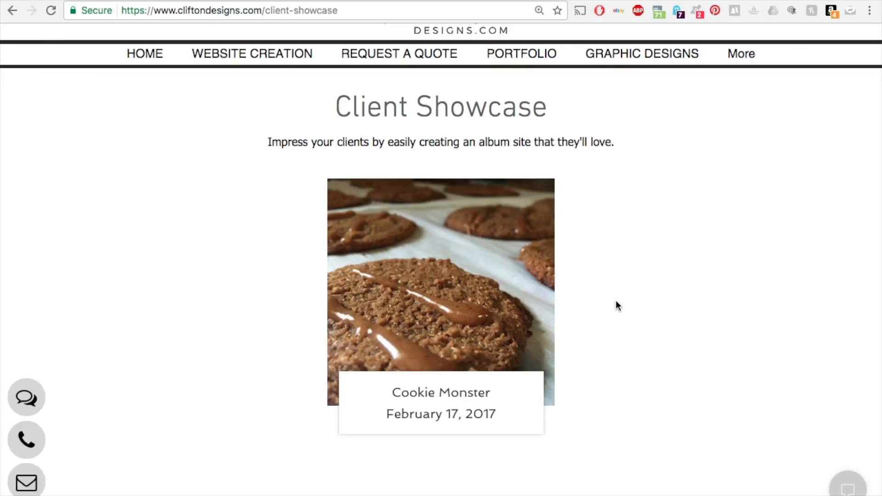
pyautogui.moveTo(544, 288)
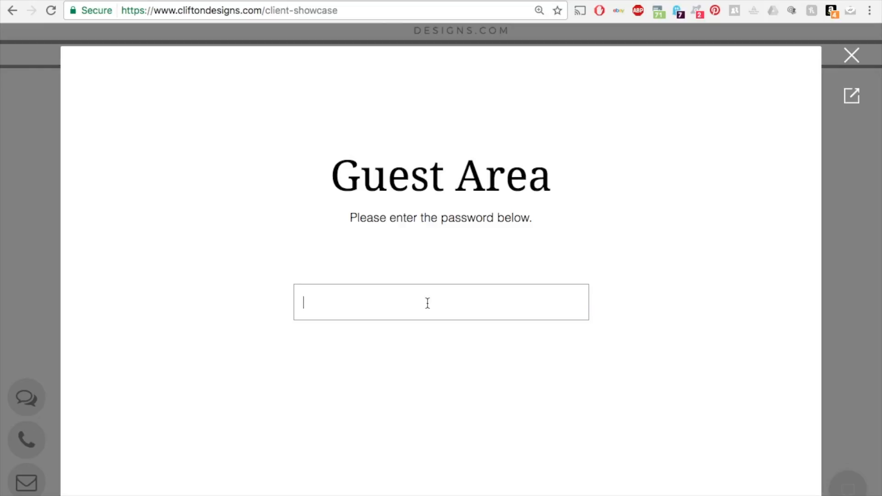
# Step: Enter the album password, submit it, and open the Cookie Monster photos
pyautogui.write('password')
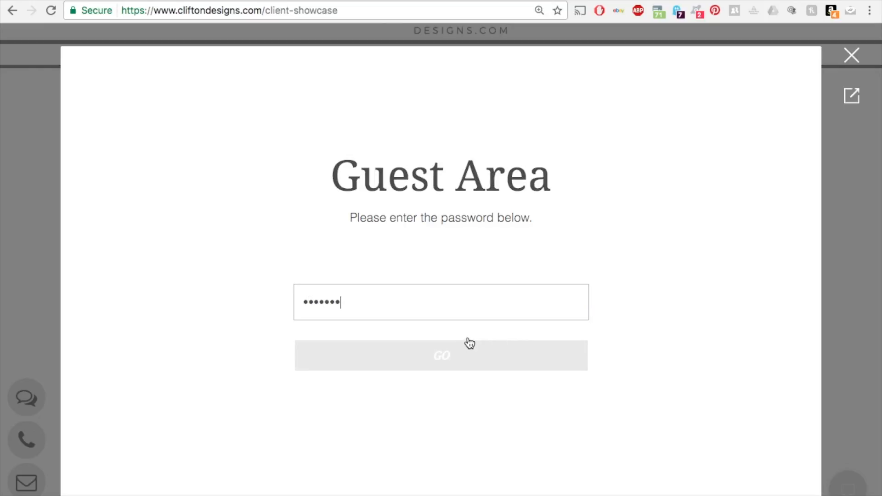
pyautogui.click(441, 355)
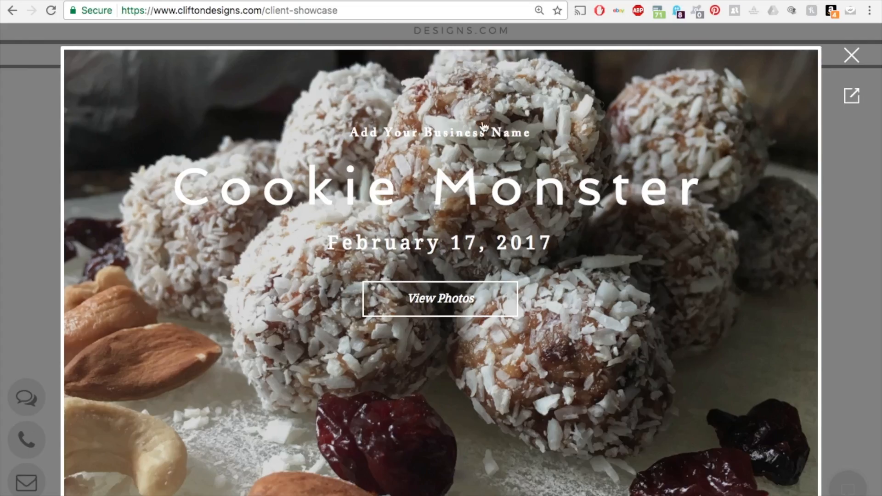
pyautogui.scroll(-3)
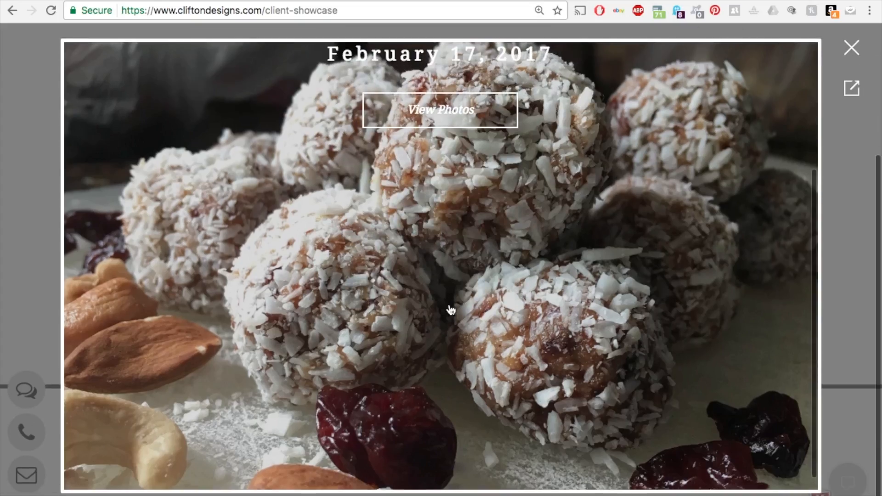
pyautogui.click(440, 109)
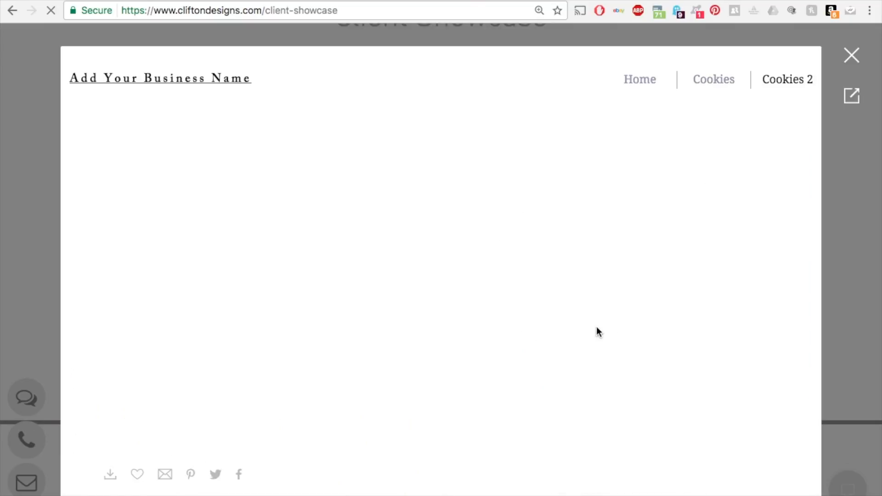
# Step: Scroll through the Cookies 2 photos, then close the album
pyautogui.scroll(-3)
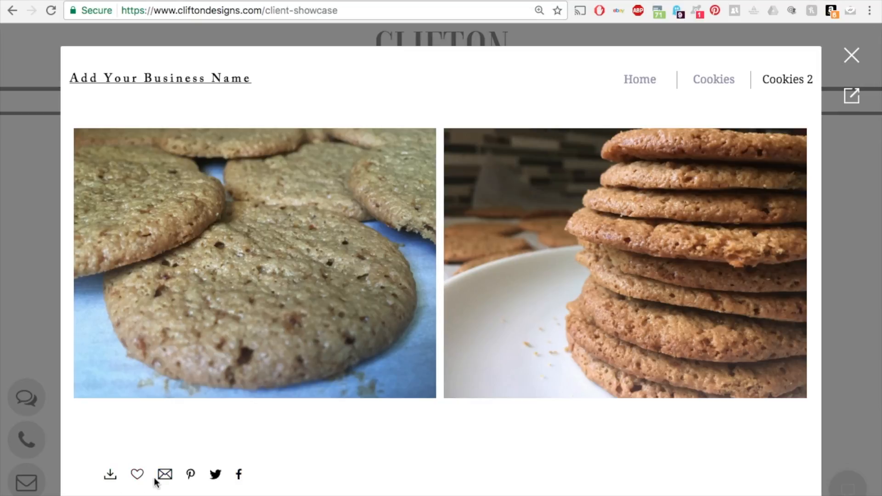
pyautogui.moveTo(236, 482)
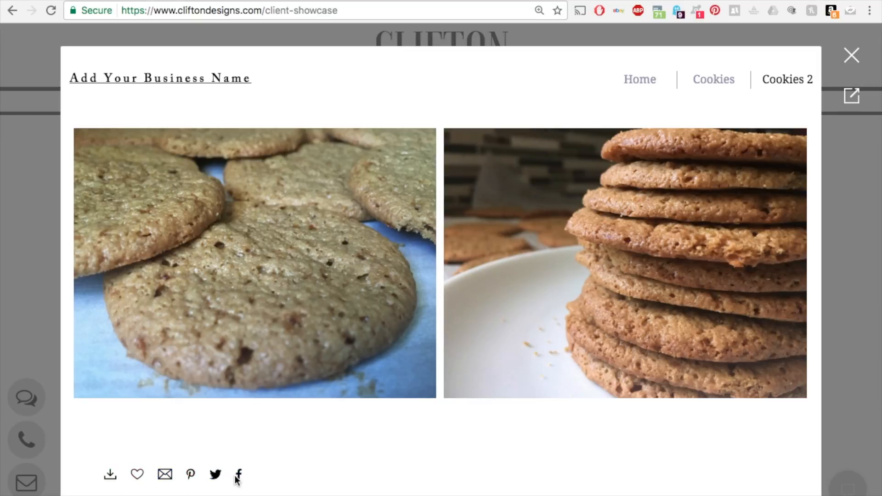
pyautogui.moveTo(215, 474)
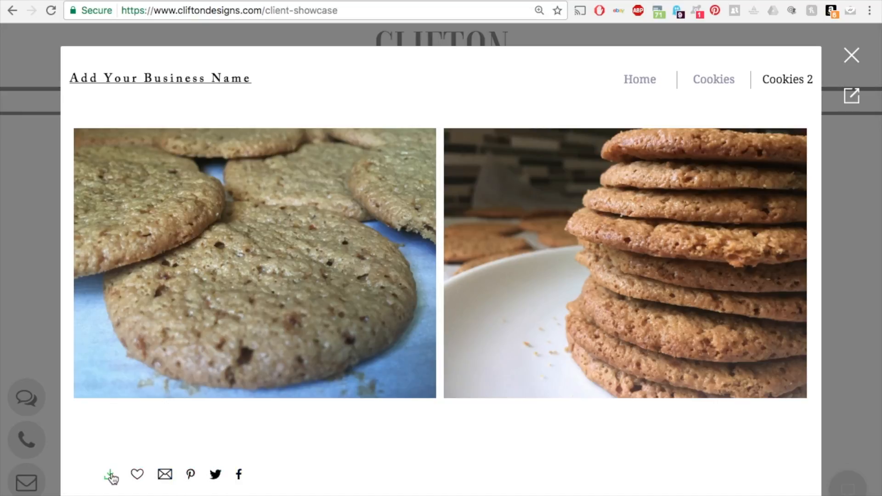
pyautogui.moveTo(111, 474)
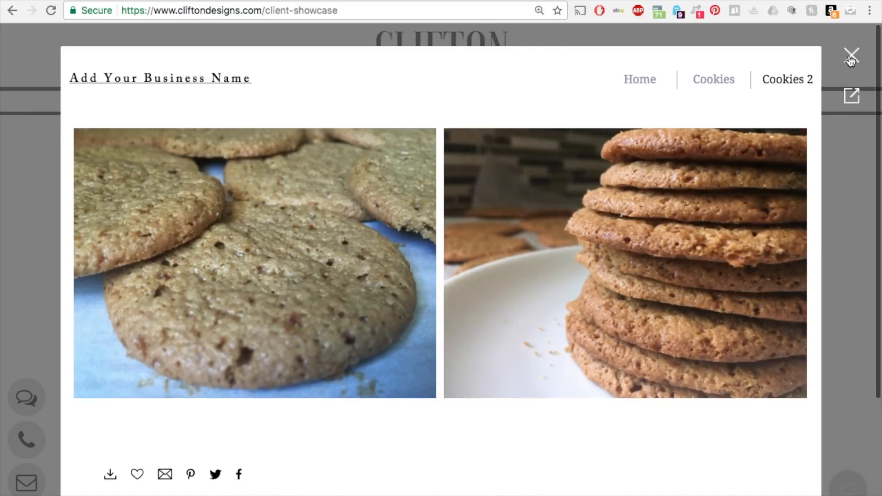
pyautogui.click(851, 57)
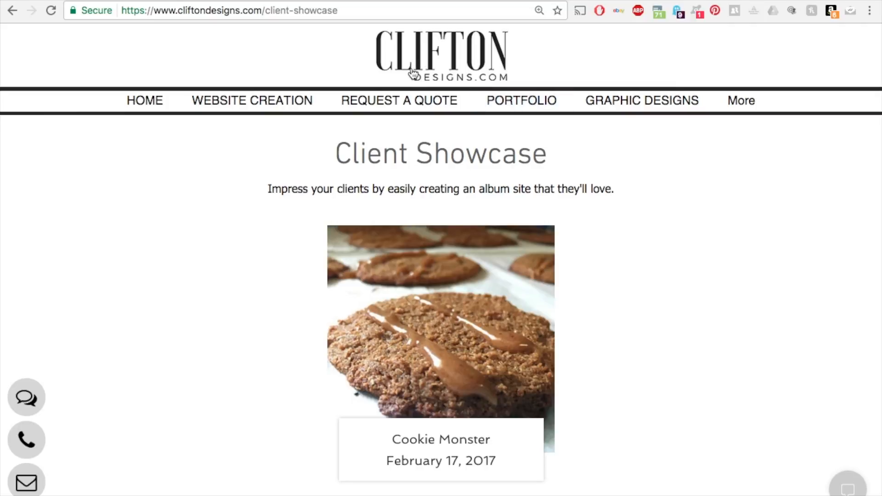
pyautogui.moveTo(433, 73)
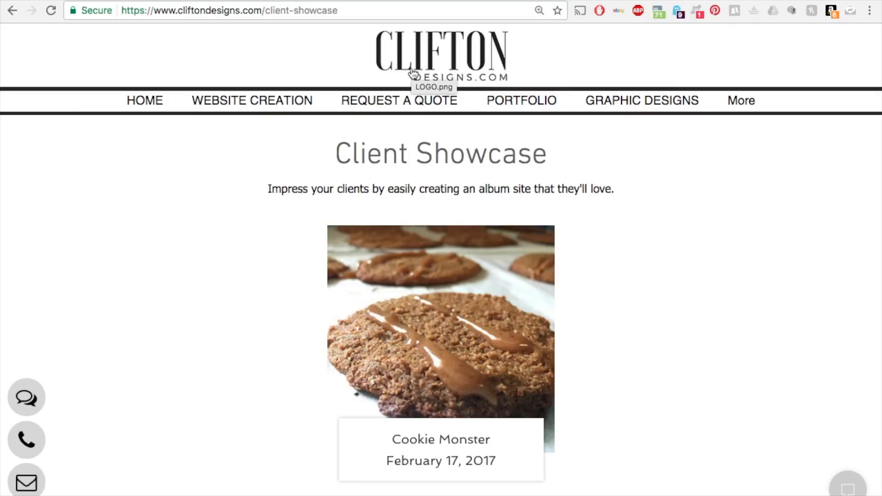
pyautogui.moveTo(414, 74)
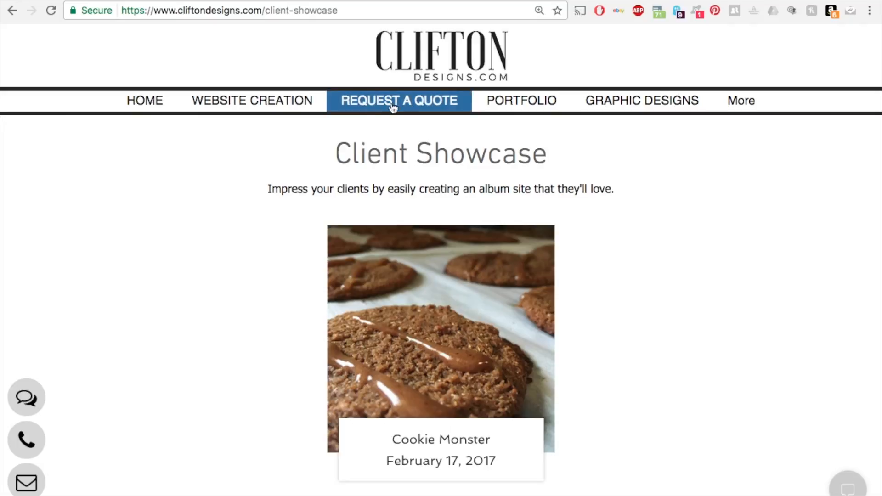
# Step: Open Request a Quote and scroll to the budget, referral and updates fields
pyautogui.click(398, 100)
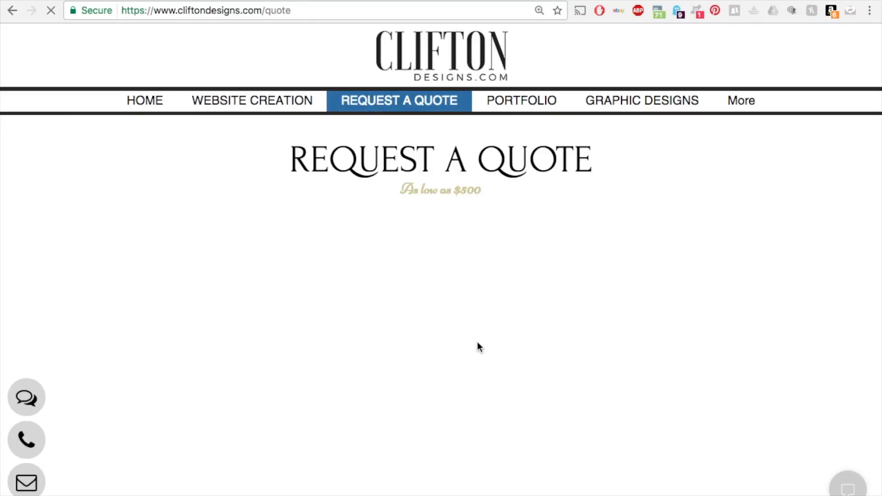
pyautogui.scroll(-3)
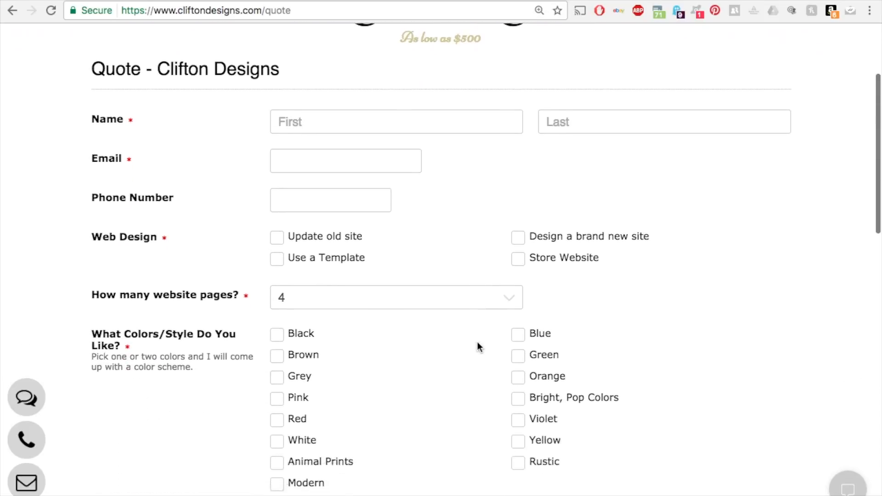
pyautogui.scroll(-3)
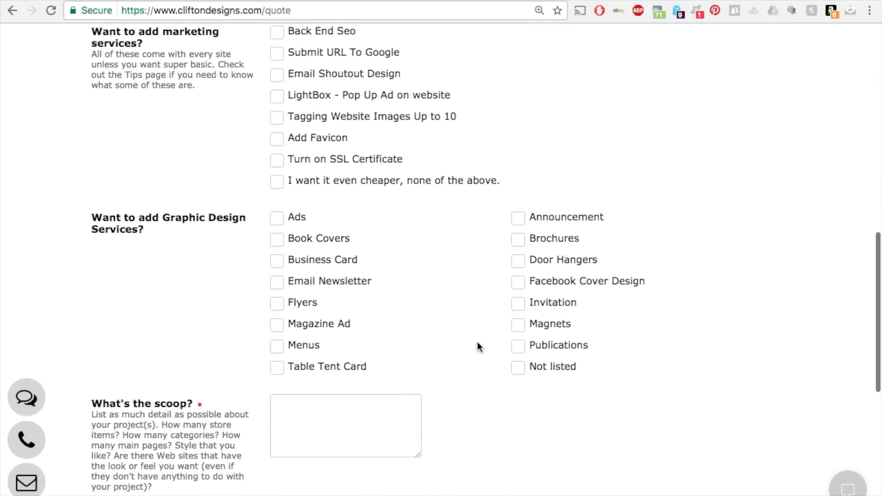
pyautogui.scroll(-3)
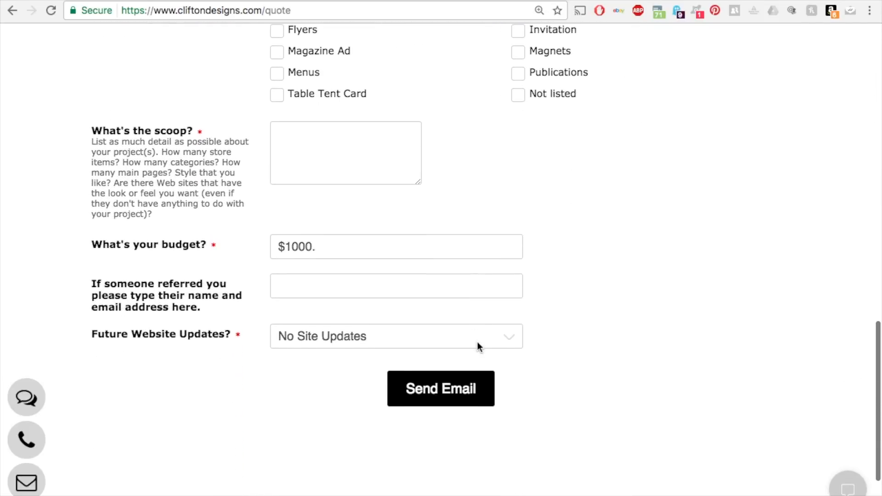